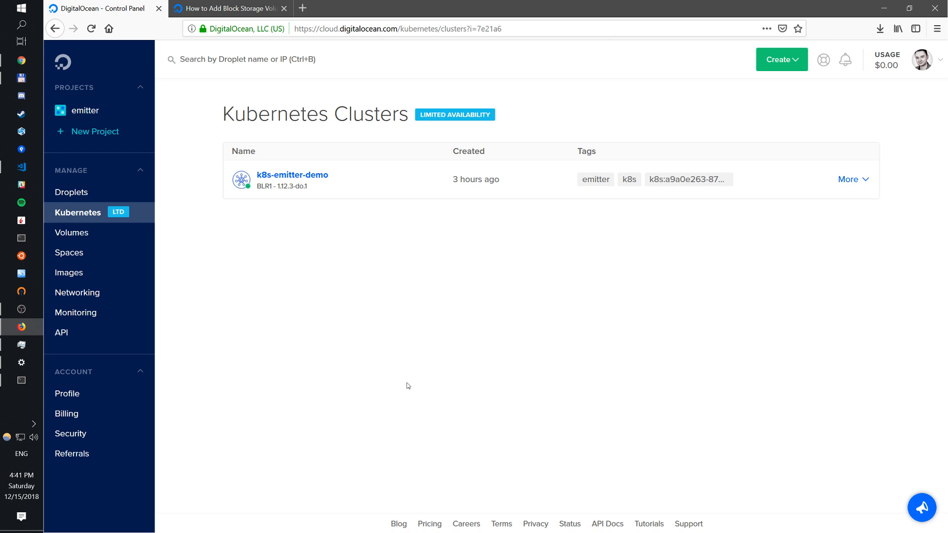
pyautogui.moveTo(412, 274)
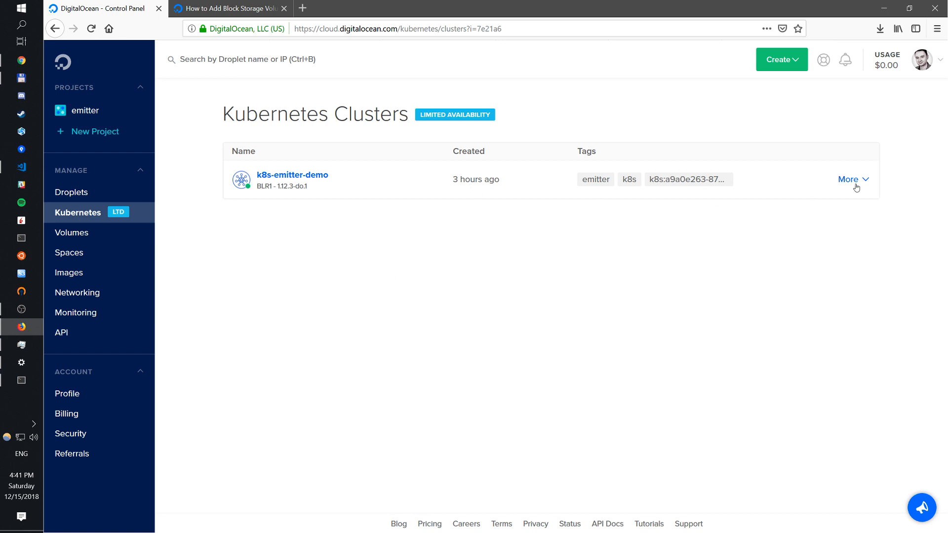
# - Bring the Cmder terminal up over the DigitalOcean Kubernetes Clusters page
pyautogui.click(852, 179)
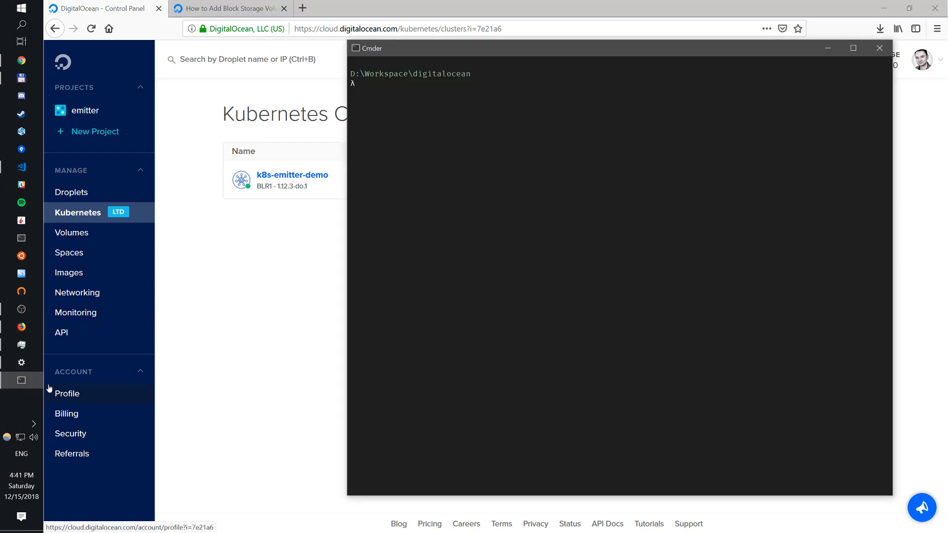
# - Query the cluster with kubectl --kubeconfig="do.yaml" to confirm no resources exist yet
pyautogui.write('kubectl --kubeconfig="do.yaml" get svc')
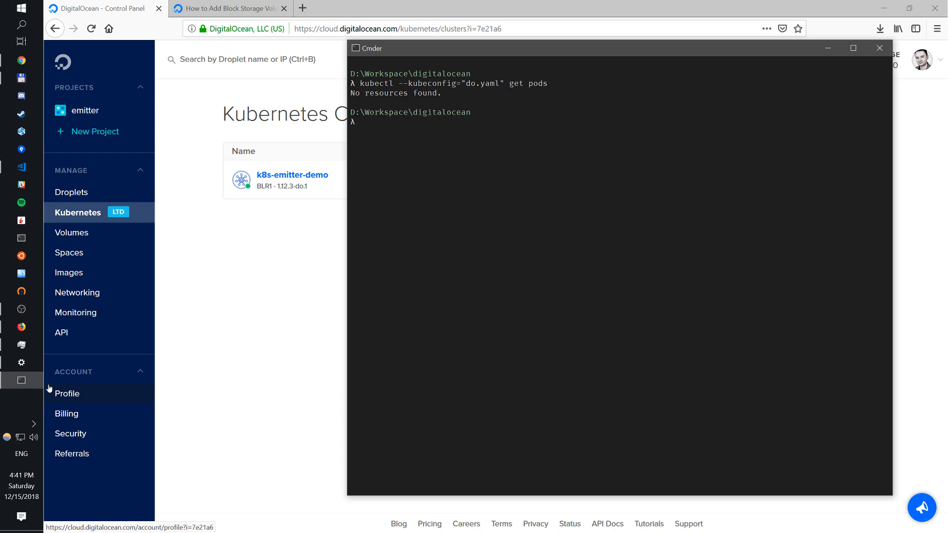
pyautogui.moveTo(63, 212)
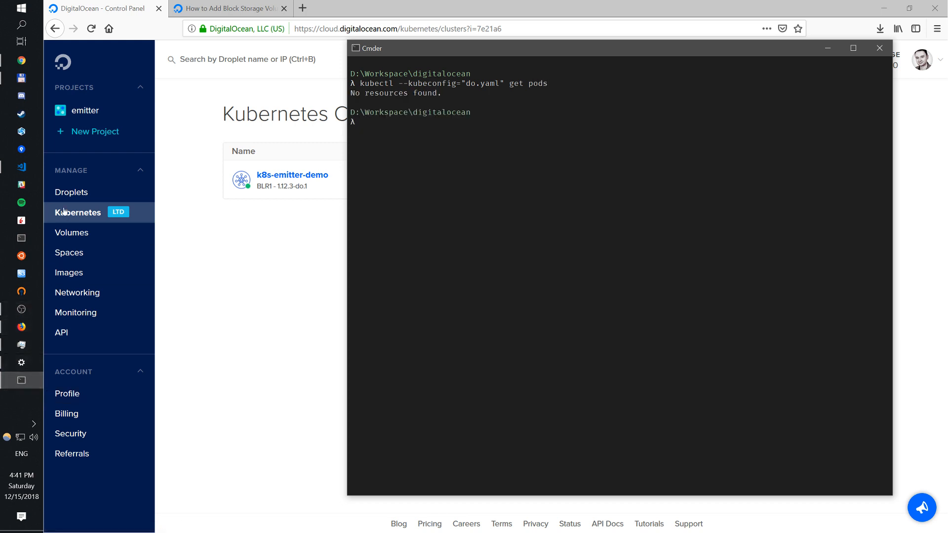
pyautogui.moveTo(22, 168)
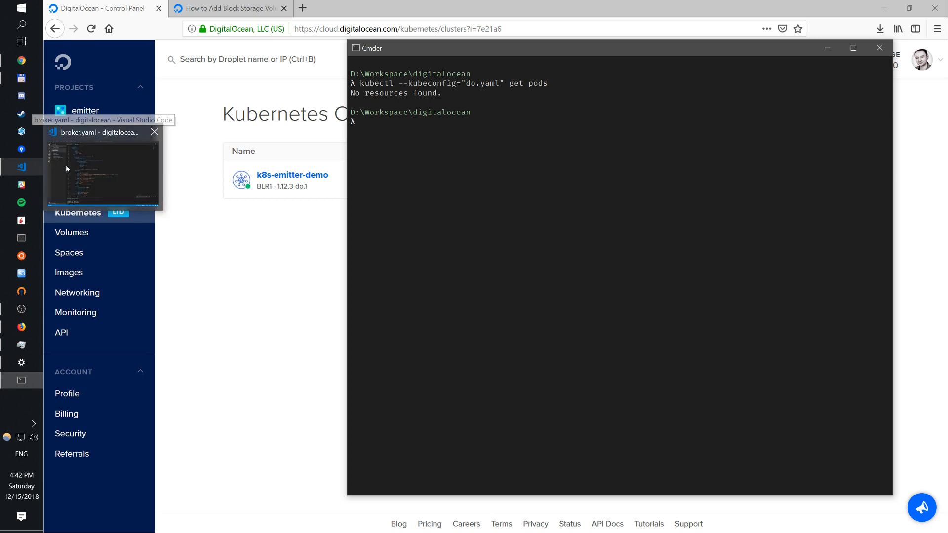
# - Show broker.yaml in VS Code and start a kubectl apply -f command for the broker manifest
pyautogui.click(102, 170)
pyautogui.write('kubectl --kubeconfig="do.yaml')
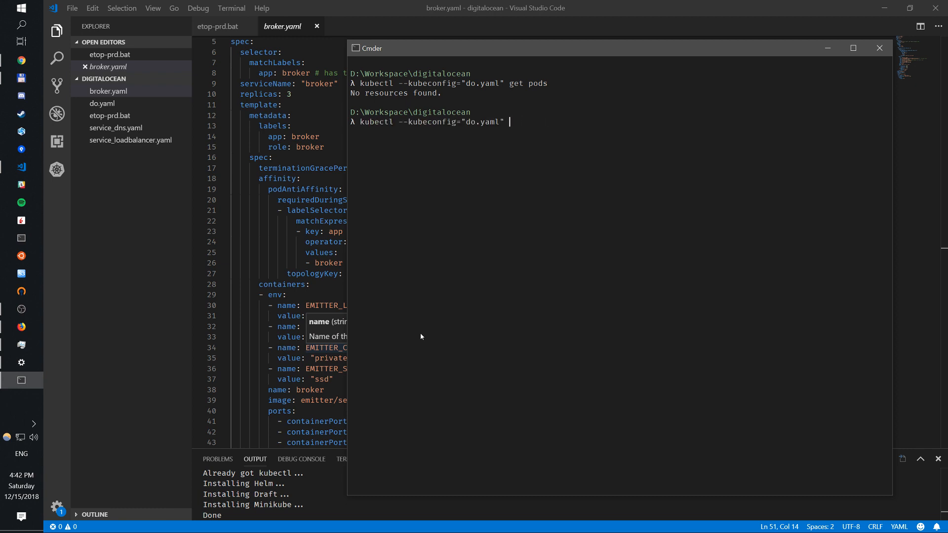
pyautogui.write('apply -f')
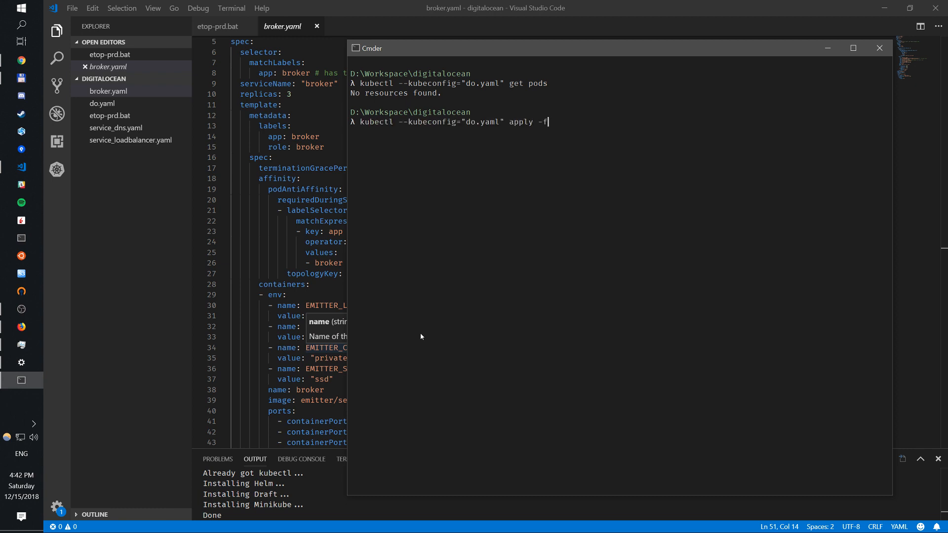
pyautogui.write('broker.')
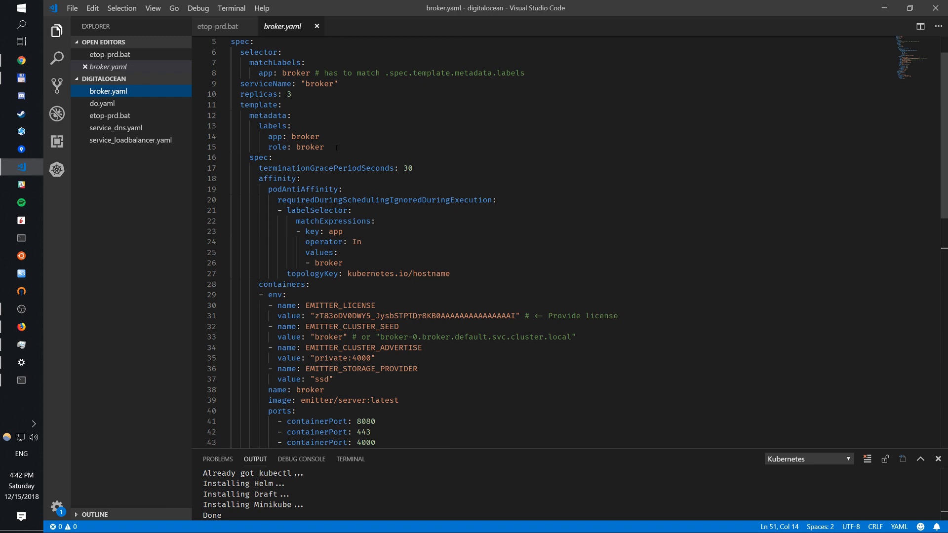
pyautogui.doubleClick(319, 83)
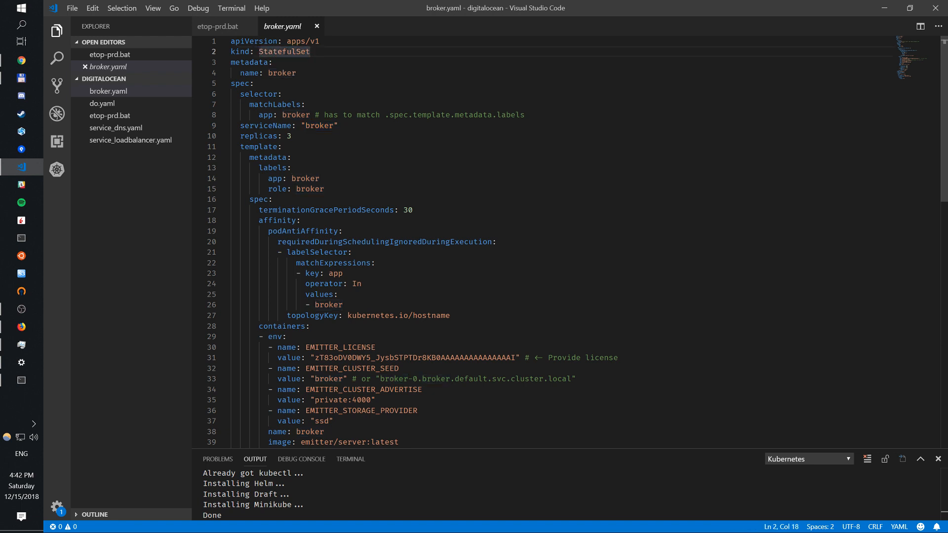
pyautogui.moveTo(285, 52)
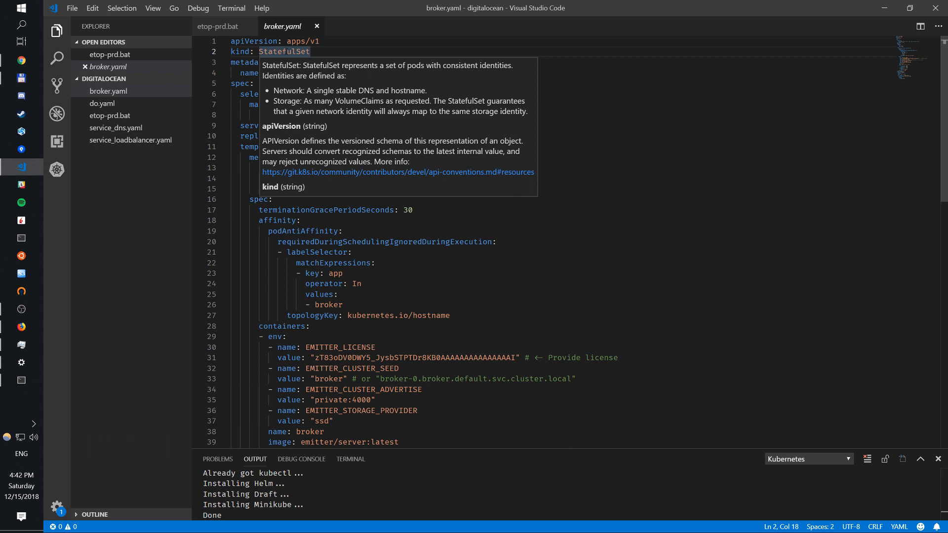
pyautogui.moveTo(373, 50)
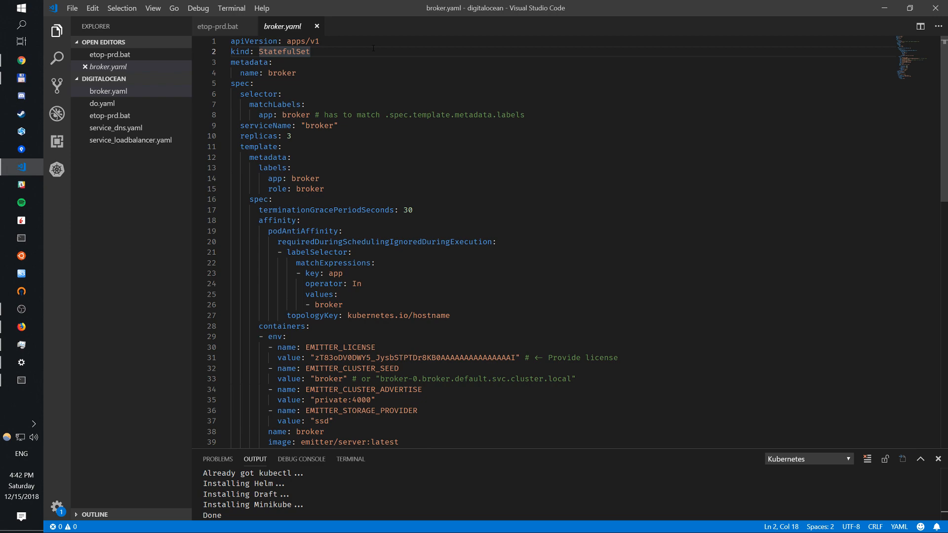
pyautogui.scroll(-3)
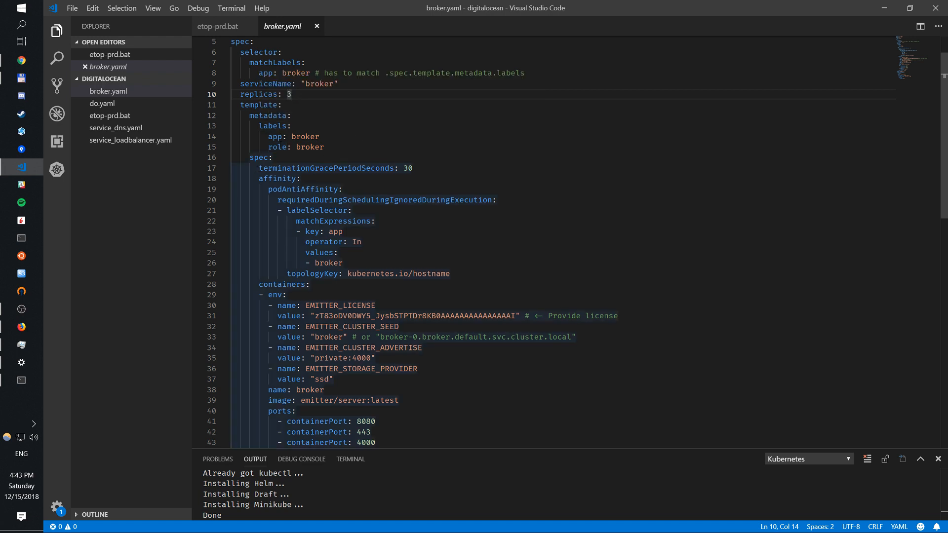
pyautogui.click(270, 157)
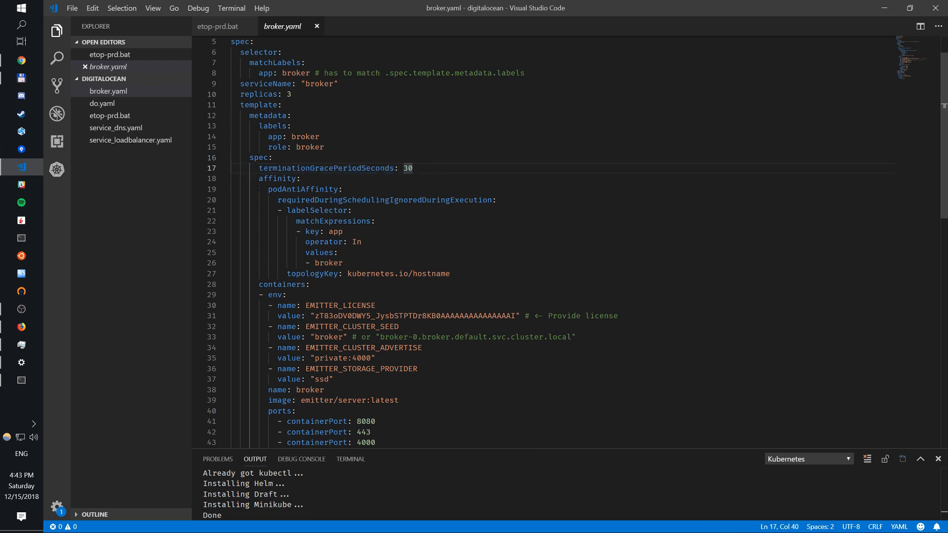
pyautogui.moveTo(256, 178); pyautogui.dragTo(450, 273)
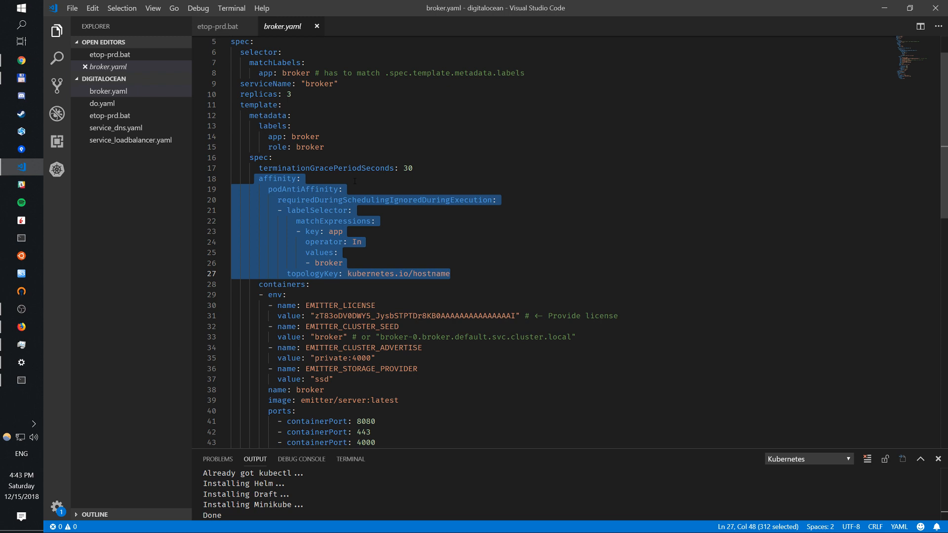
pyautogui.click(344, 263)
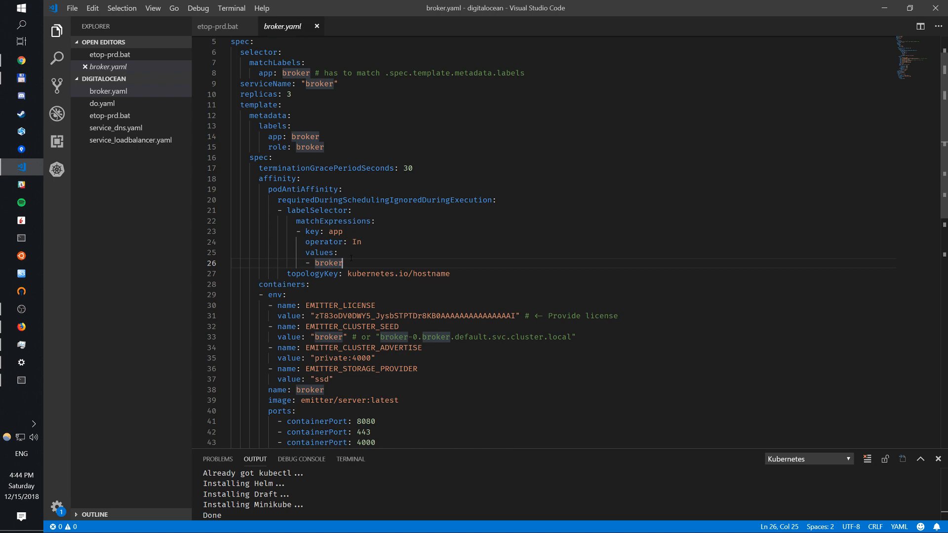
pyautogui.scroll(-3)
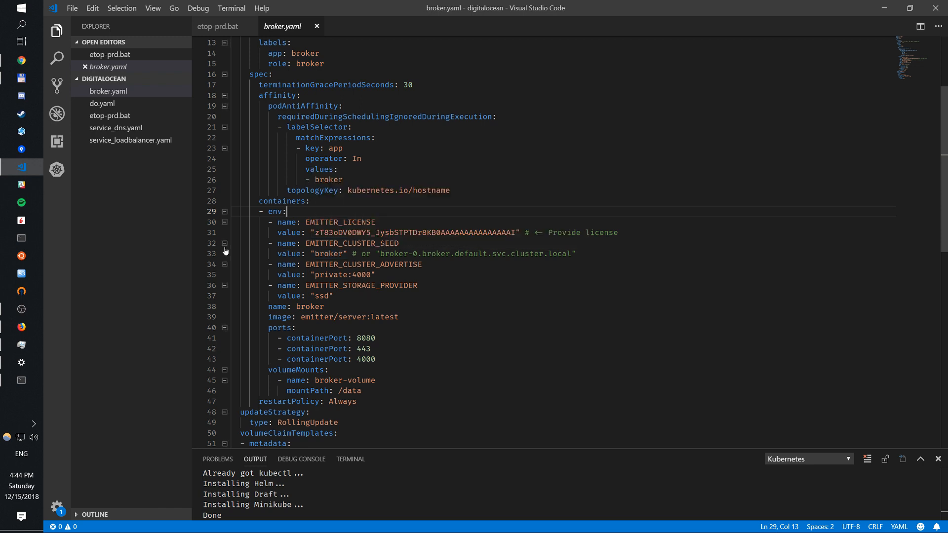
pyautogui.moveTo(260, 247)
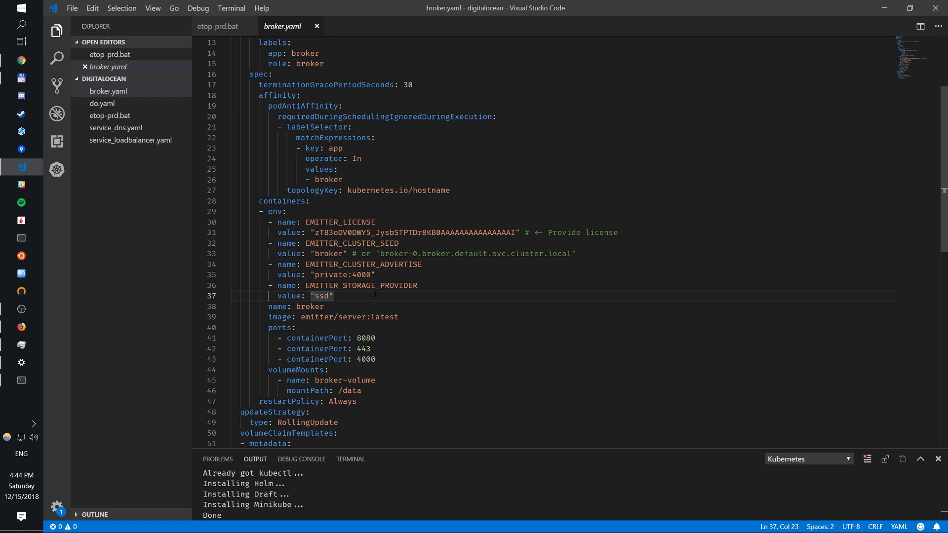
pyautogui.click(277, 254)
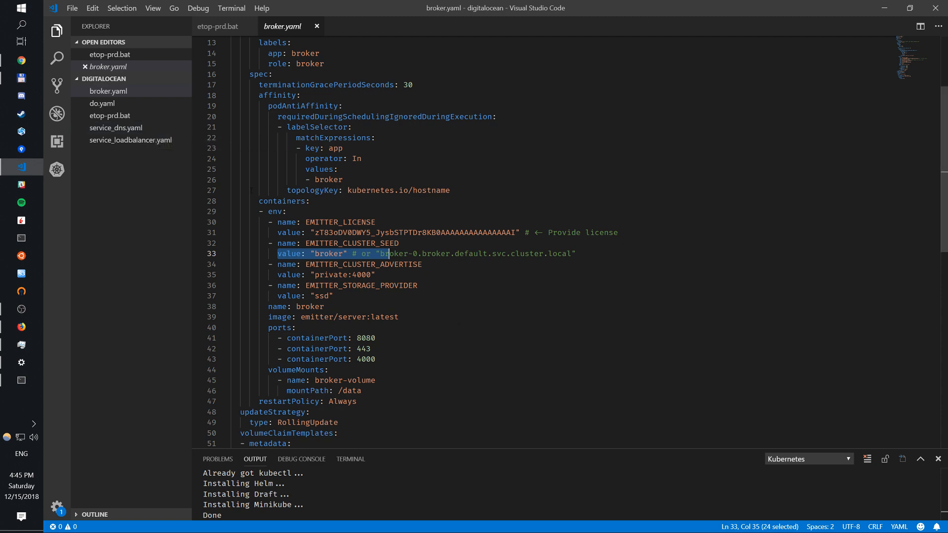
pyautogui.scroll(-3)
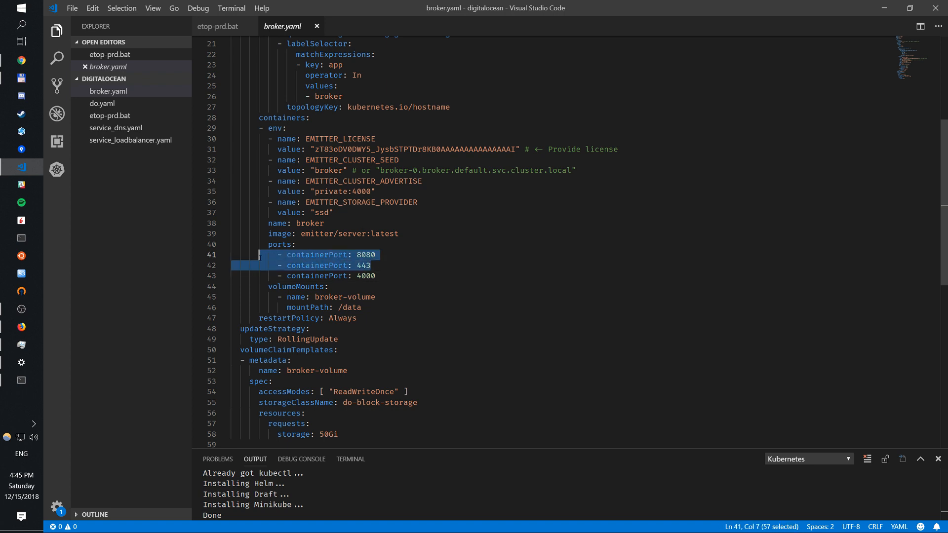
pyautogui.click(370, 265)
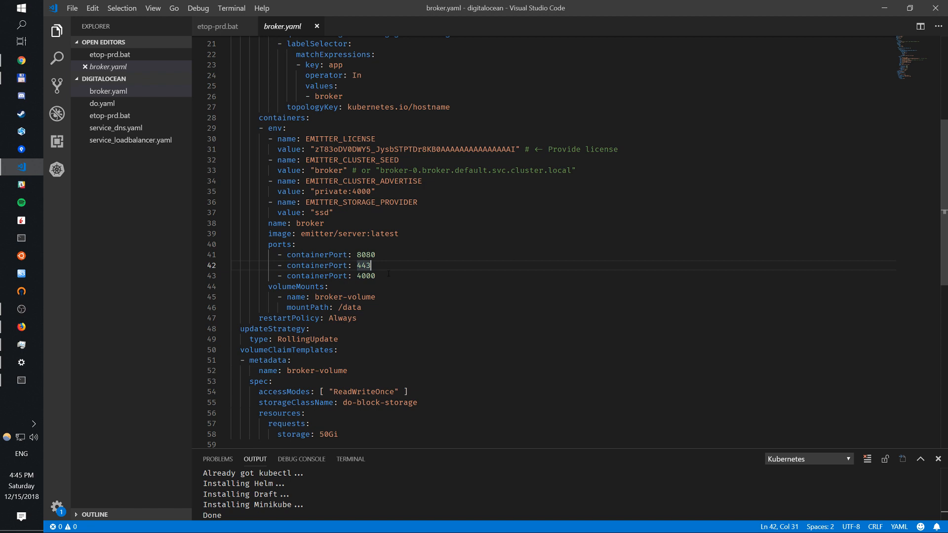
pyautogui.scroll(-3)
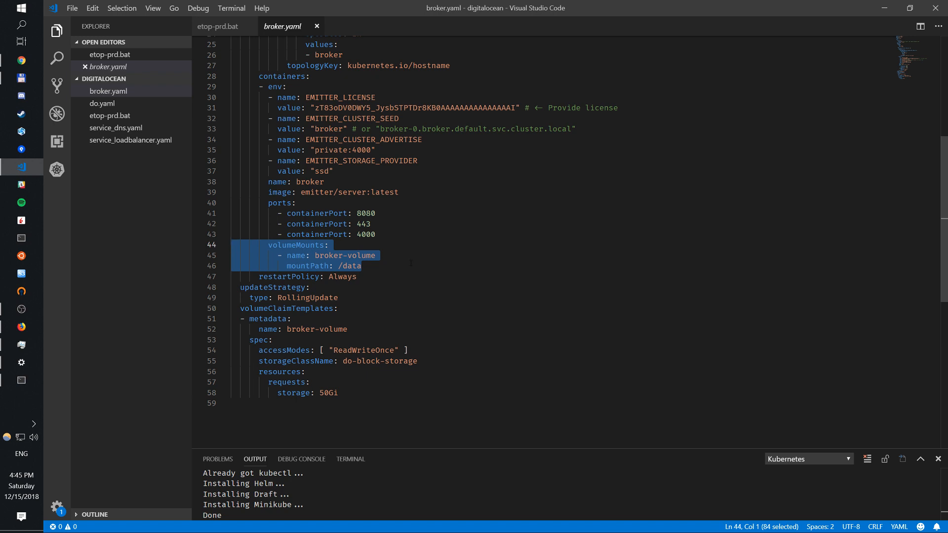
pyautogui.moveTo(296, 255)
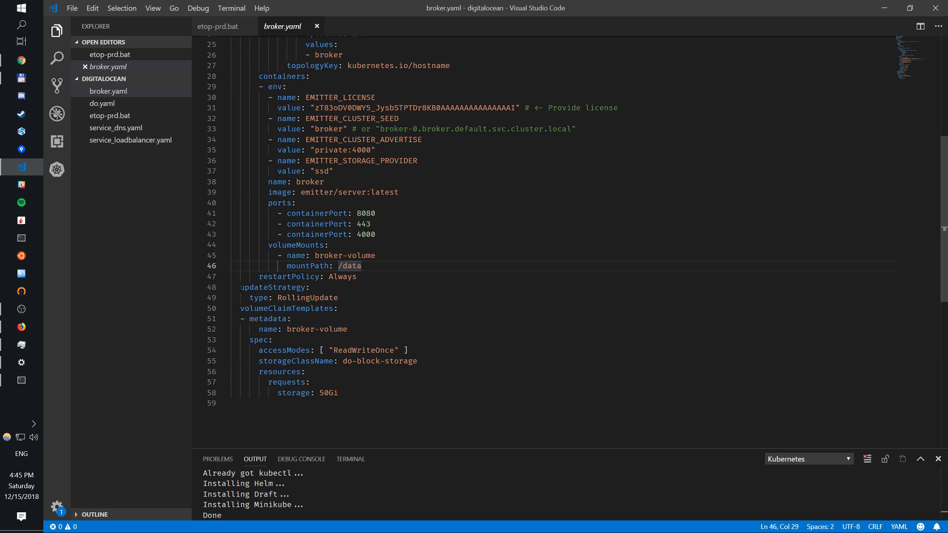
pyautogui.moveTo(239, 288); pyautogui.dragTo(339, 297)
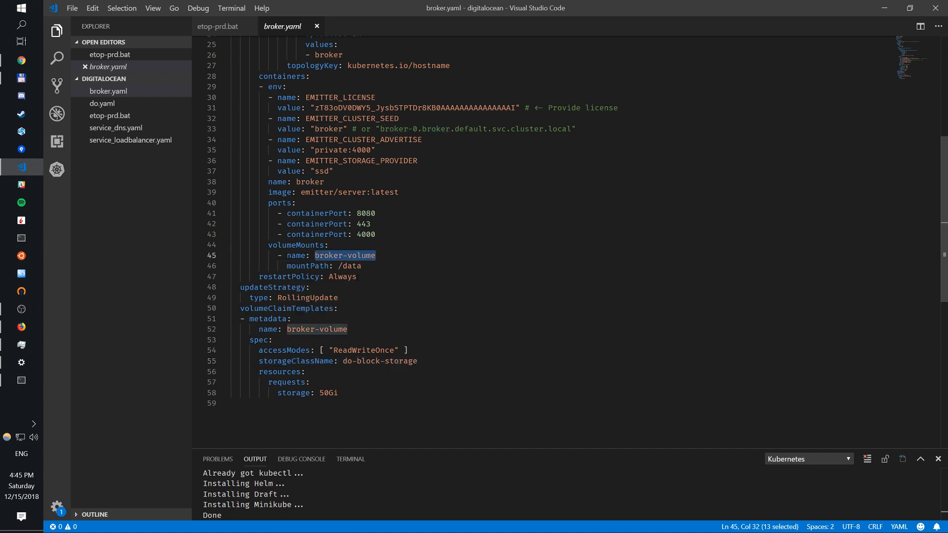
pyautogui.moveTo(295, 361)
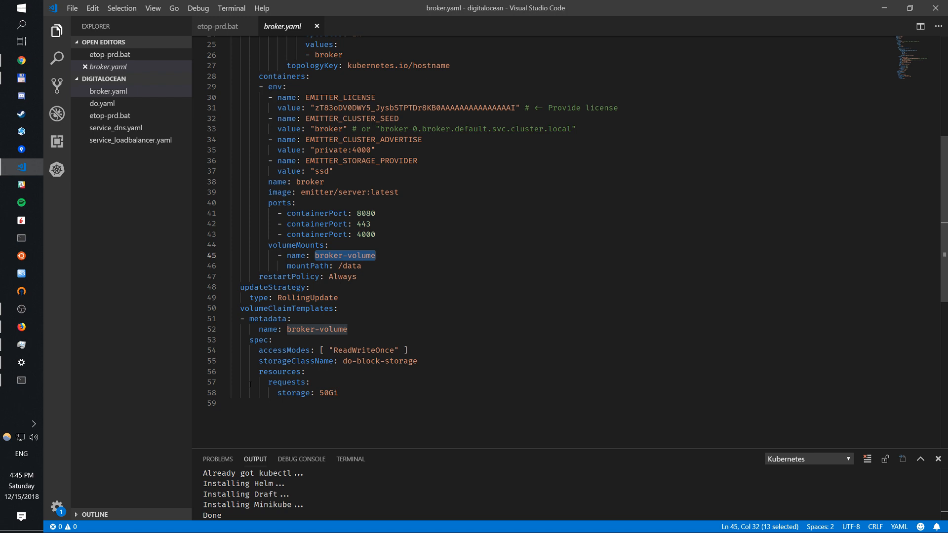
pyautogui.doubleClick(352, 266)
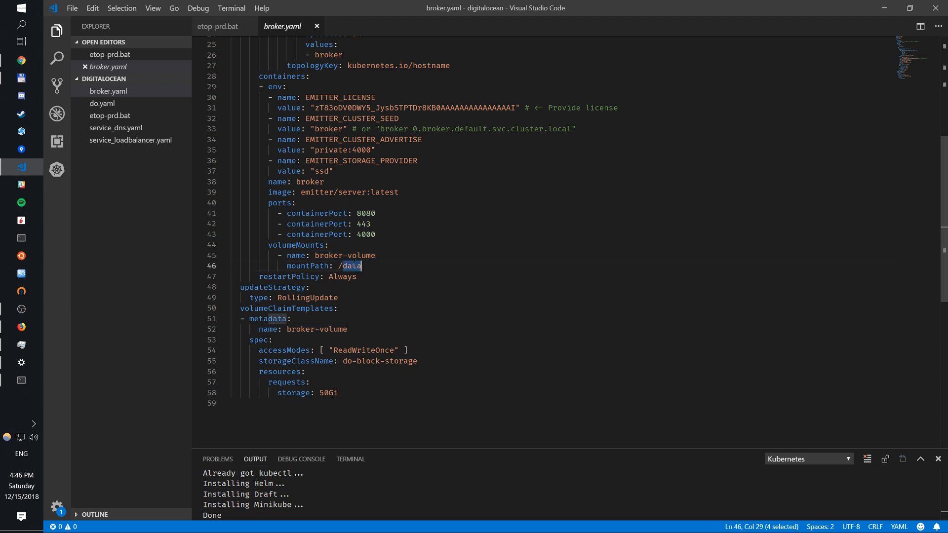
pyautogui.moveTo(177, 168)
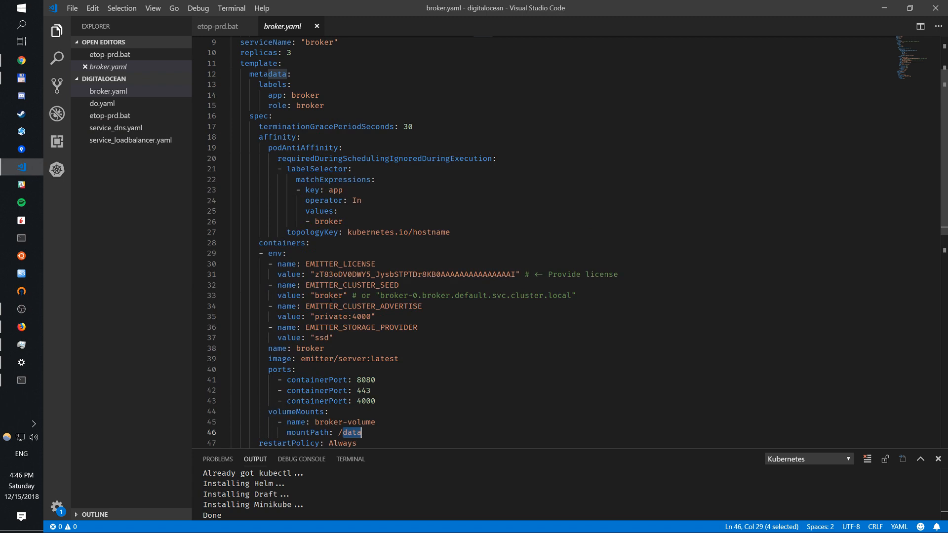
pyautogui.doubleClick(328, 295)
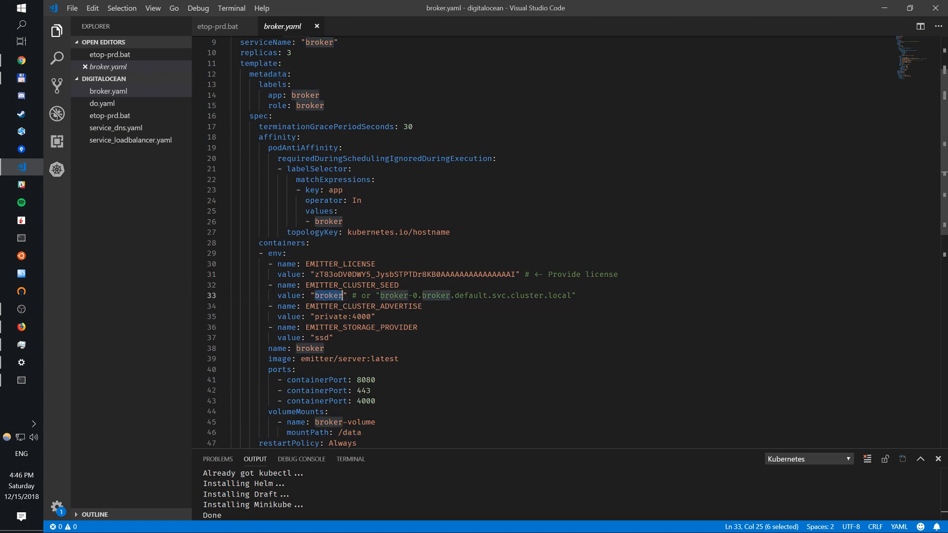
pyautogui.click(116, 127)
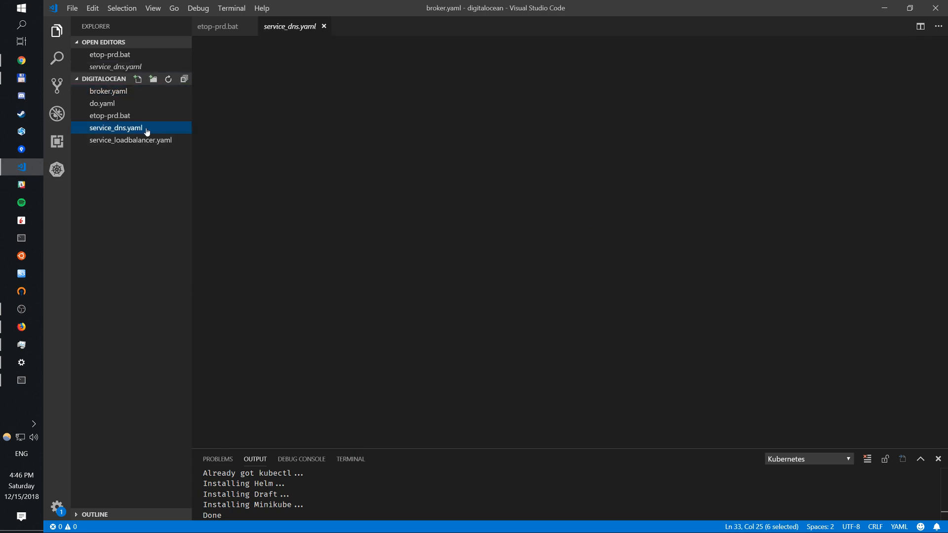
# - Apply service_dns.yaml with kubectl --kubeconfig="do.yaml" to create the headless broker service
pyautogui.click(116, 127)
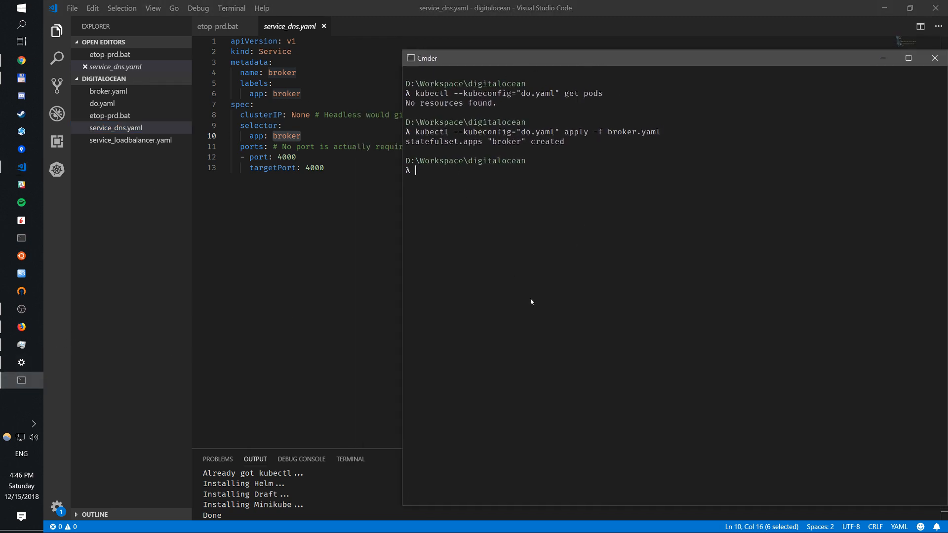
pyautogui.write('kubectl --kubeconfig="do.yaml" apply -f broke')
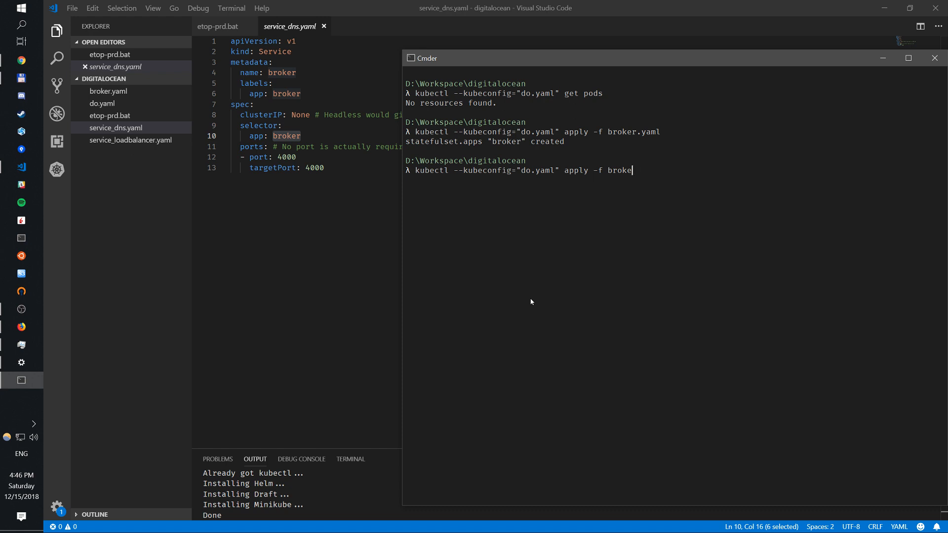
pyautogui.write('service')
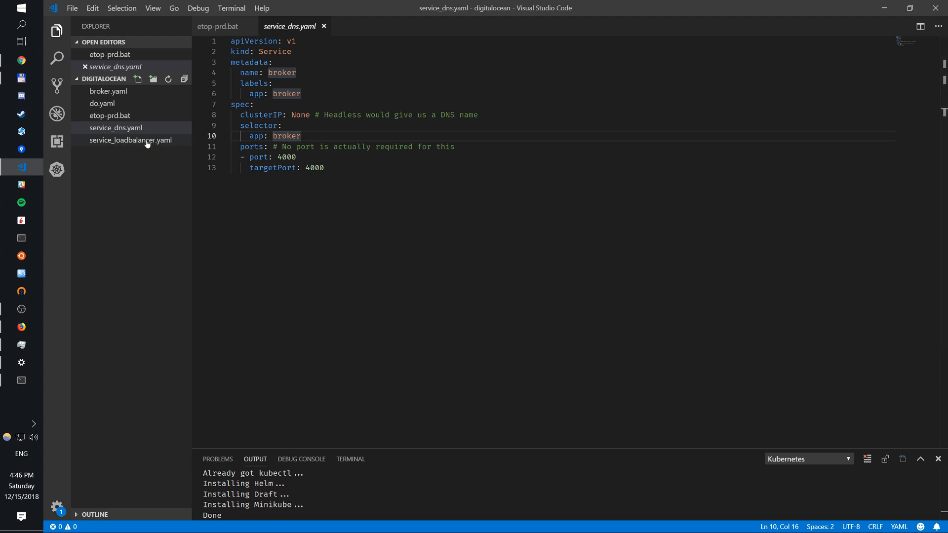
pyautogui.moveTo(168, 252)
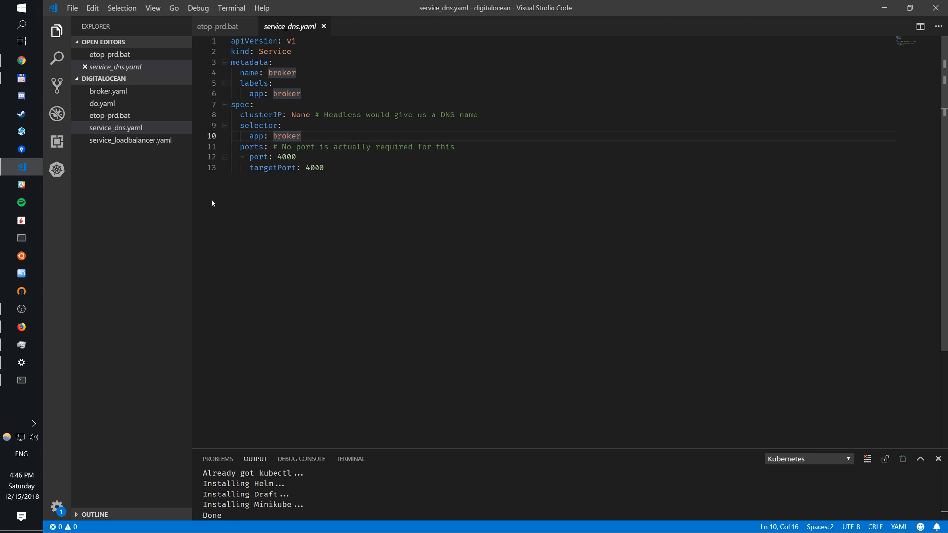
# - Show service_loadbalancer.yaml, the LoadBalancer mapping ports 80 and 443 to the broker
pyautogui.click(130, 140)
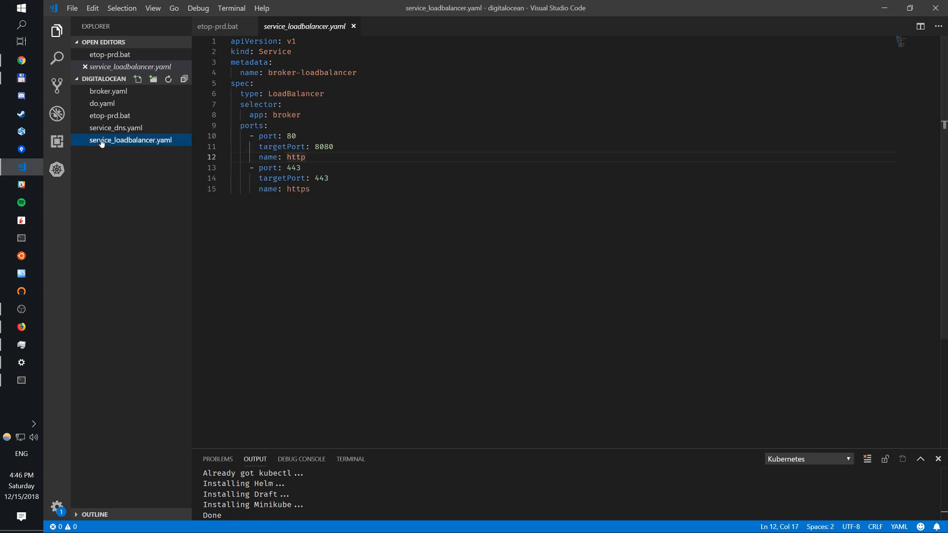
pyautogui.moveTo(54, 357)
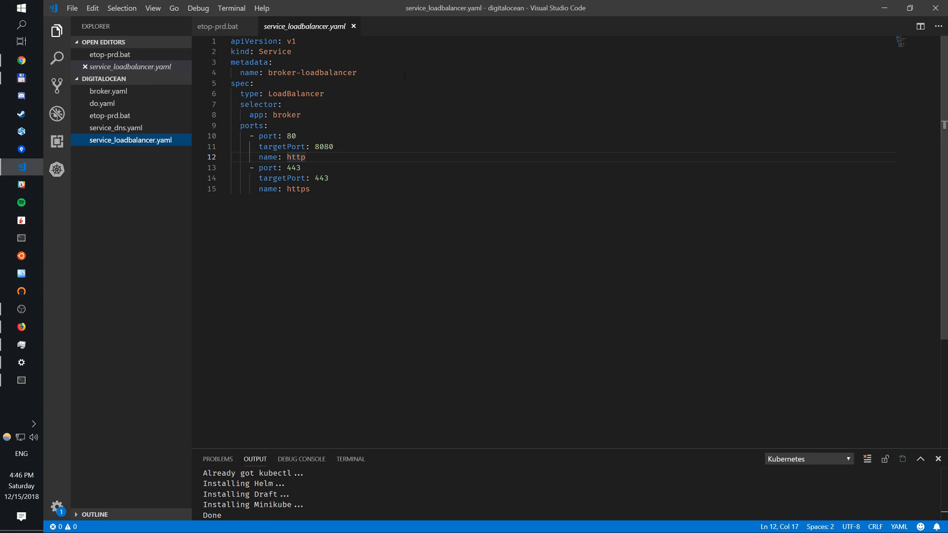
# - Highlight broker-loadbalancer and apply service_loadbalancer.yaml with kubectl in Cmder
pyautogui.doubleClick(311, 72)
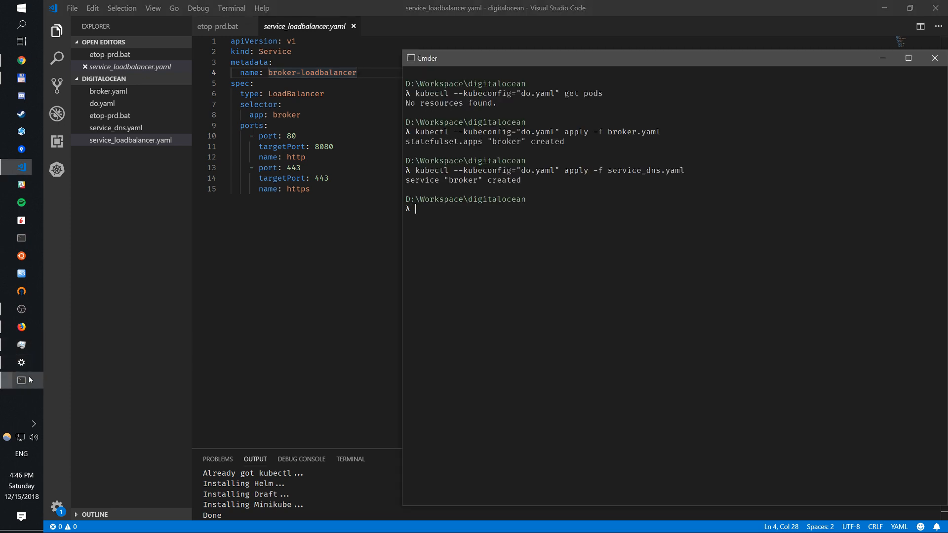
pyautogui.write('kubectl --kubeconfig="do.yaml" apply -f service_dns.yaml')
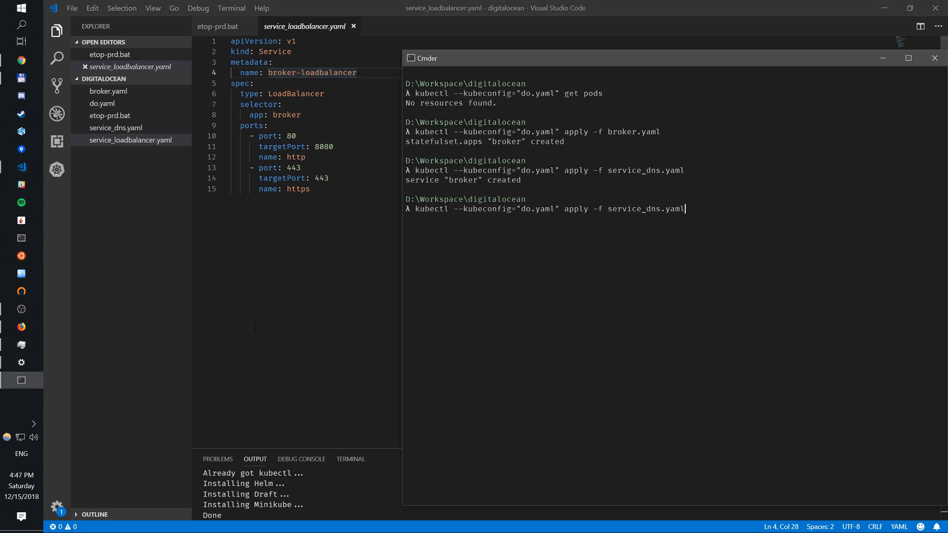
pyautogui.write('service_loadbalancer.yaml')
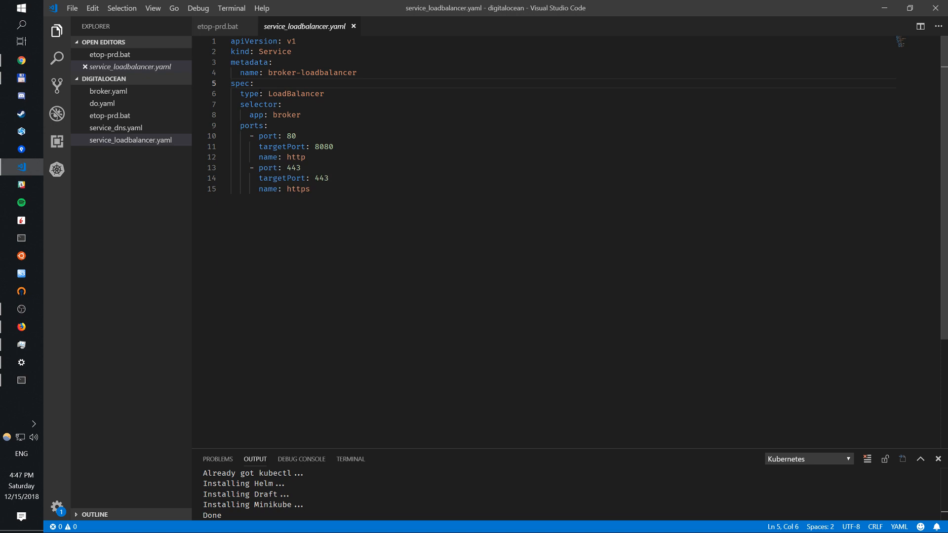
# - Review the broker selector, then service_dns.yaml and the broker.yaml StatefulSet spec
pyautogui.click(300, 115)
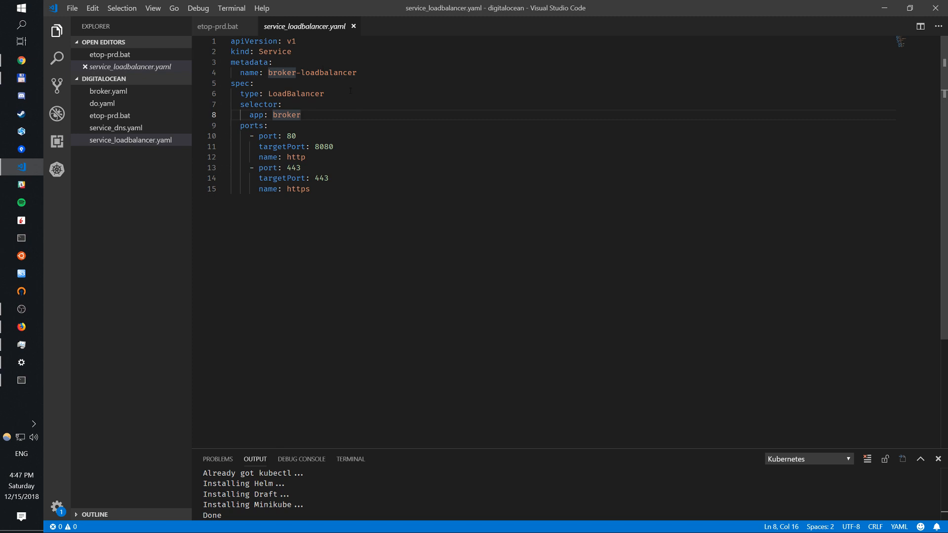
pyautogui.moveTo(301, 189)
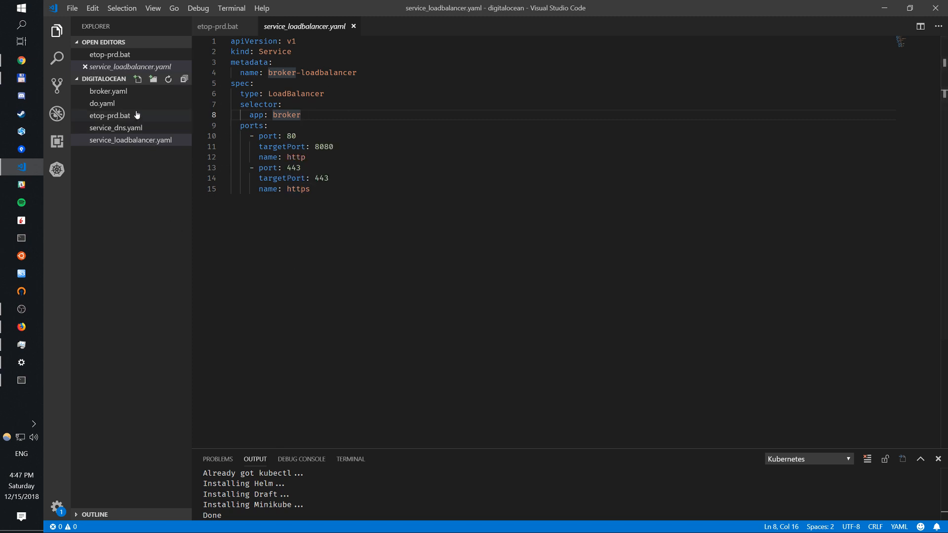
pyautogui.click(116, 128)
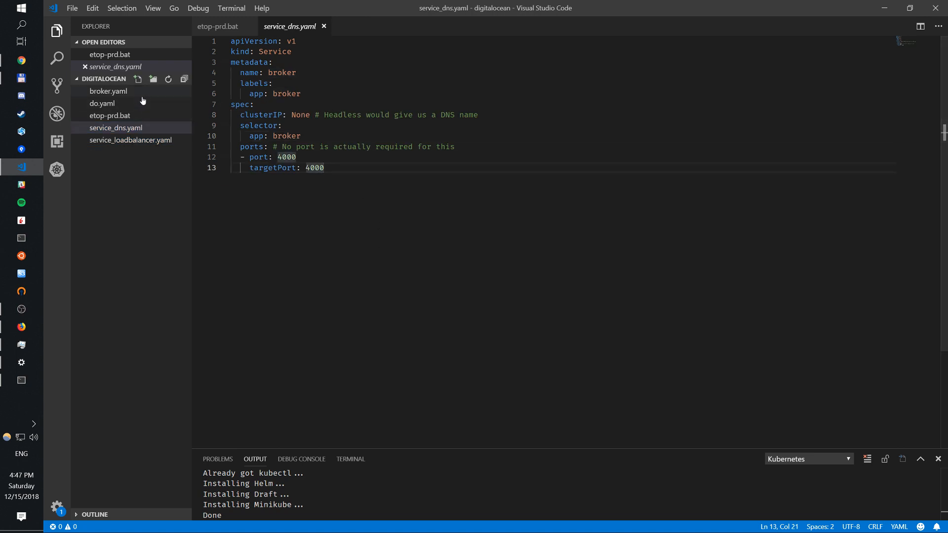
pyautogui.click(108, 91)
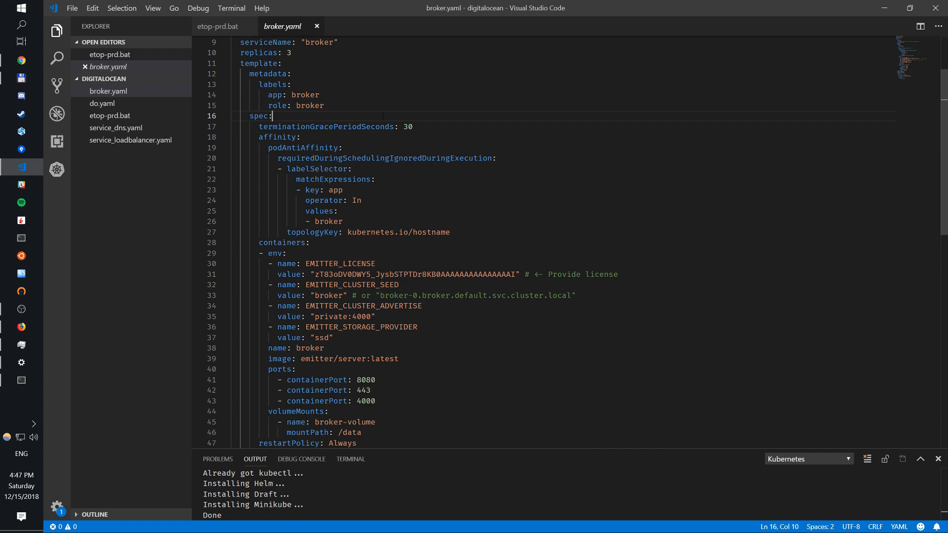
pyautogui.scroll(-3)
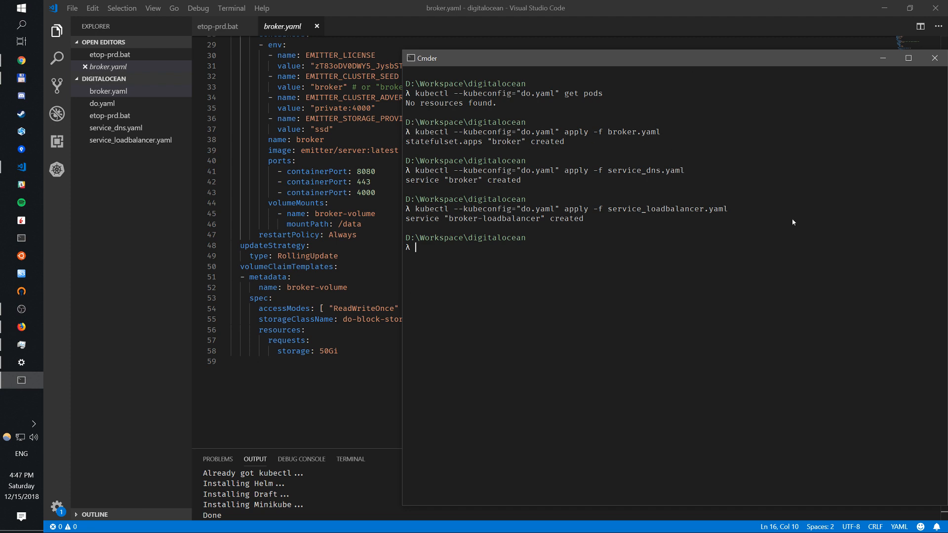
# - List pods, statefulsets, PVCs and services to verify three brokers and 50Gi volumes
pyautogui.write('kubectl --kubeconfig="do.yaml" get pods')
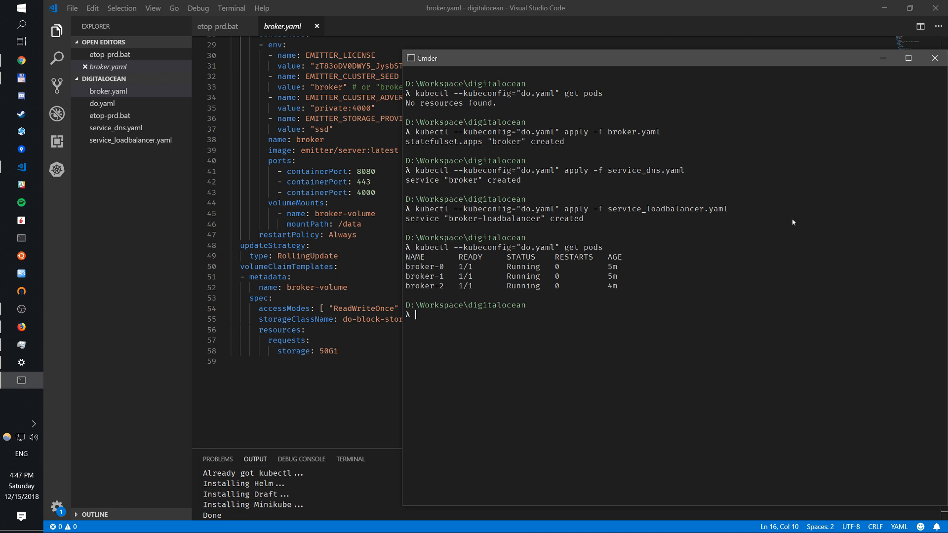
pyautogui.write('kubectl --kubeconfig="do.yaml" get statefulset')
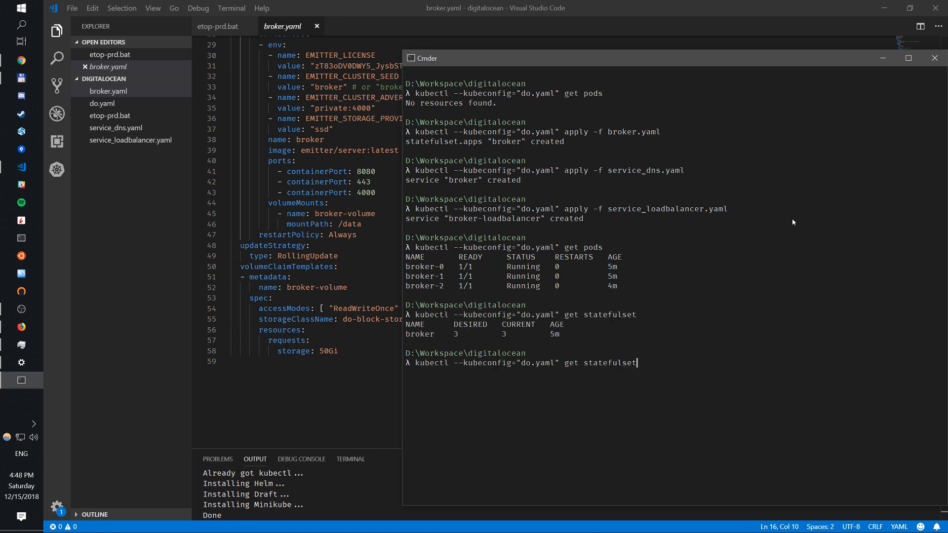
pyautogui.write('pvc')
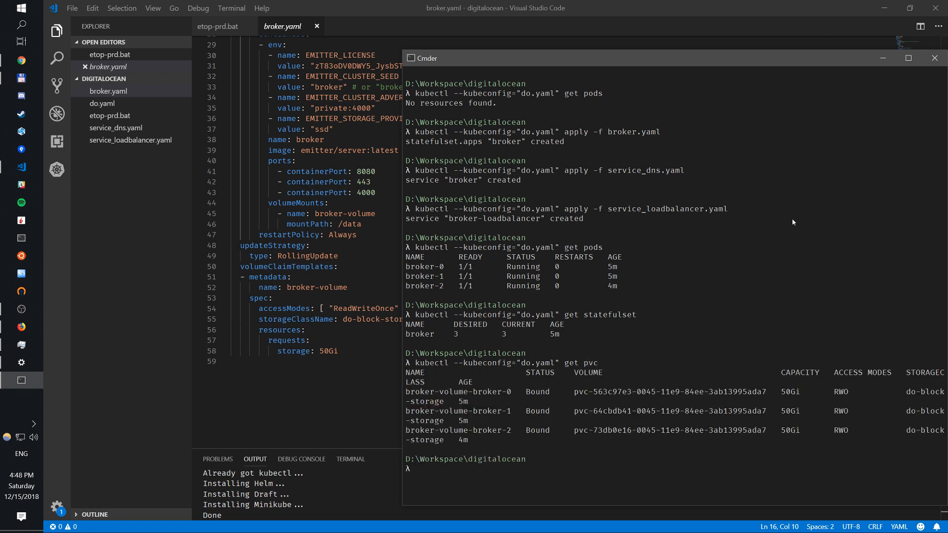
pyautogui.moveTo(753, 407)
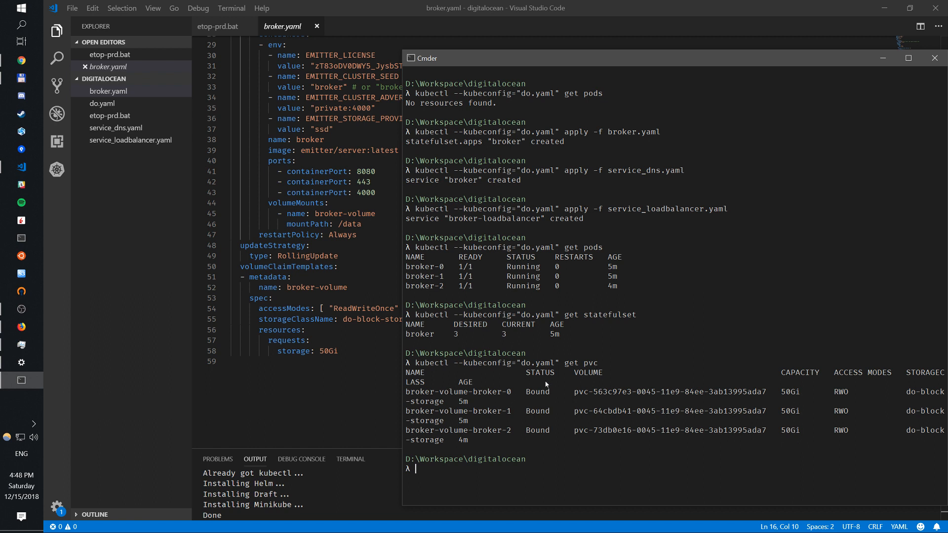
pyautogui.write('kubectl --kubeconfig="do.yaml" get p')
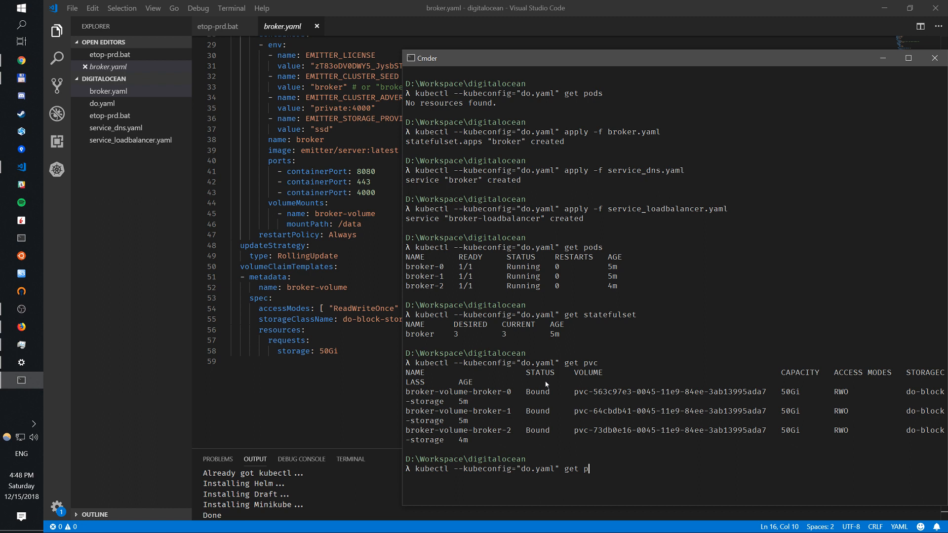
pyautogui.write('ervices')
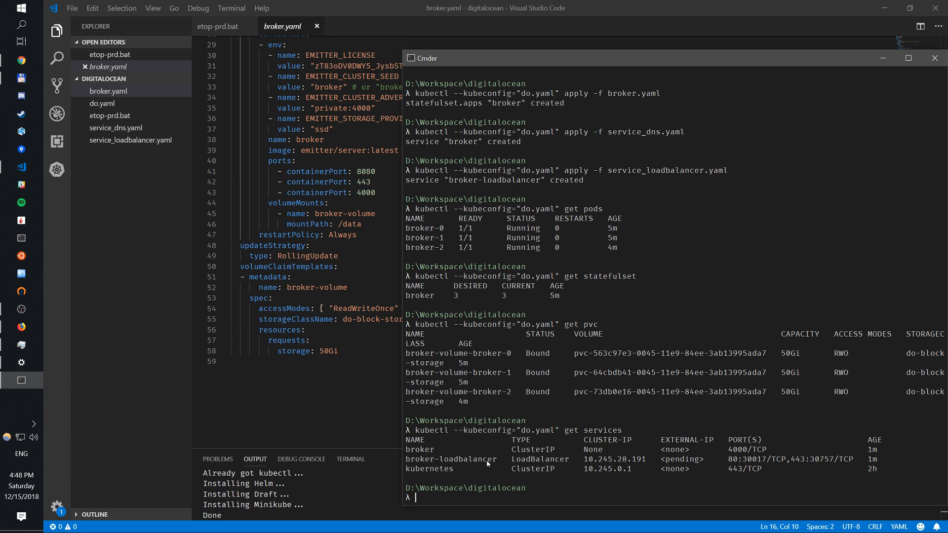
pyautogui.moveTo(21, 327)
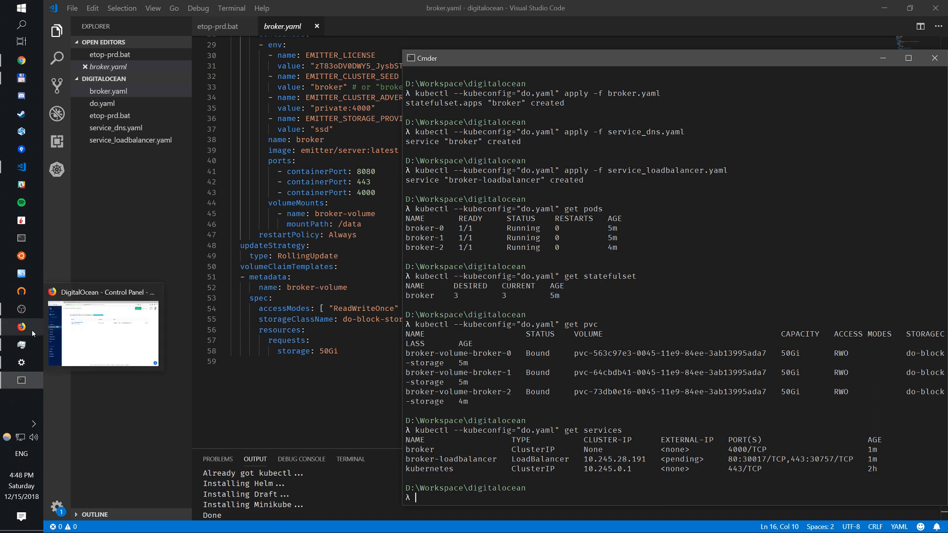
# - In Networking > Load Balancers, open the load balancer at 174.138.122.206
pyautogui.click(21, 327)
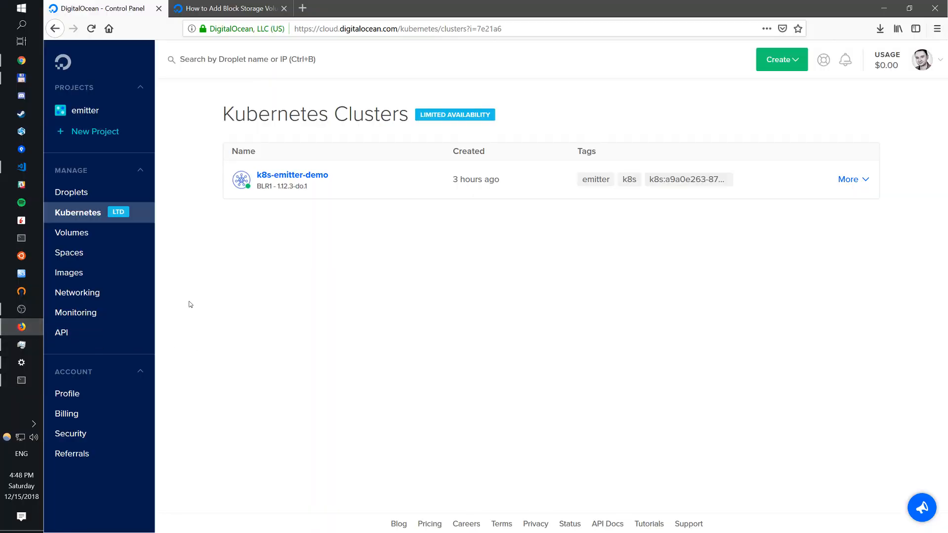
pyautogui.click(78, 293)
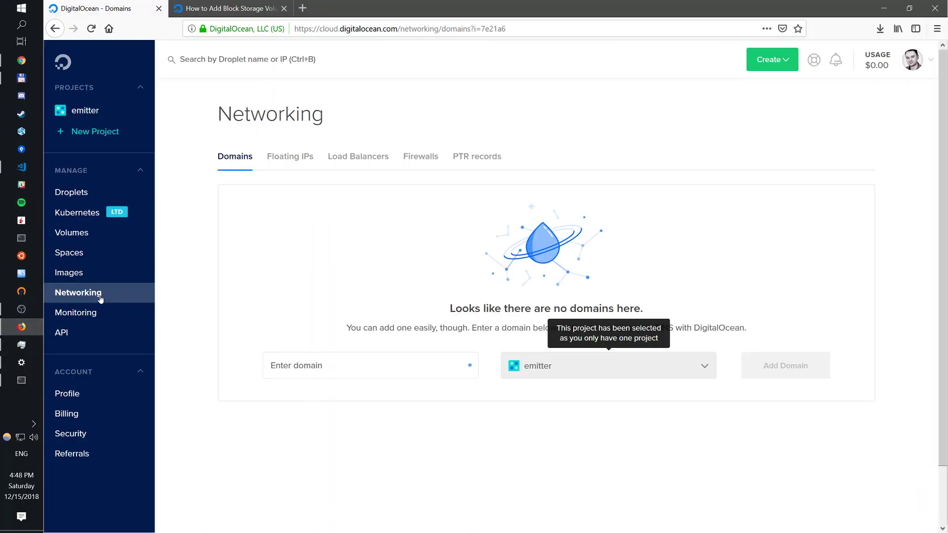
pyautogui.click(357, 157)
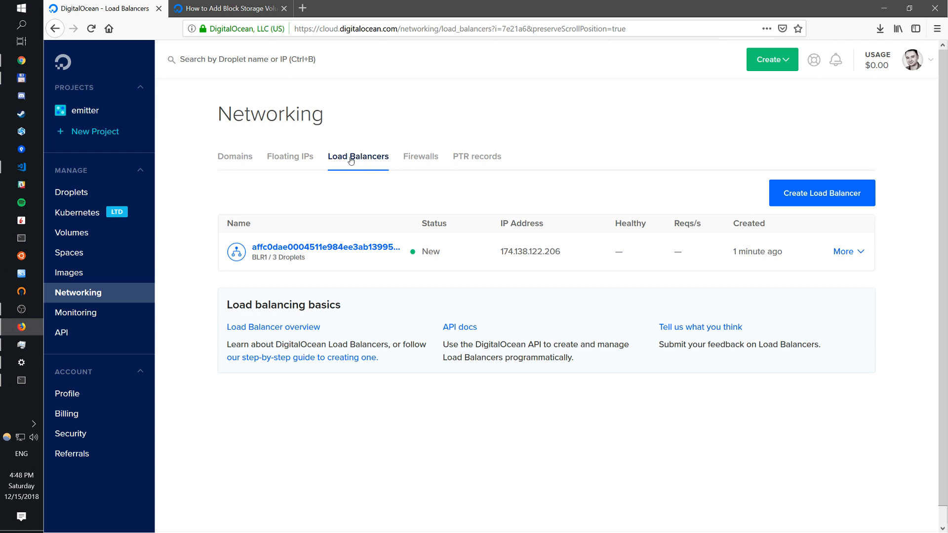
pyautogui.moveTo(332, 250)
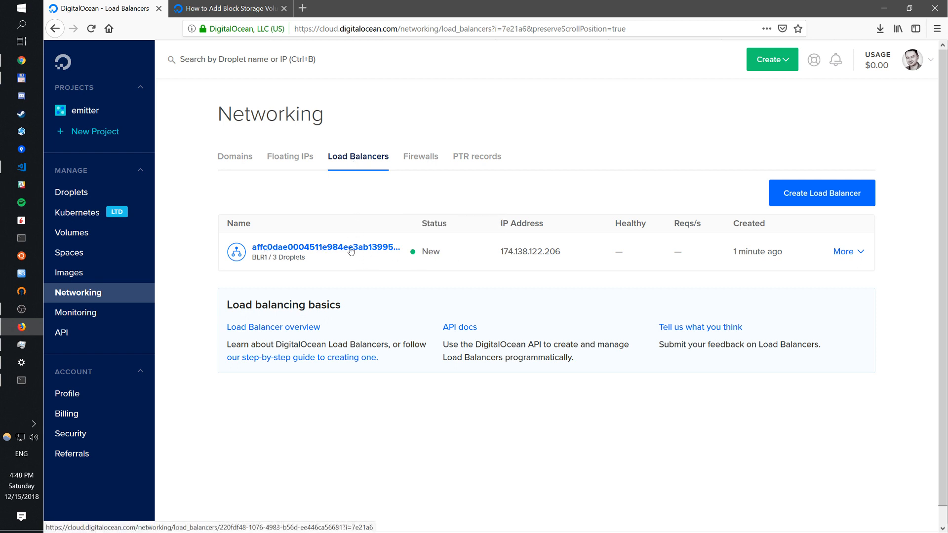
pyautogui.click(325, 248)
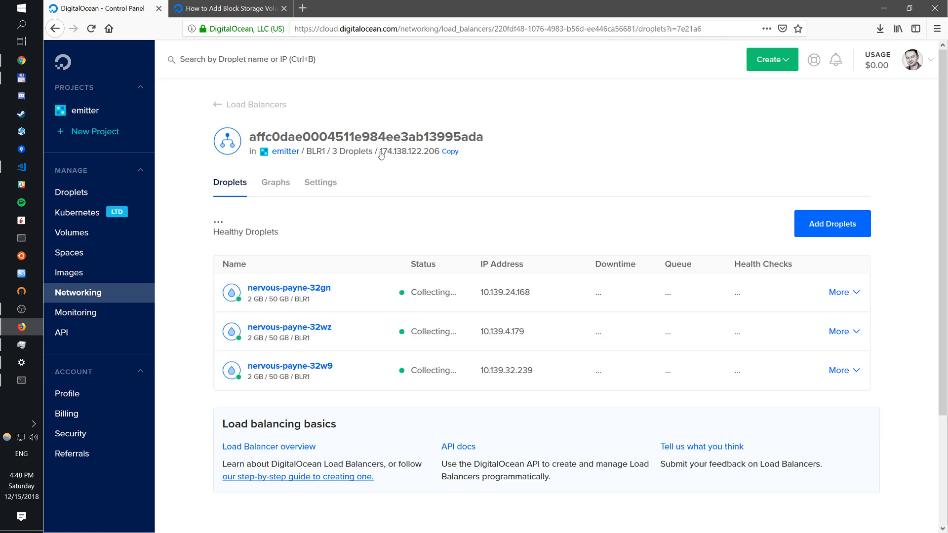
pyautogui.moveTo(347, 57)
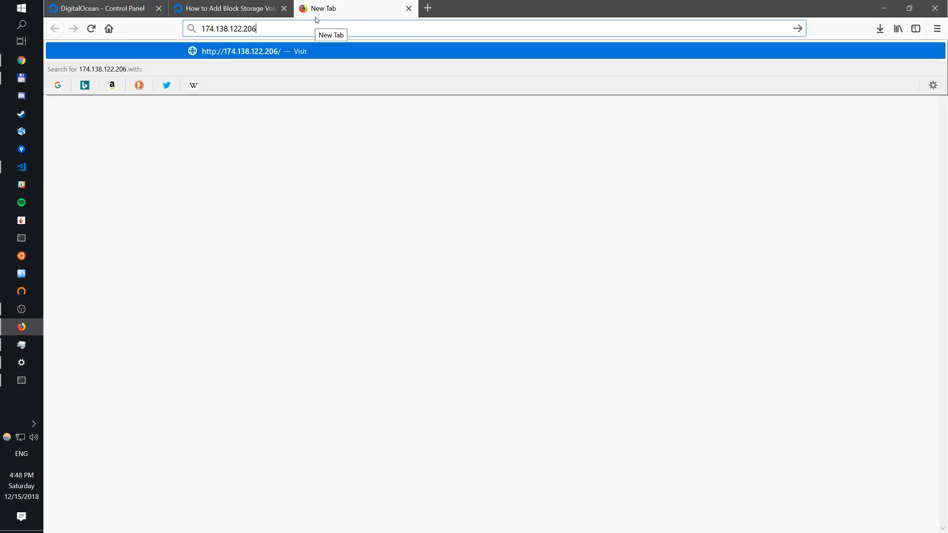
pyautogui.write('/keygen')
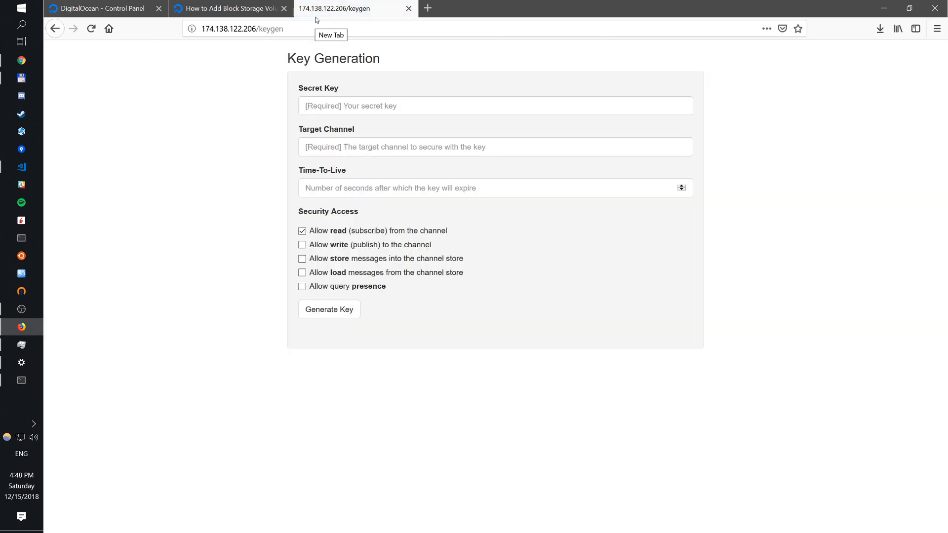
pyautogui.moveTo(345, 120)
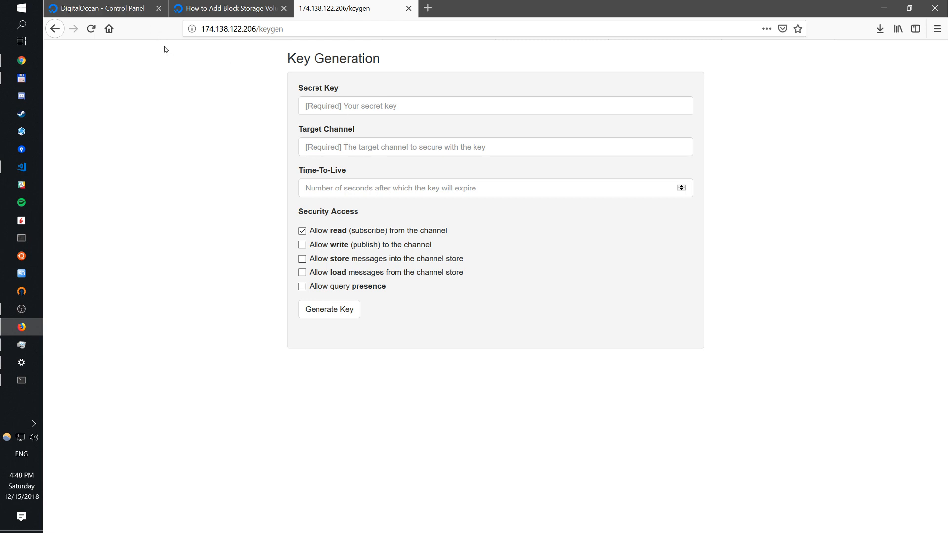
pyautogui.moveTo(116, 10)
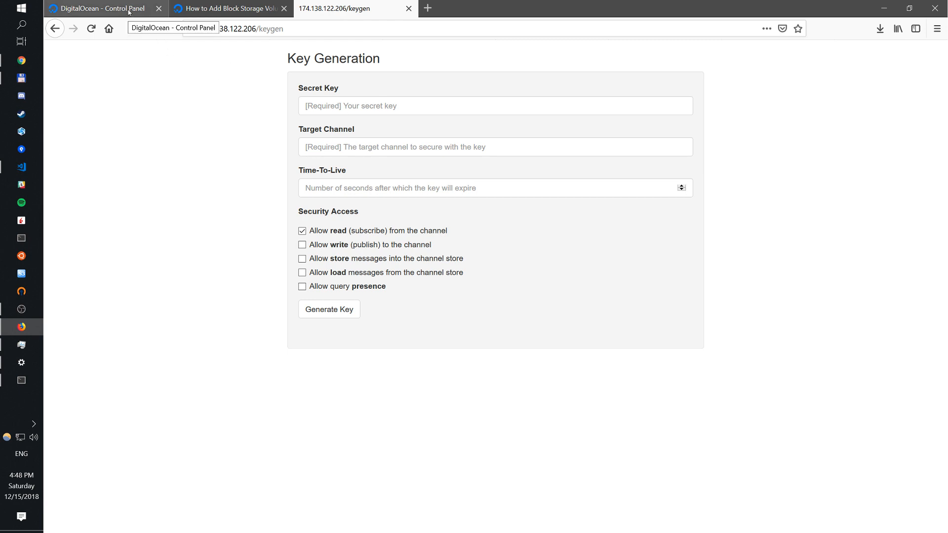
# - Go to Volumes to see the three 50 GB volumes attached to broker droplets
pyautogui.click(104, 9)
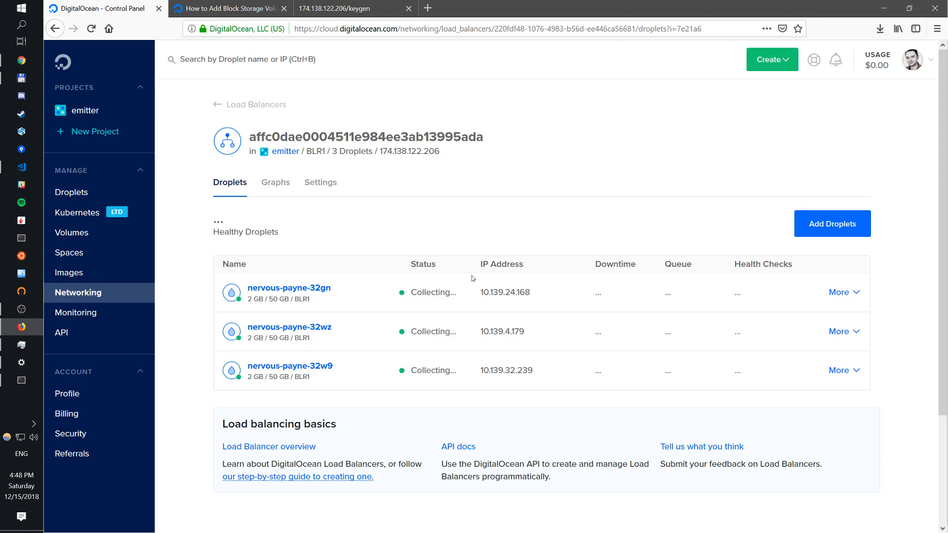
pyautogui.moveTo(384, 320)
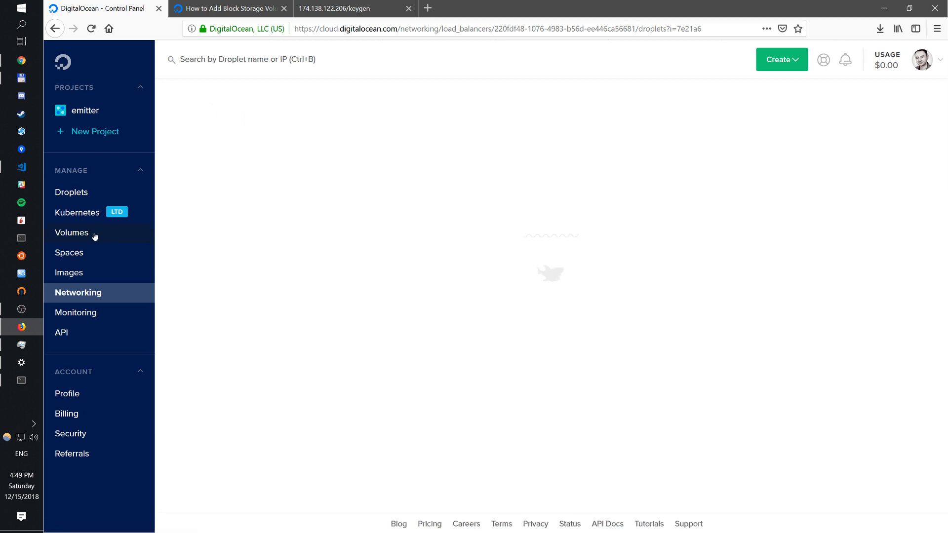
pyautogui.moveTo(91, 238)
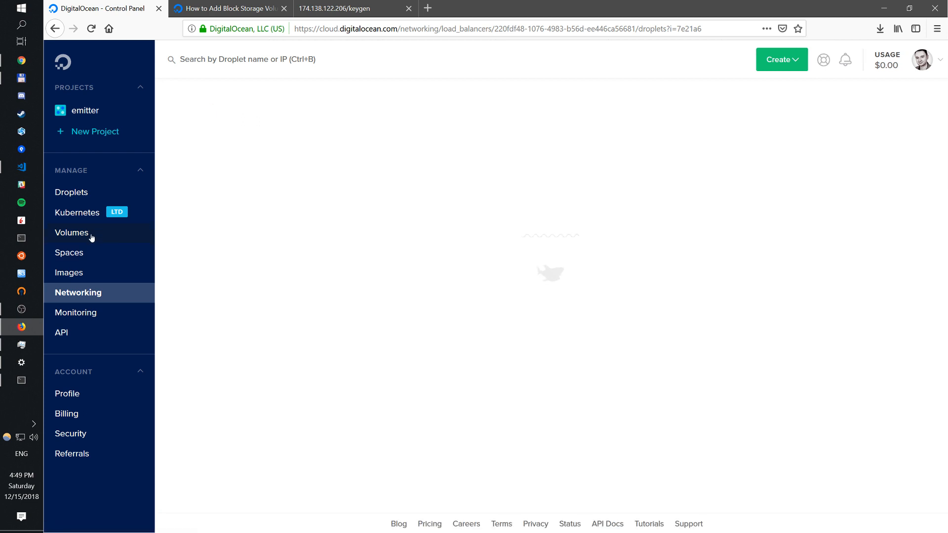
pyautogui.moveTo(428, 199)
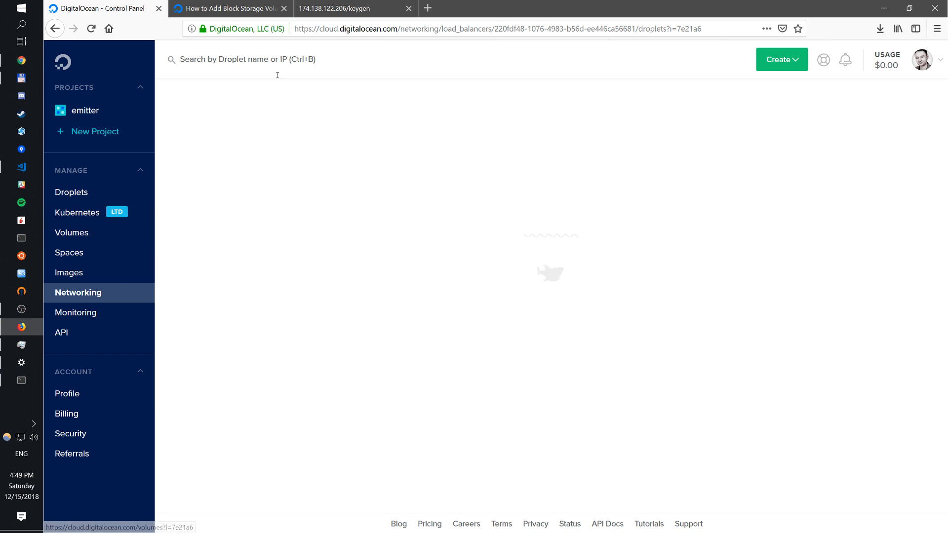
pyautogui.moveTo(49, 402)
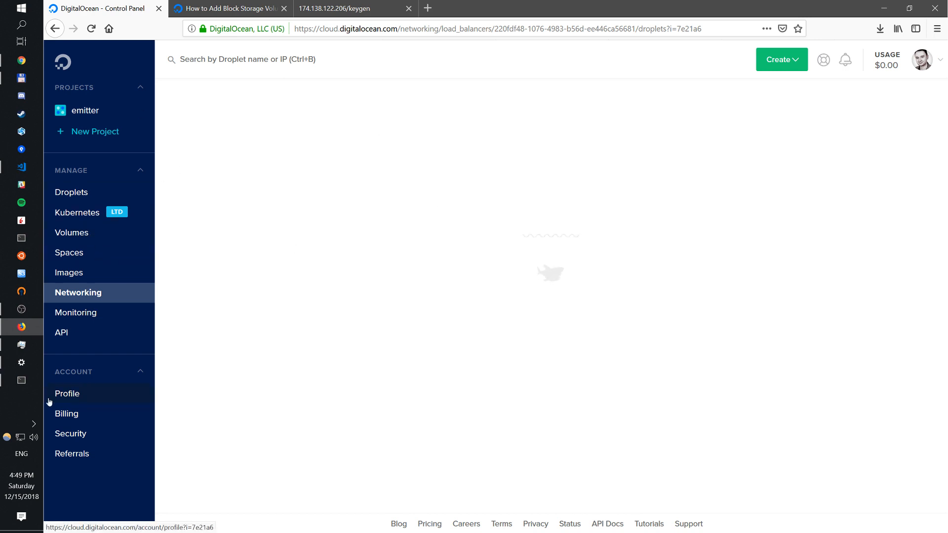
pyautogui.click(72, 233)
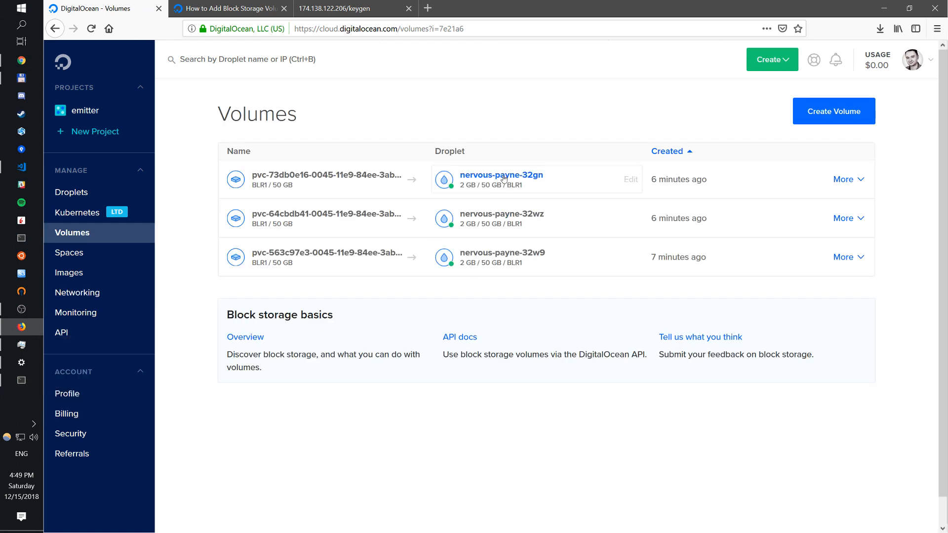
pyautogui.moveTo(305, 189)
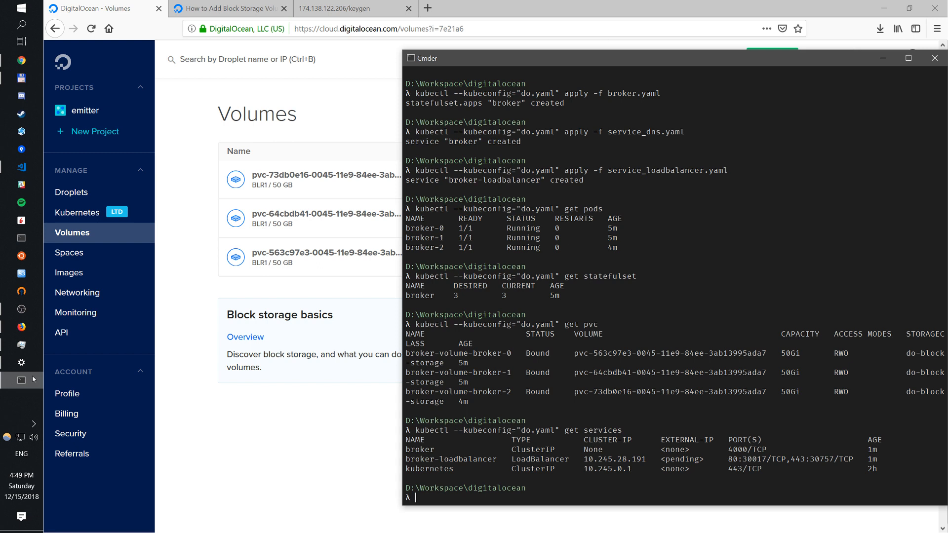
# - Clear the screen and view broker-0 and broker-1 logs using the do.yaml kubeconfig
pyautogui.write('kubectl --kubeconfig="do.yaml" get service')
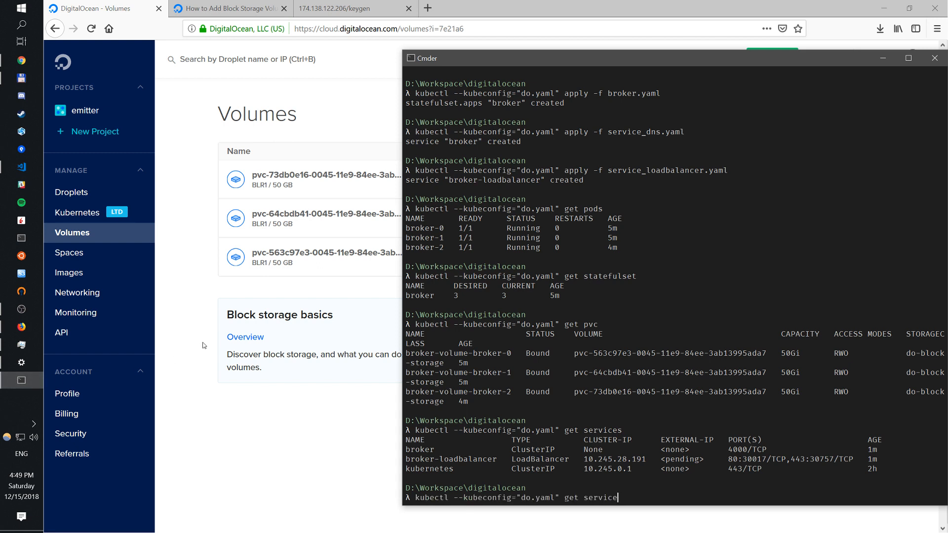
pyautogui.press('Backspace')
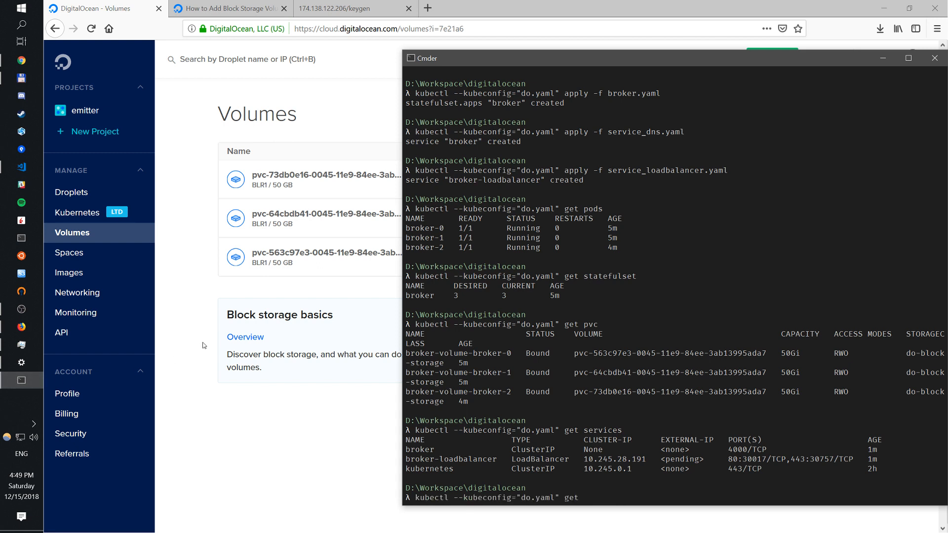
pyautogui.write('cls')
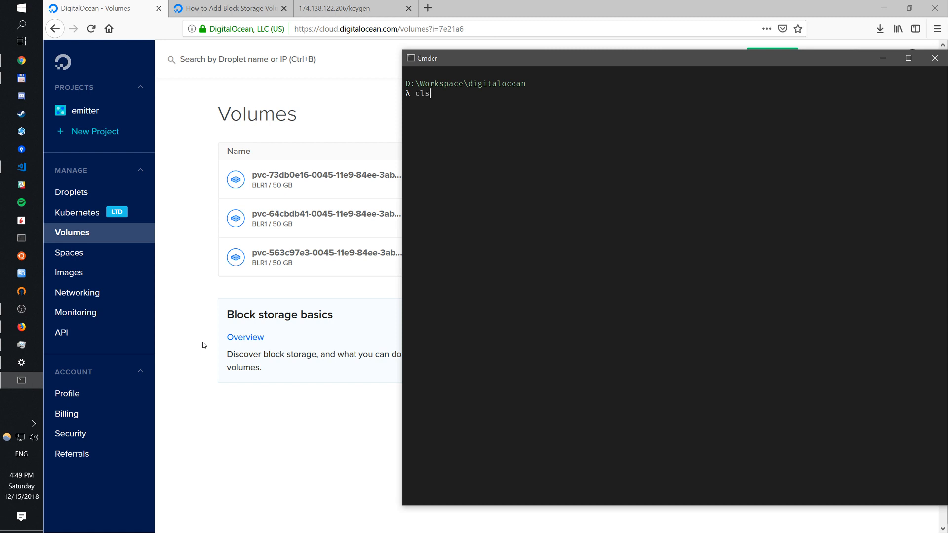
pyautogui.write('kubectl --kubeconfig="do.yaml" l')
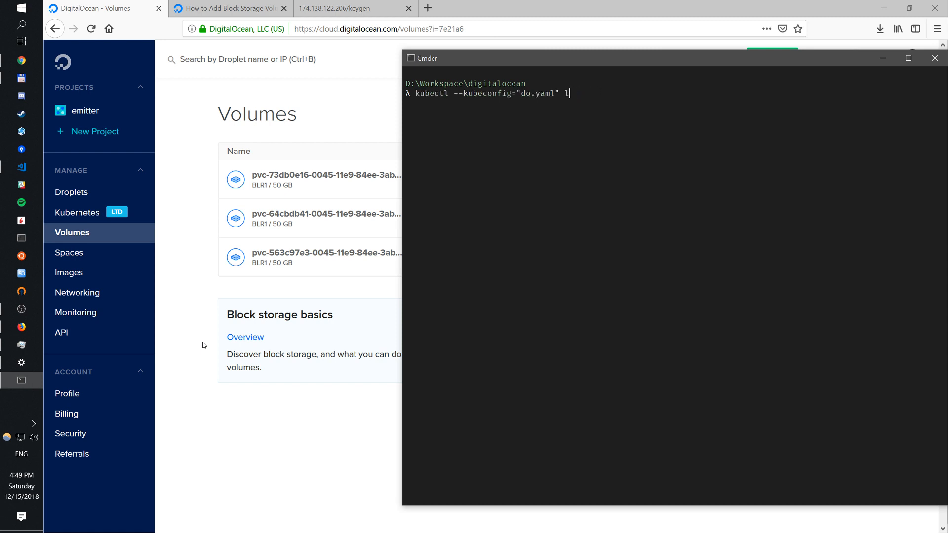
pyautogui.write('ogs broker-0')
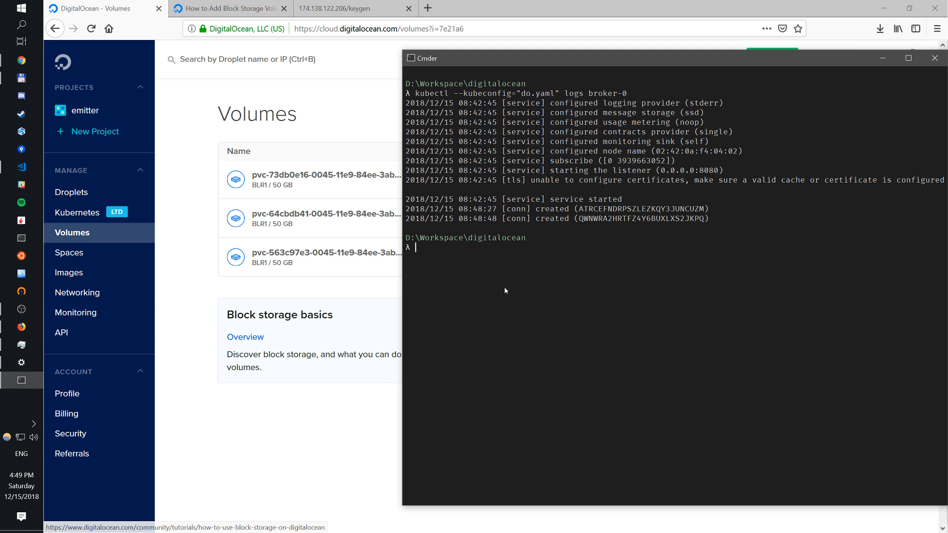
pyautogui.moveTo(667, 199)
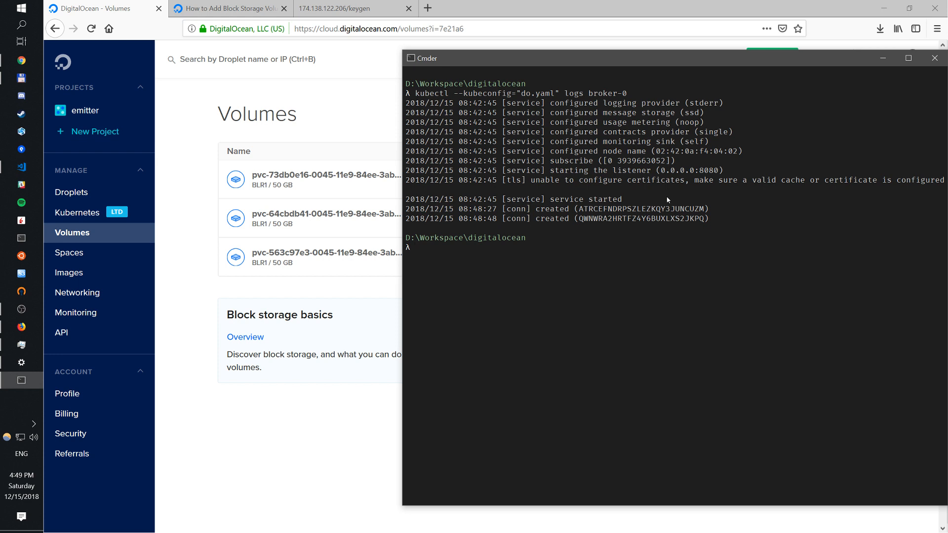
pyautogui.write('kubectl --kubeconfig="do.yaml" logs broker-1')
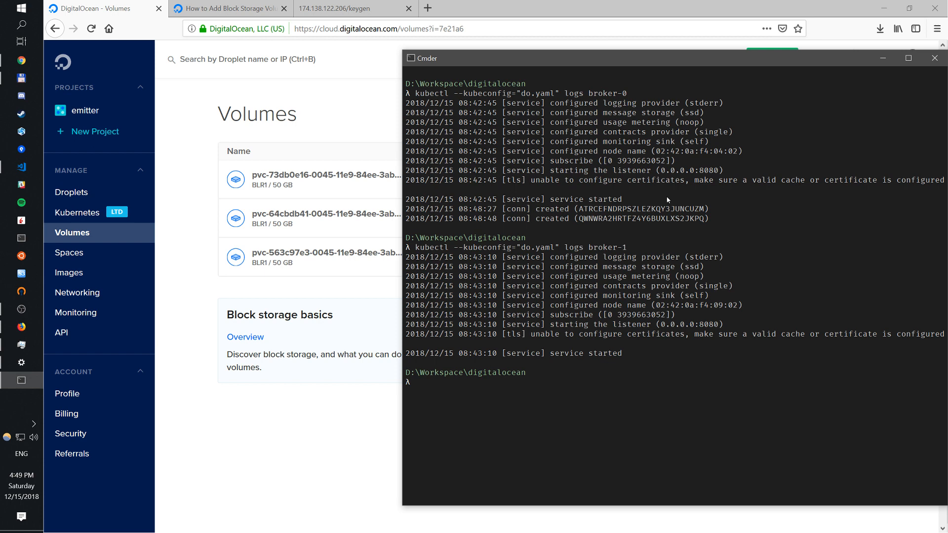
pyautogui.write('kubectl --kubeconfig="do.yaml" logs broker-1')
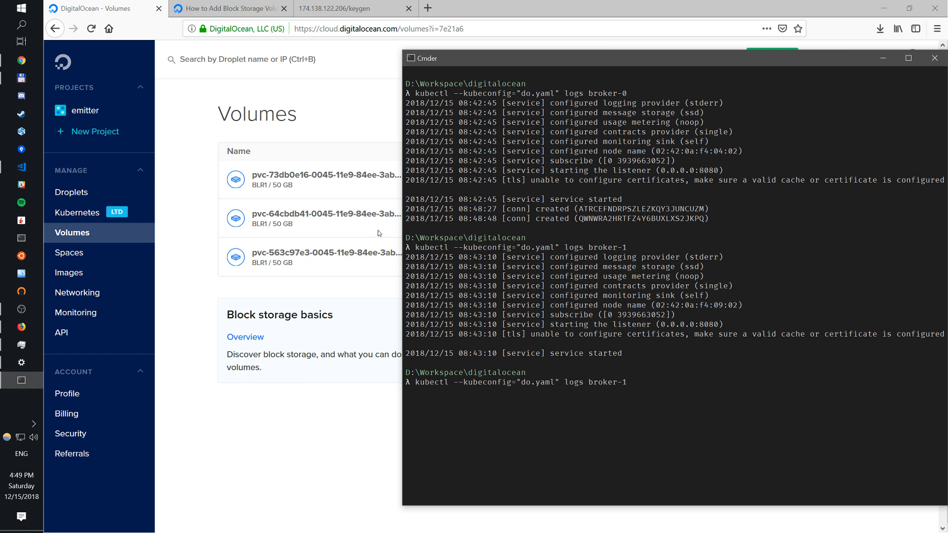
pyautogui.moveTo(22, 167)
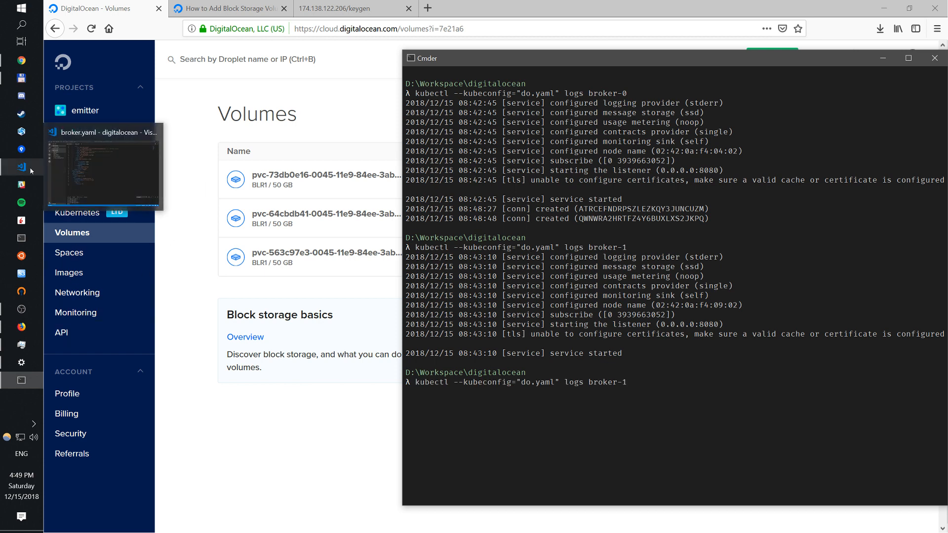
# - Bring broker.yaml forward in VS Code to review anti-affinity, environment and ports
pyautogui.click(21, 166)
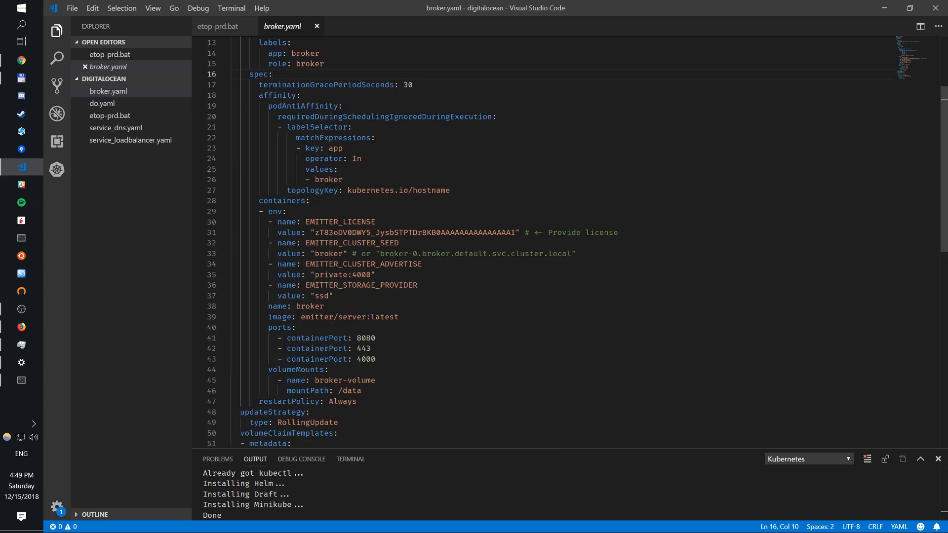
pyautogui.moveTo(184, 345)
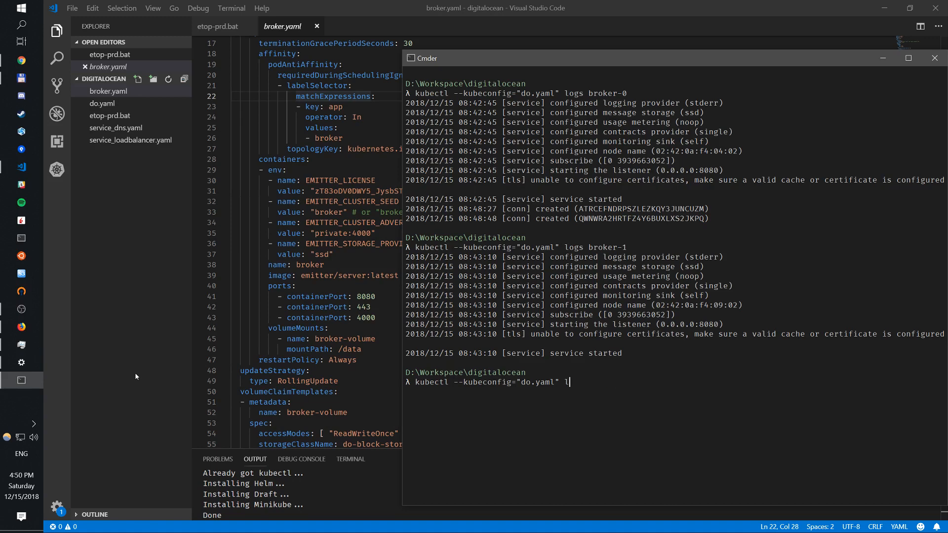
# - Attempt kubectl taint -f broker.yaml, which fails with an unknown flag error
pyautogui.write('apply -f')
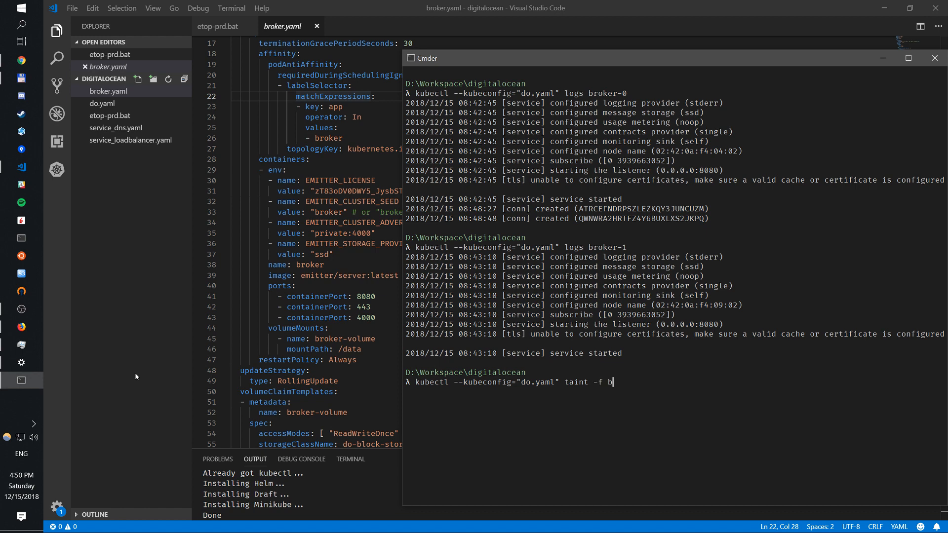
pyautogui.press('Enter')
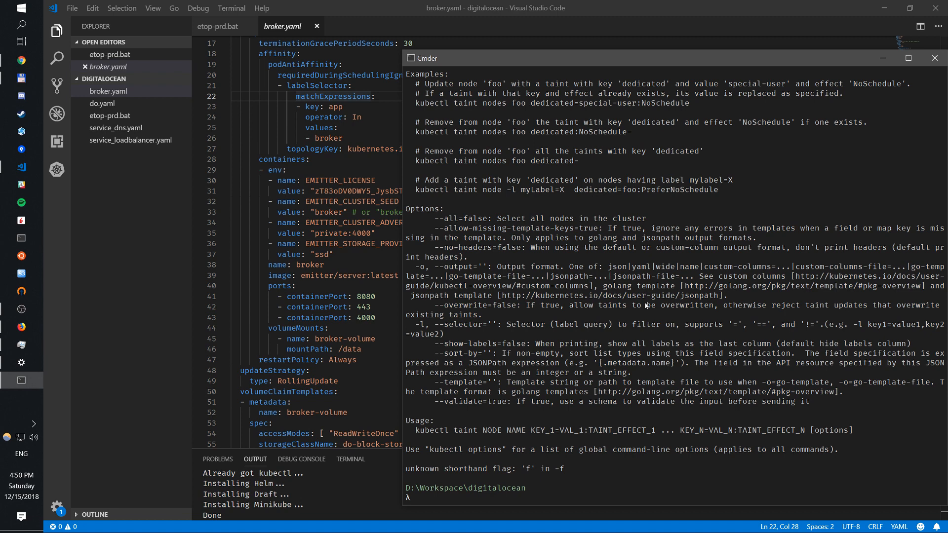
pyautogui.write('kubectl --kubeconfig="do.yaml" taint -f broker.yaml')
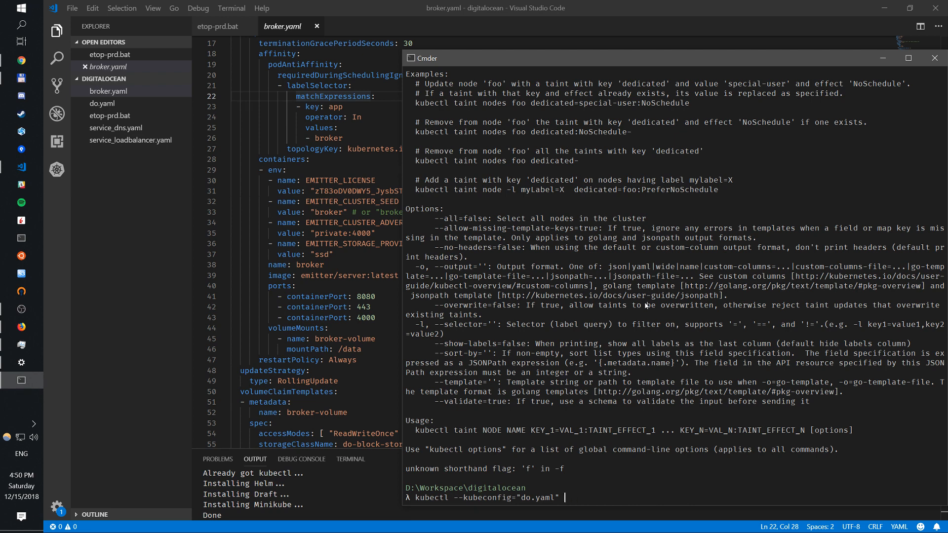
# - Enter kubectl --kubeconfig="do.yaml" delete statefulset broker to remove the brokers
pyautogui.write('delete broker')
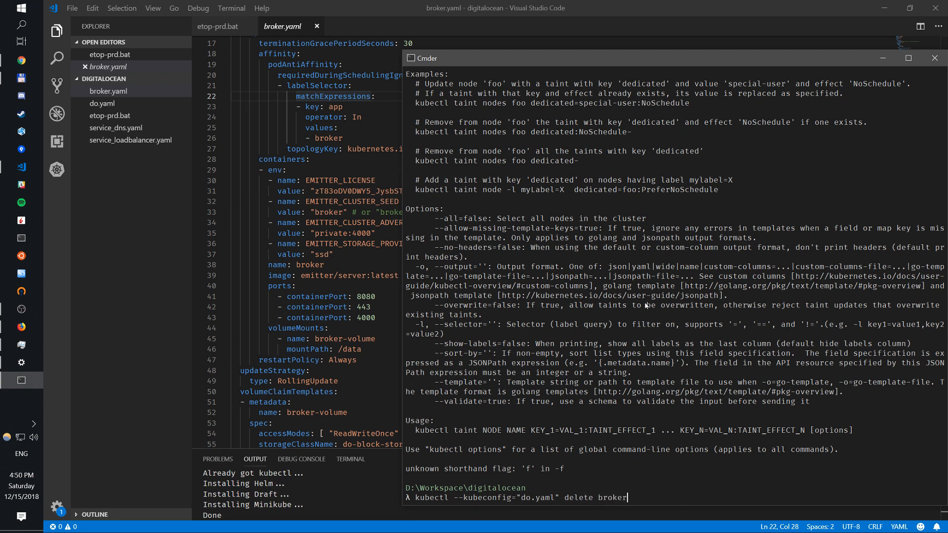
pyautogui.write('statefu')
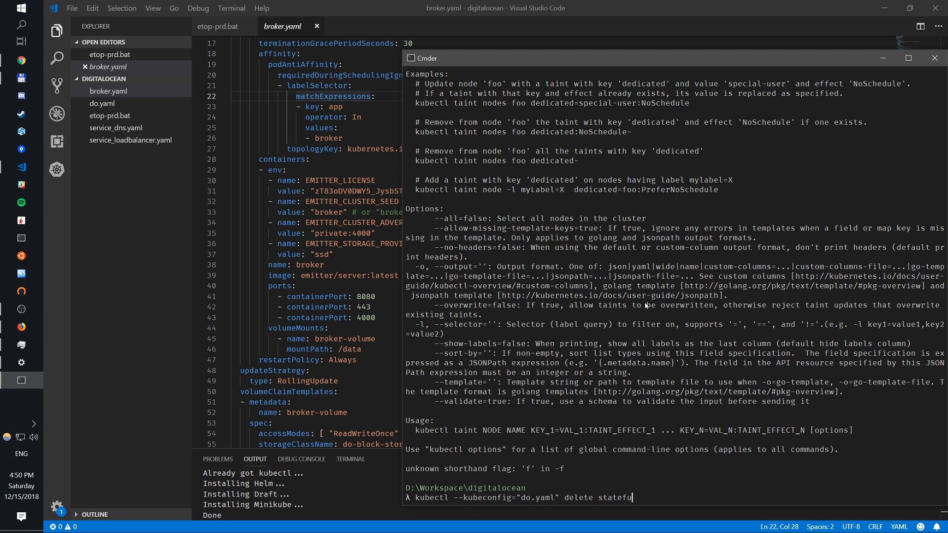
pyautogui.write('lset broker')
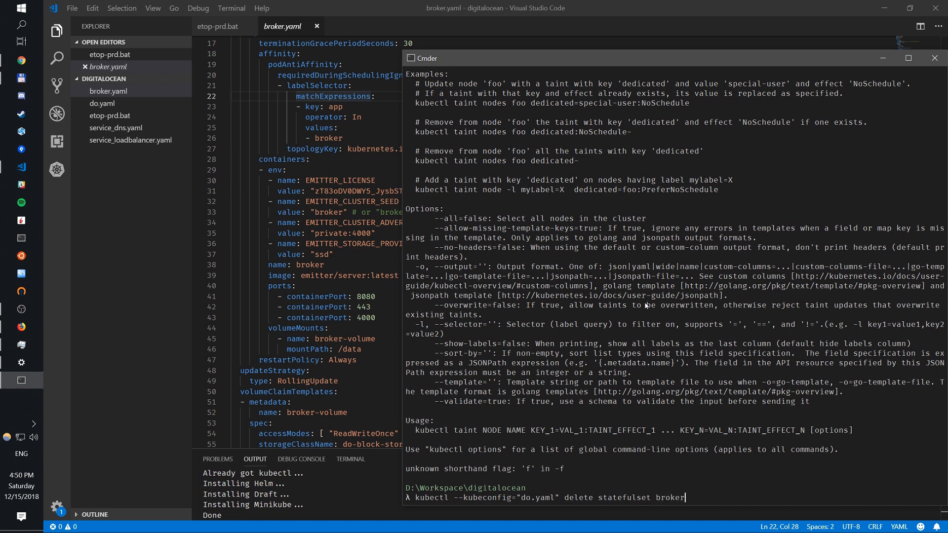
pyautogui.scroll(-3)
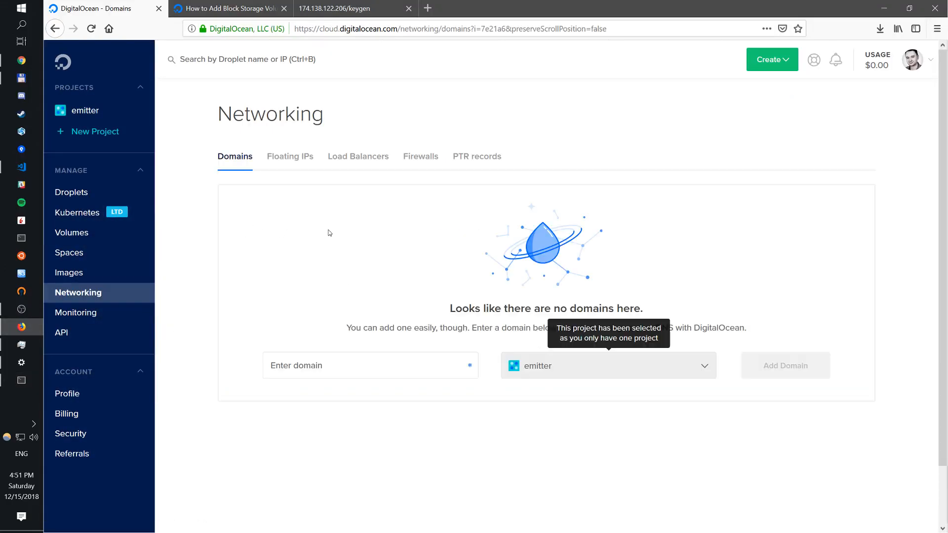
# - Open the load balancer's details page and review its traffic graphs
pyautogui.click(358, 156)
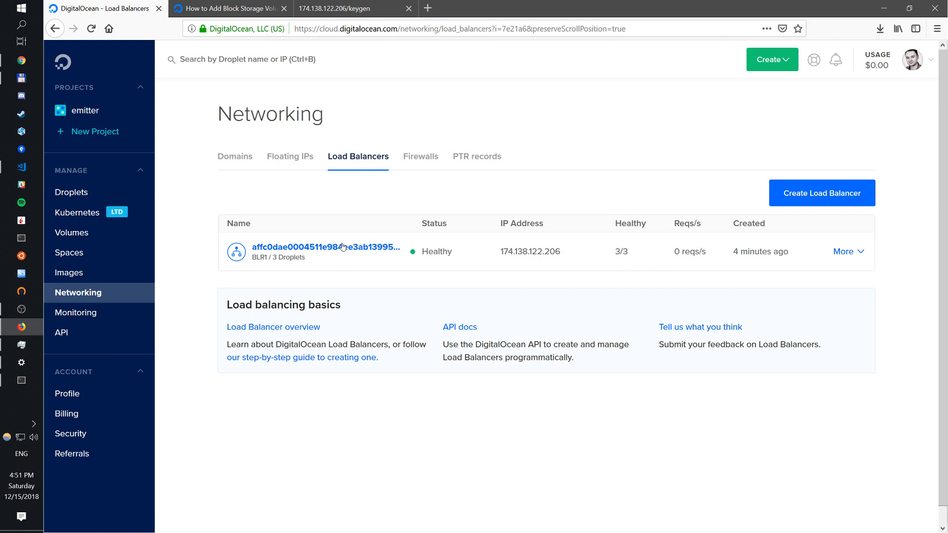
pyautogui.moveTo(441, 253)
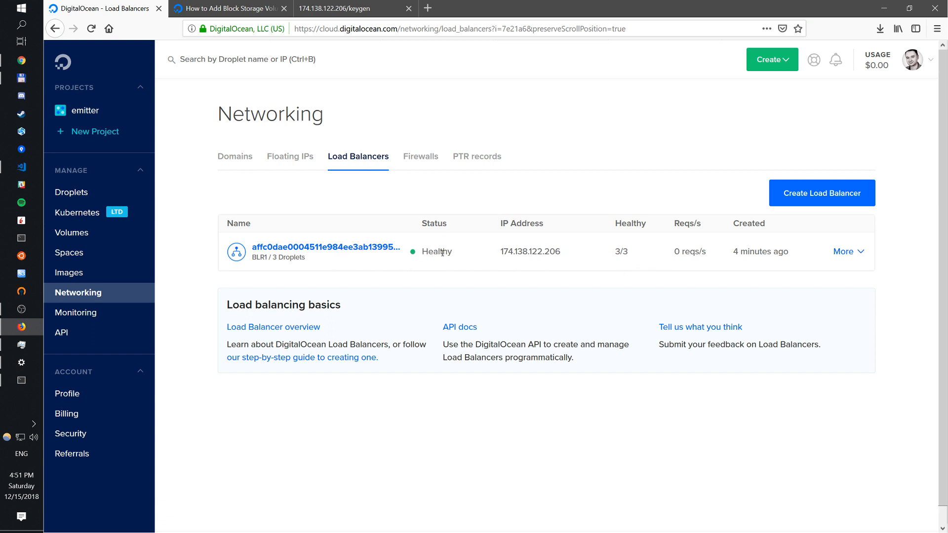
pyautogui.click(847, 252)
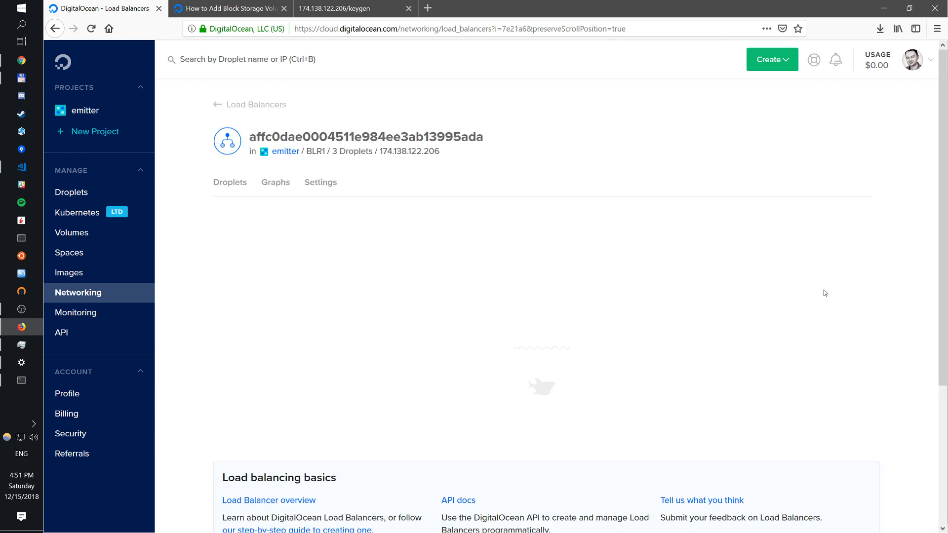
pyautogui.click(276, 183)
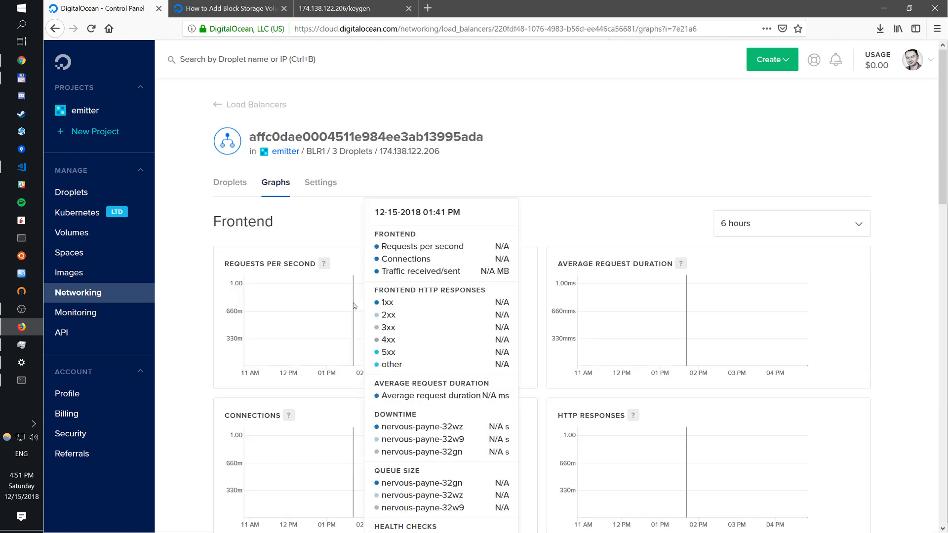
pyautogui.scroll(-3)
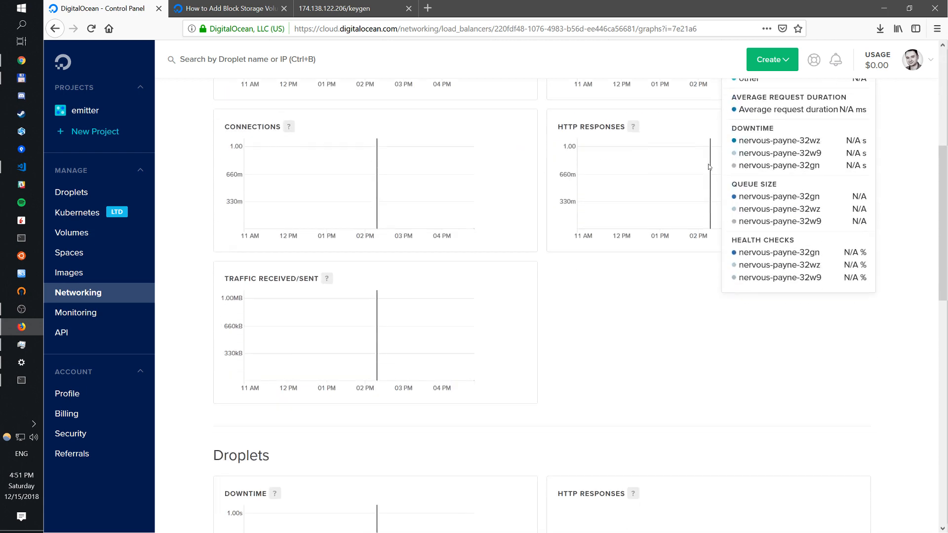
pyautogui.scroll(-3)
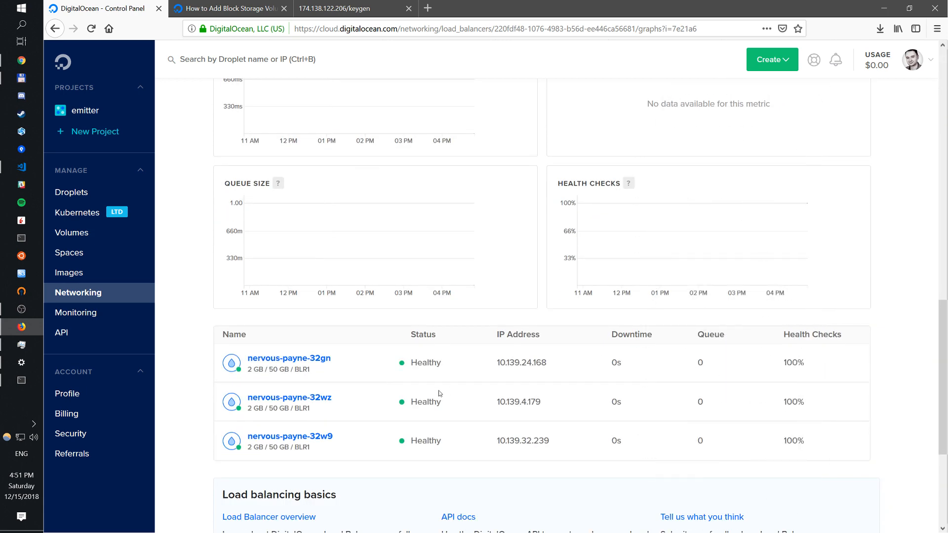
# - Check the load balancer's three healthy droplets, then reload the keygen page, which fails
pyautogui.click(20, 380)
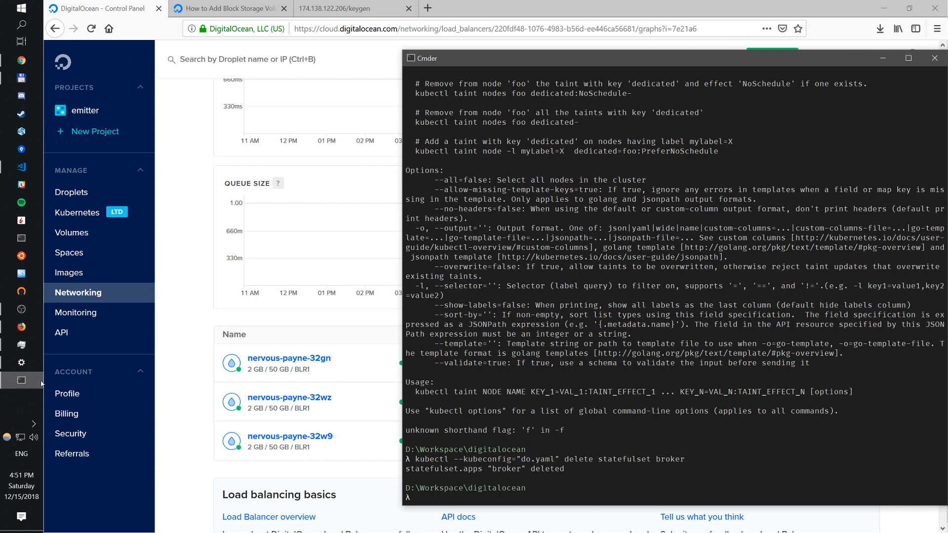
pyautogui.click(934, 57)
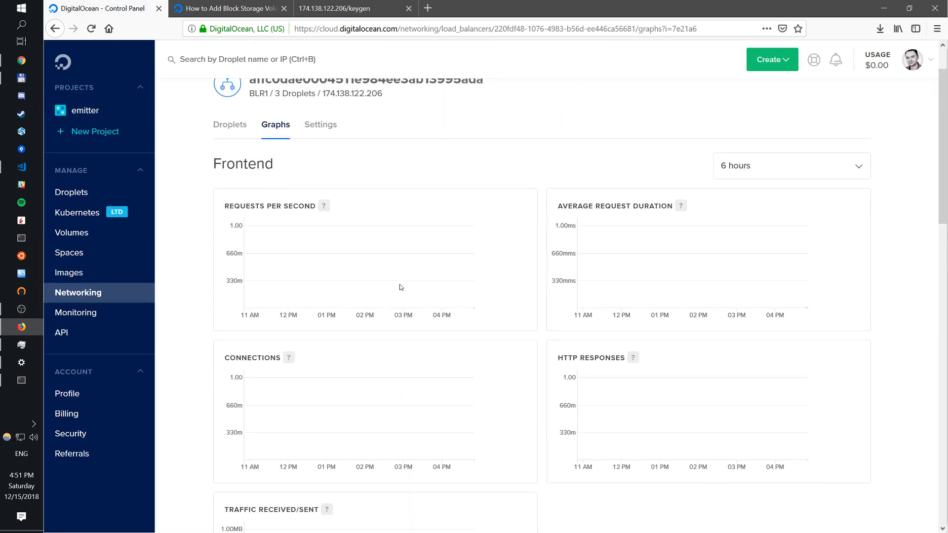
pyautogui.scroll(-3)
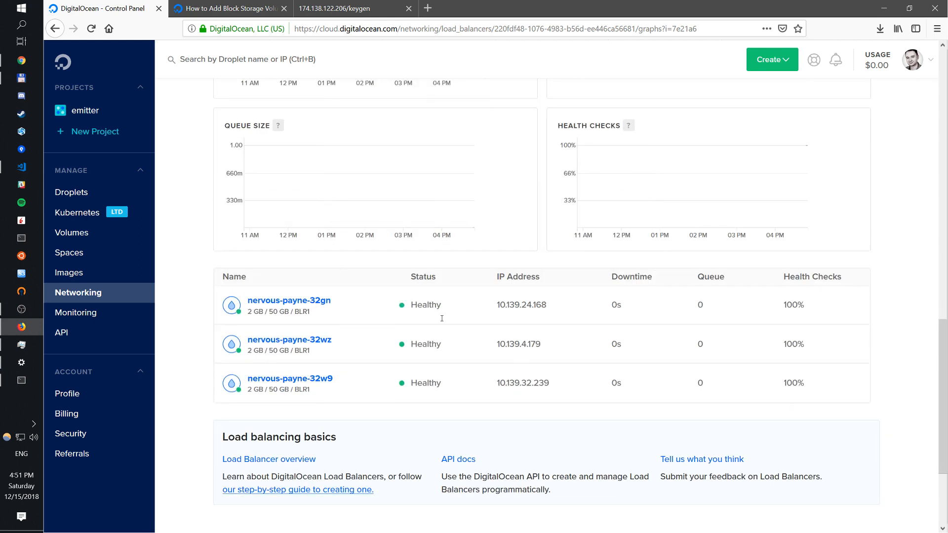
pyautogui.click(349, 9)
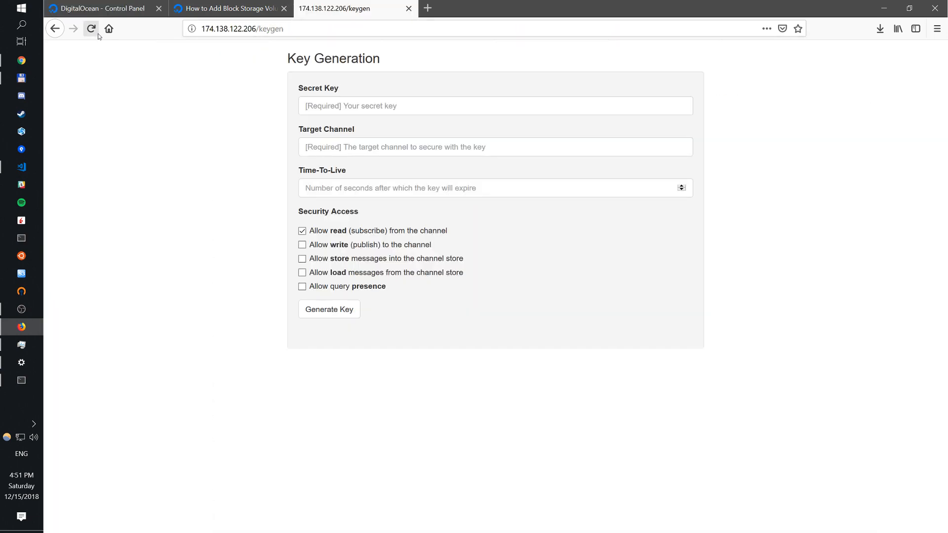
pyautogui.click(91, 28)
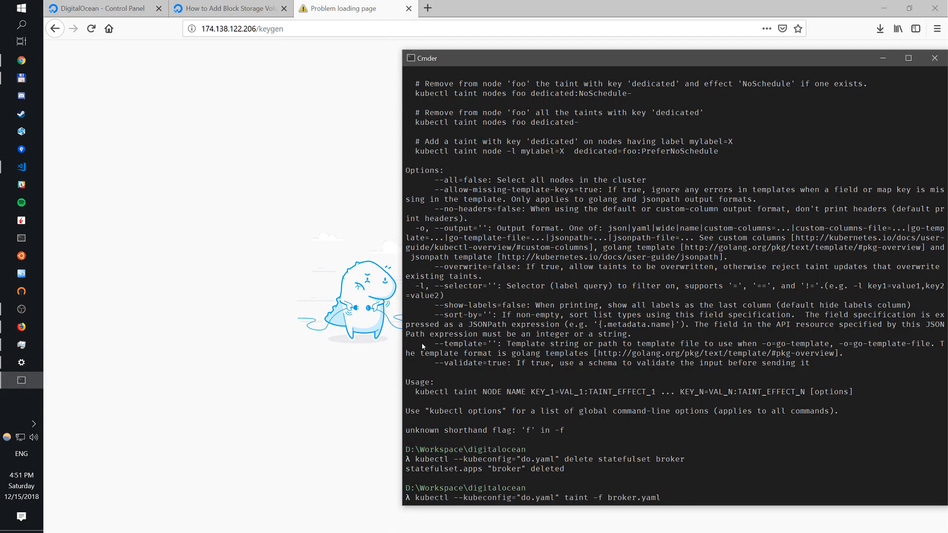
# - Reapply broker.yaml, then check pods and PVCs until broker-0 runs and three 50Gi volumes bind
pyautogui.write('get services')
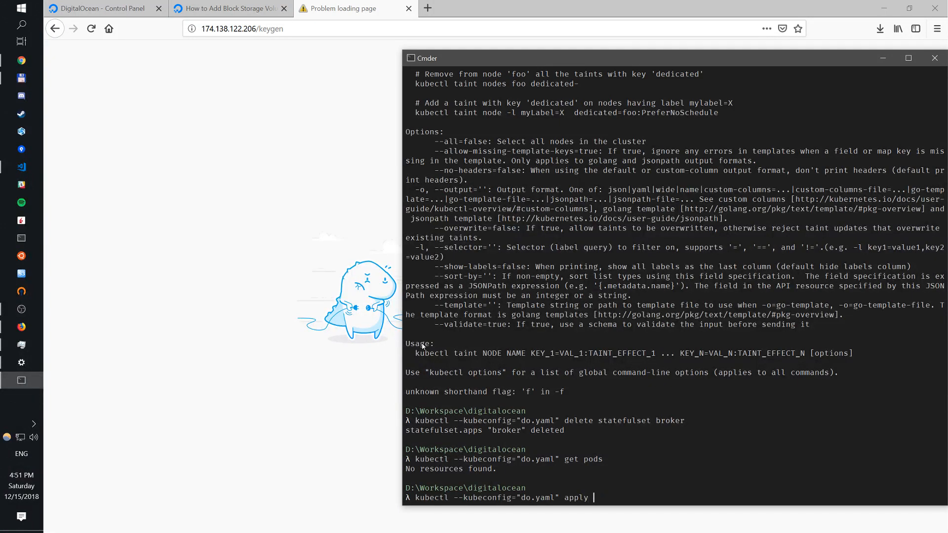
pyautogui.write('-f broker.yaml')
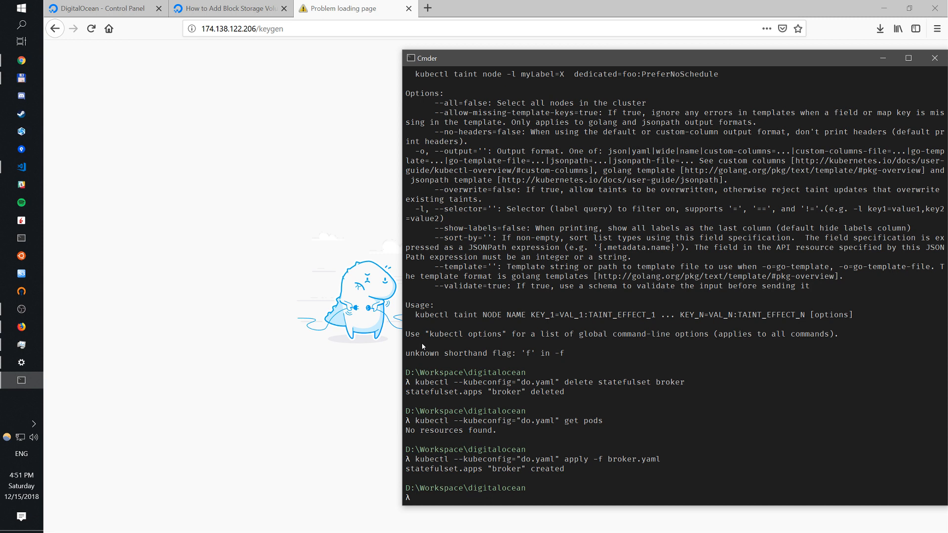
pyautogui.write('kubectl --kubeconfig="do.yaml" apply')
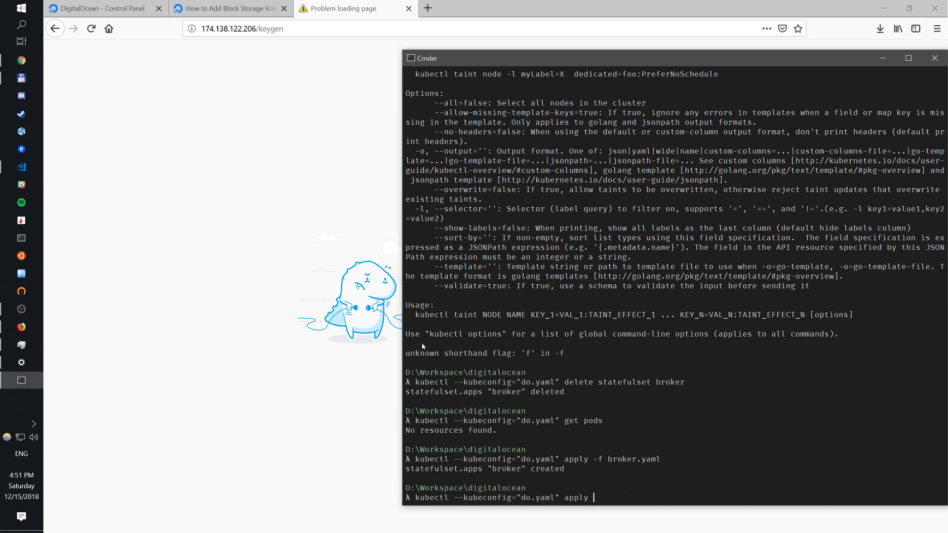
pyautogui.write('get pods')
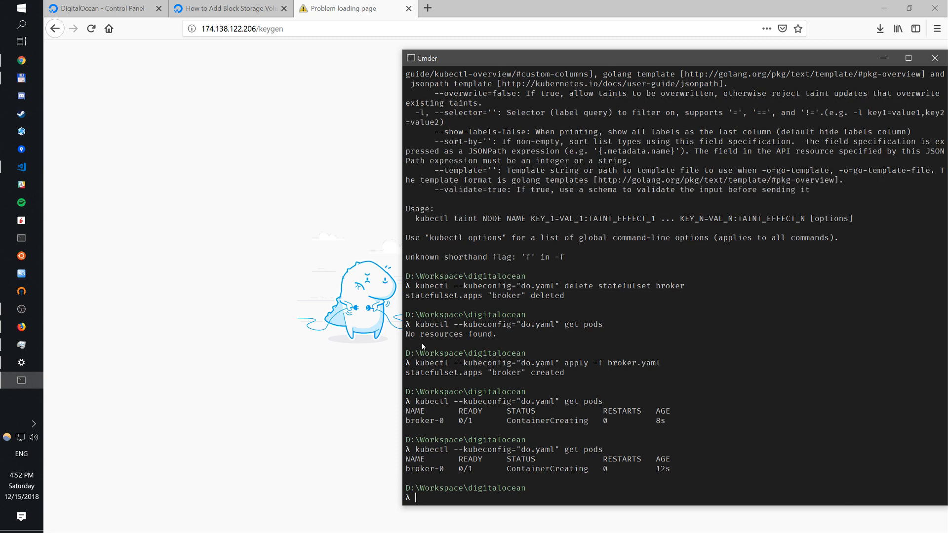
pyautogui.write('kubectl --kubeconfig="do.yaml" get pvc')
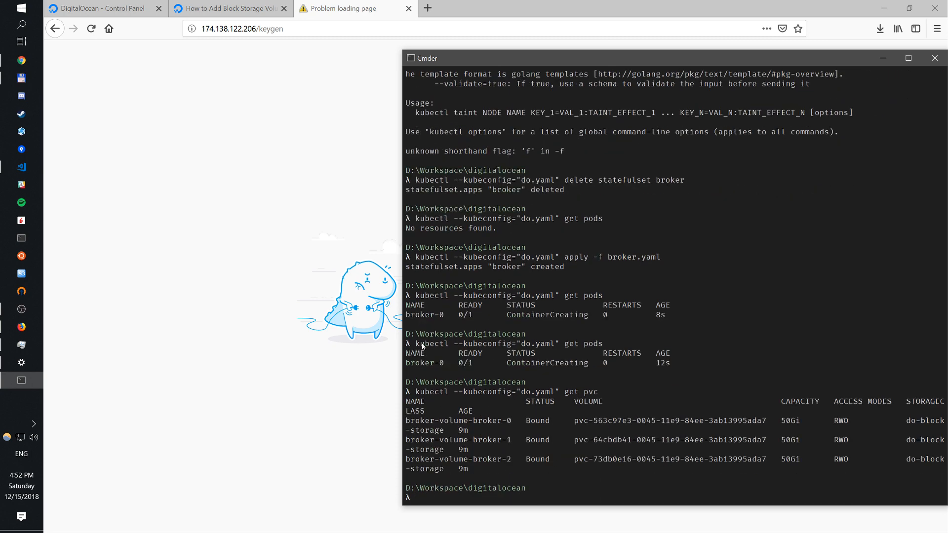
pyautogui.moveTo(521, 367)
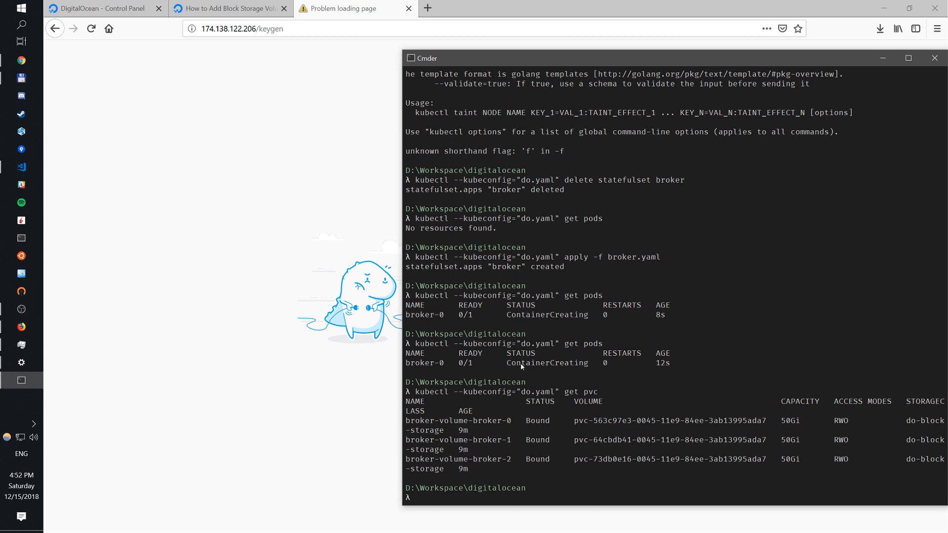
pyautogui.write('kubectl --kubeconfig="do.yaml" get pvc')
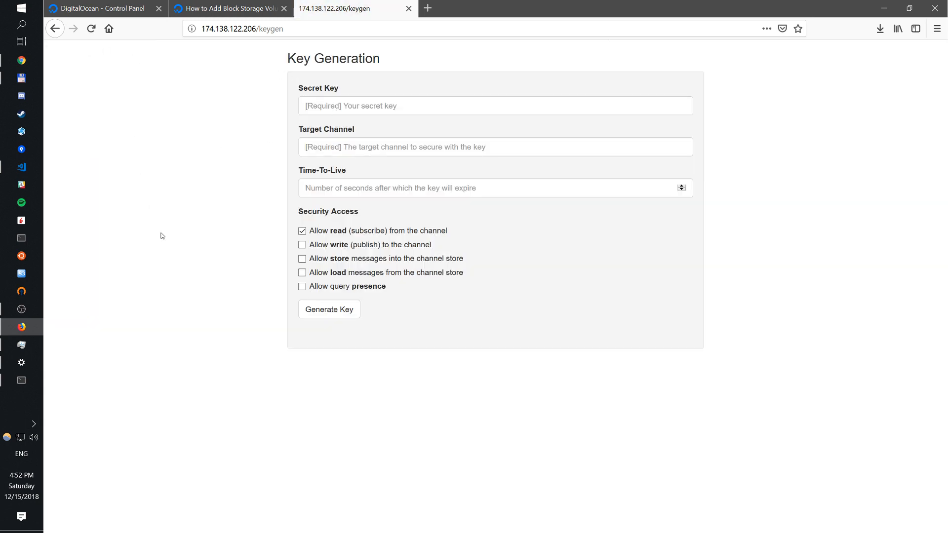
pyautogui.moveTo(21, 167)
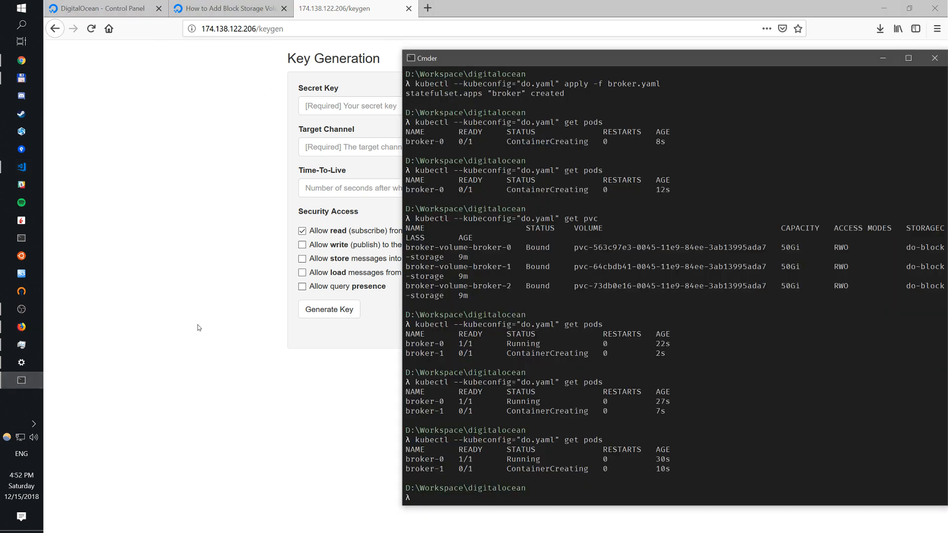
# - Run kubectl --kubeconfig="do.yaml" apply -f broker.yaml in Cmder
pyautogui.write('kubectl --kubeconfig="do.yaml" apply -f broker.yaml')
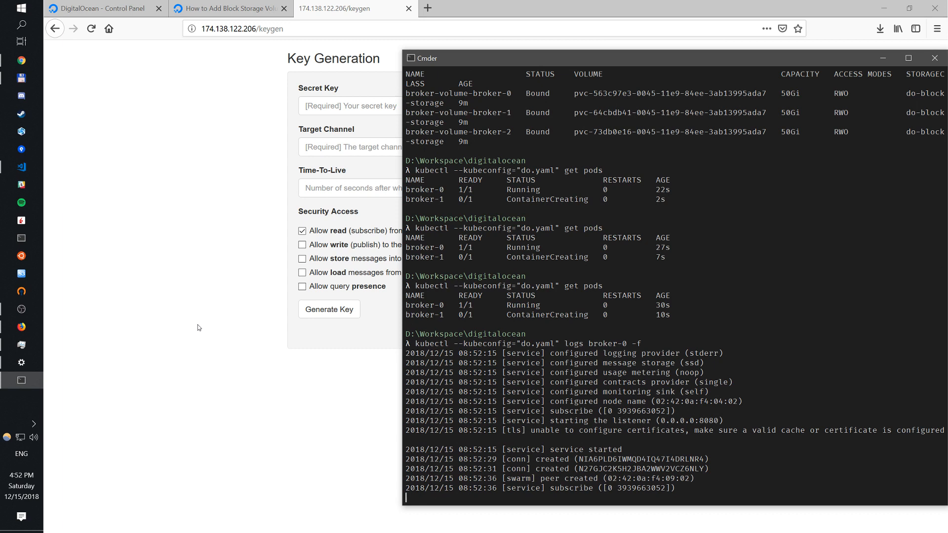
pyautogui.moveTo(478, 433)
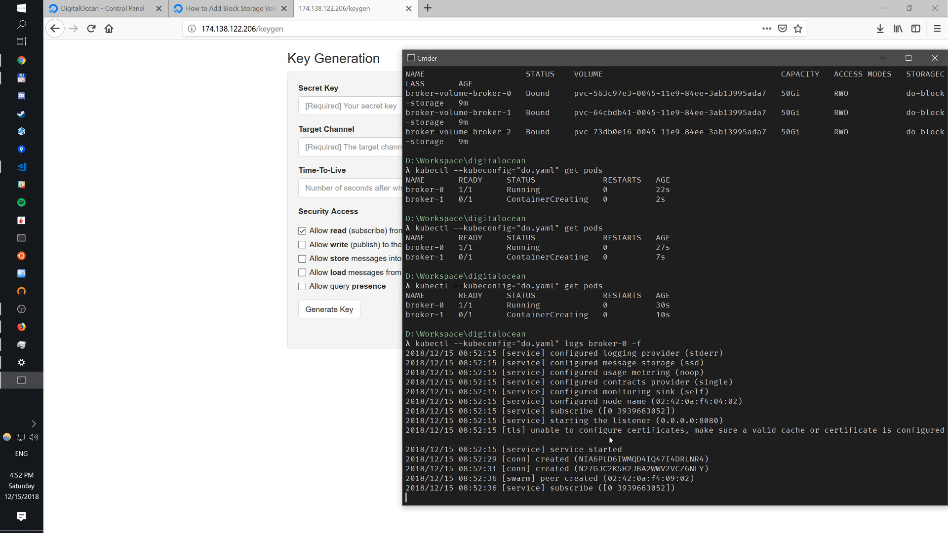
pyautogui.moveTo(730, 405)
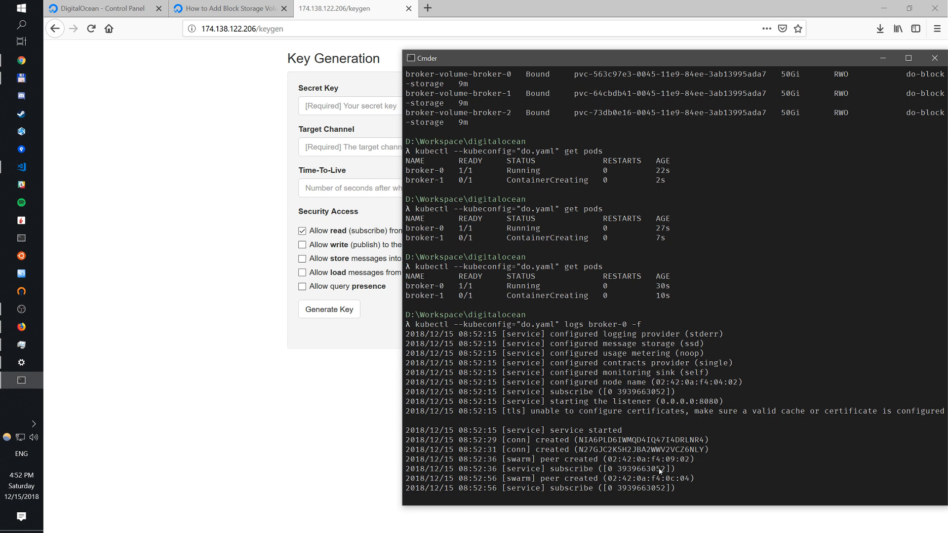
pyautogui.moveTo(688, 484)
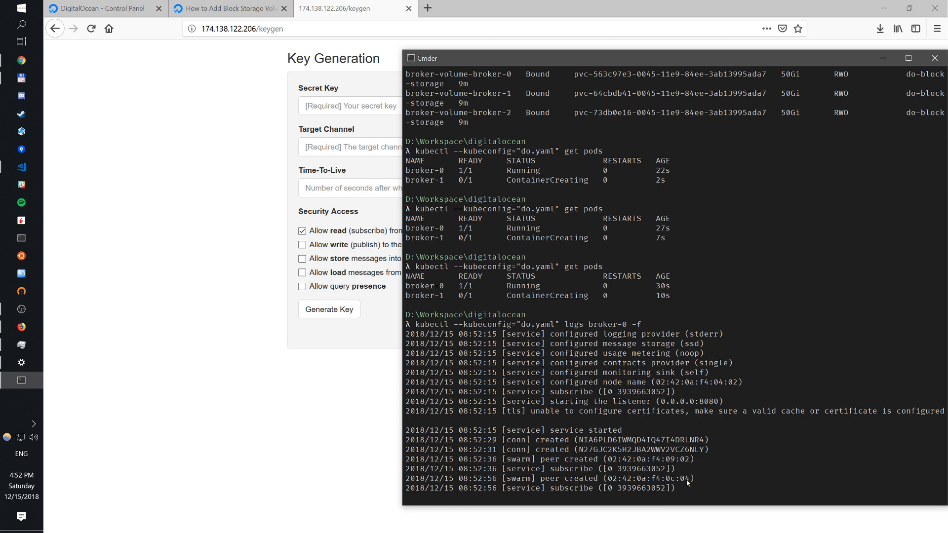
pyautogui.moveTo(620, 480)
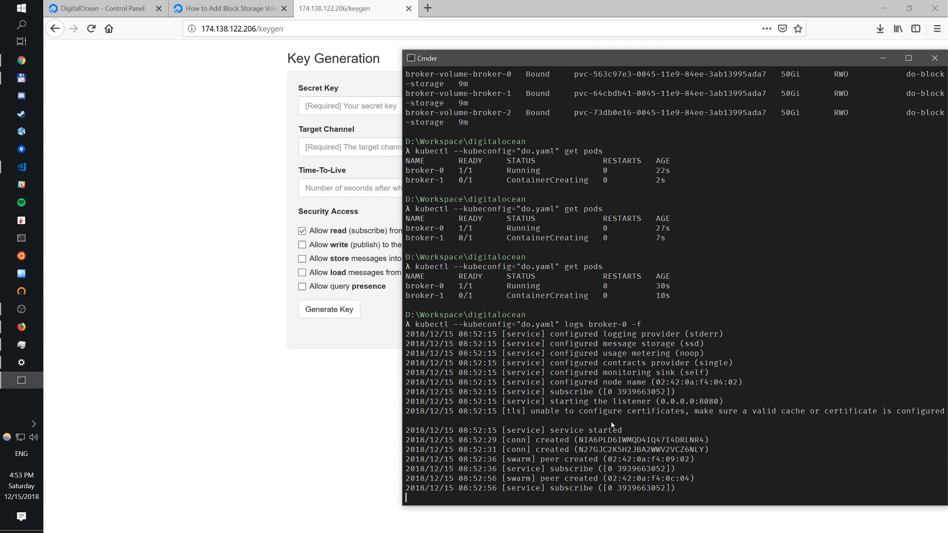
pyautogui.moveTo(659, 391)
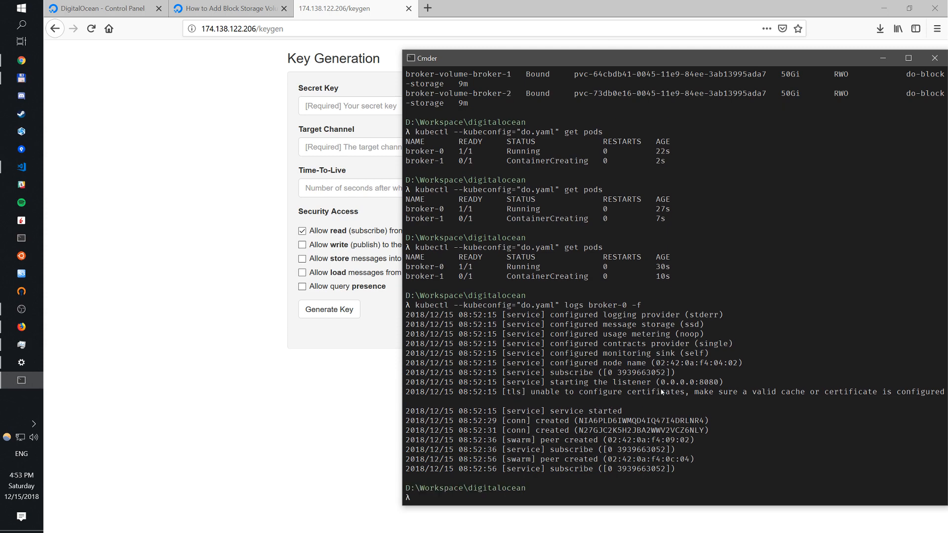
pyautogui.moveTo(368, 138)
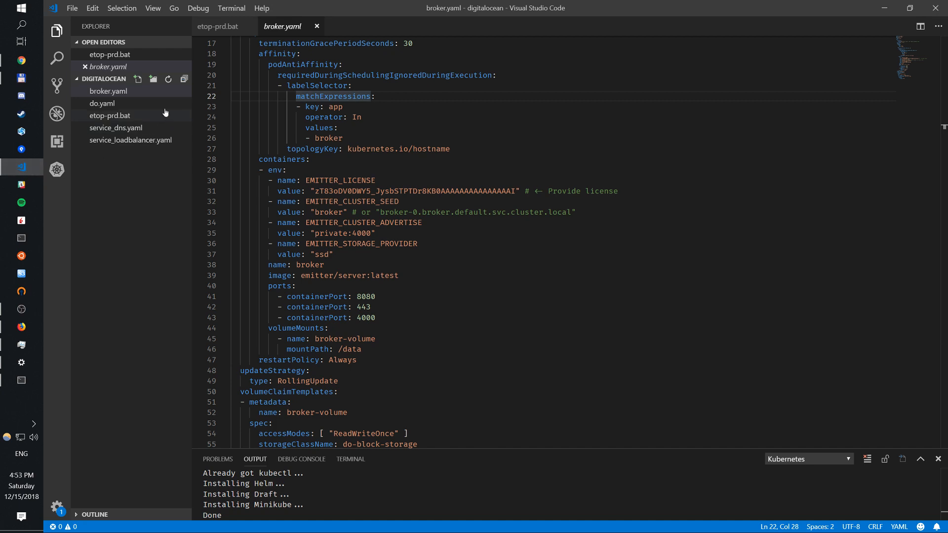
# - Generate a read key for channel stats/#/ and select the returned key for copying
pyautogui.click(108, 115)
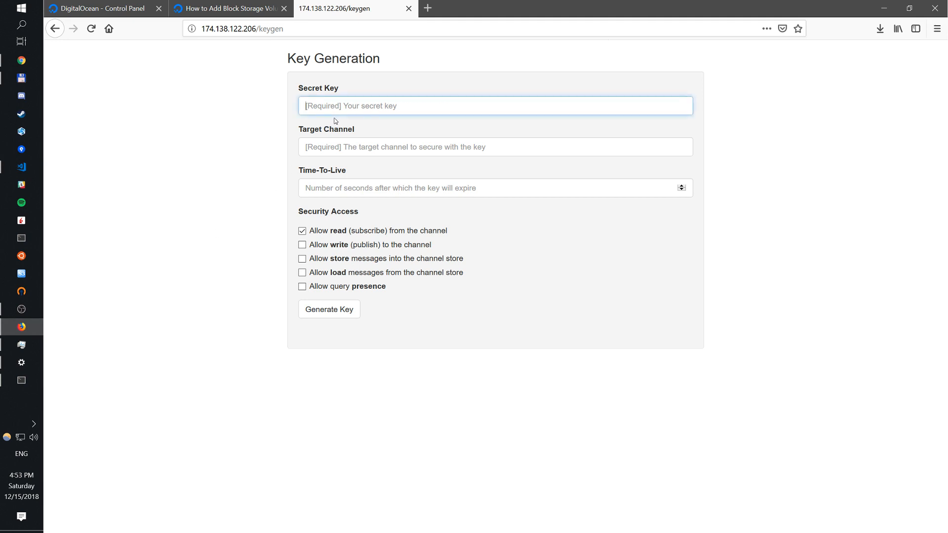
pyautogui.write('stats/')
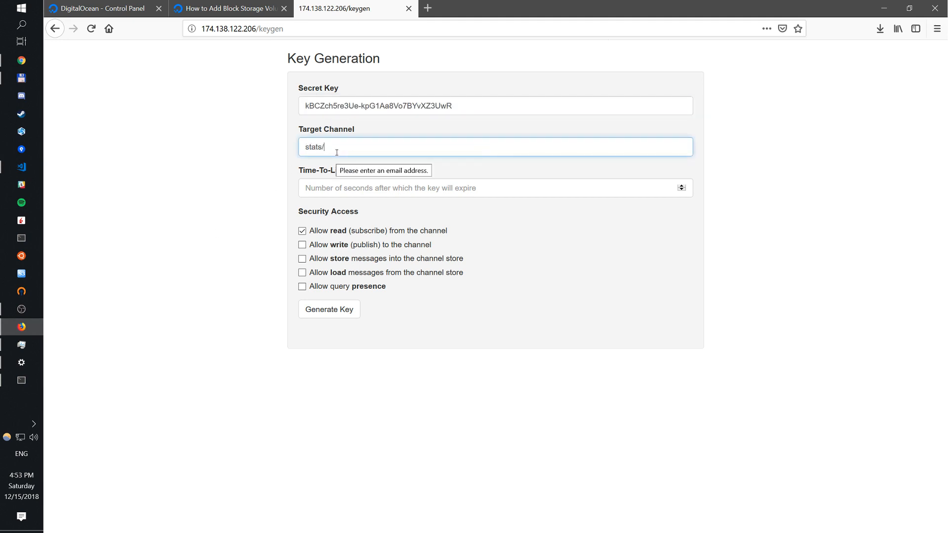
pyautogui.write('#/')
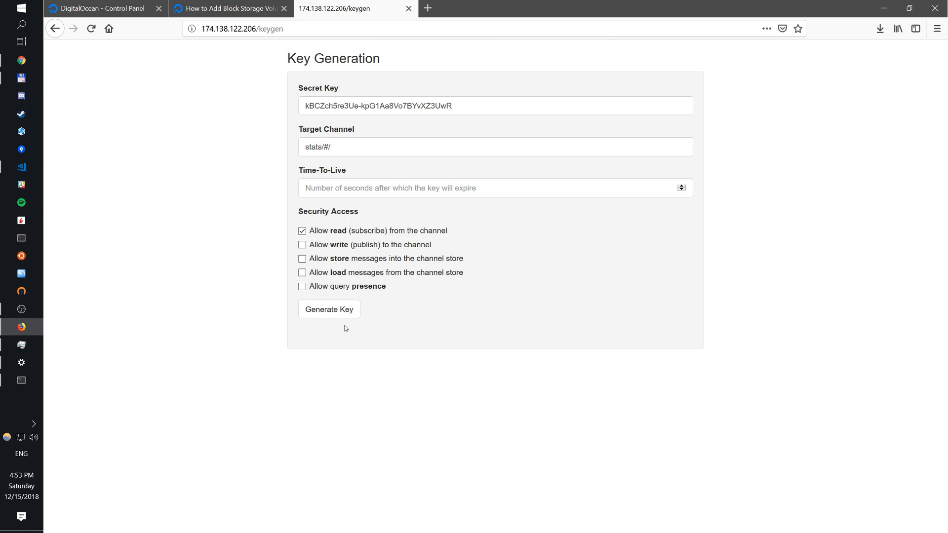
pyautogui.click(329, 309)
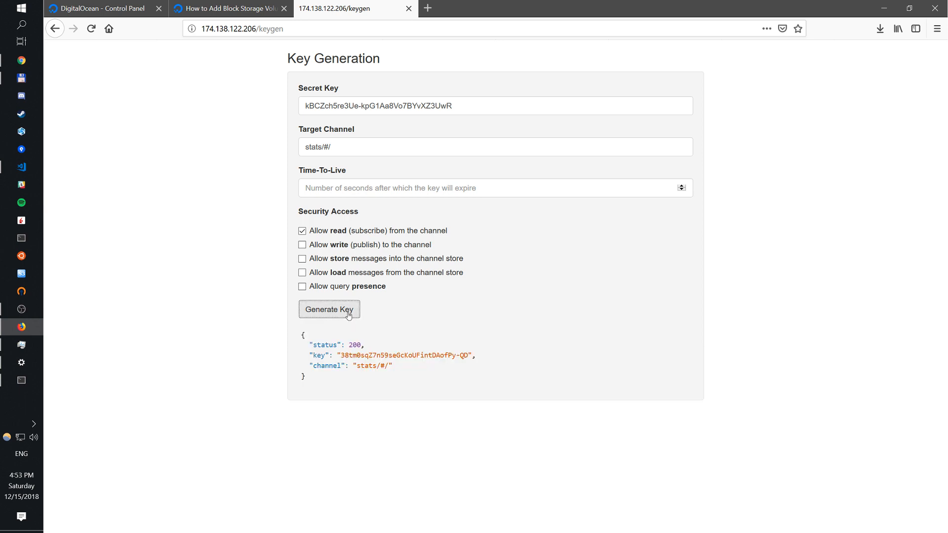
pyautogui.doubleClick(403, 355)
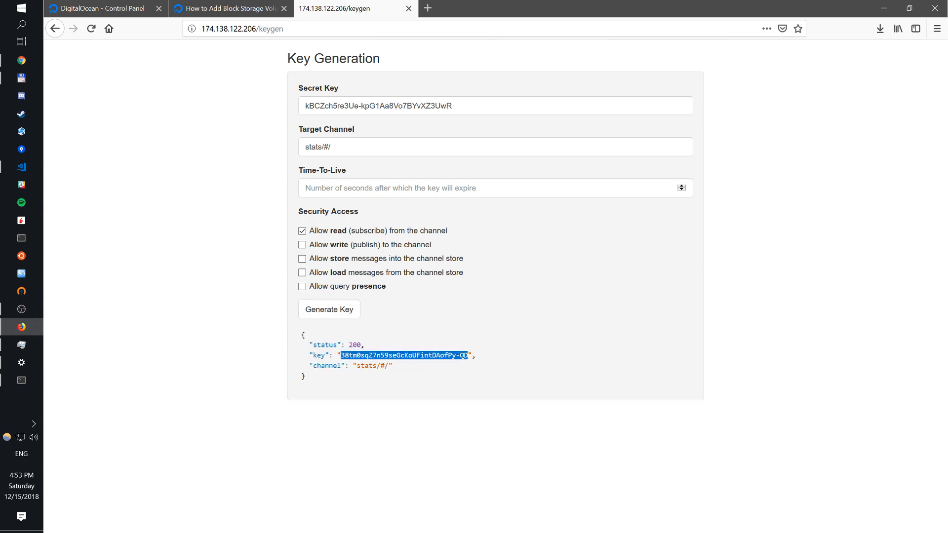
pyautogui.moveTo(390, 159)
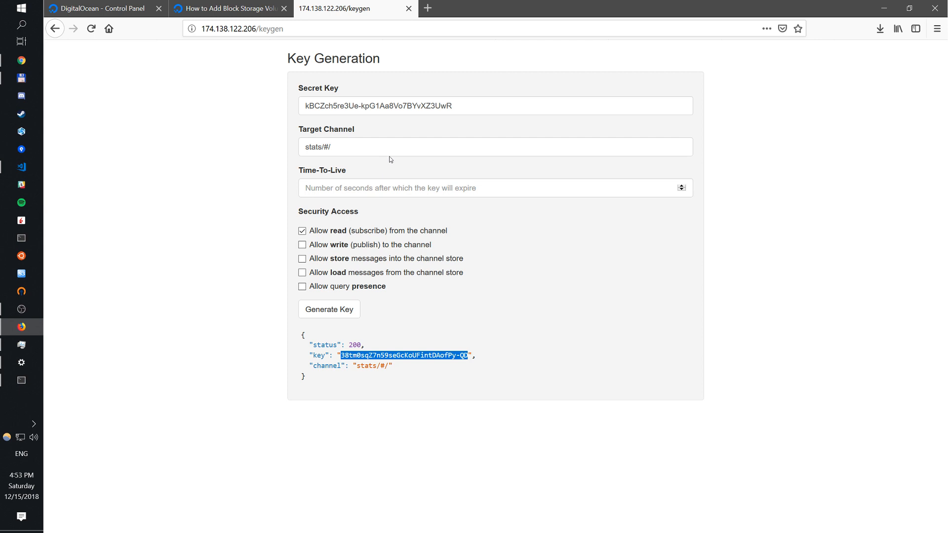
pyautogui.moveTo(127, 305)
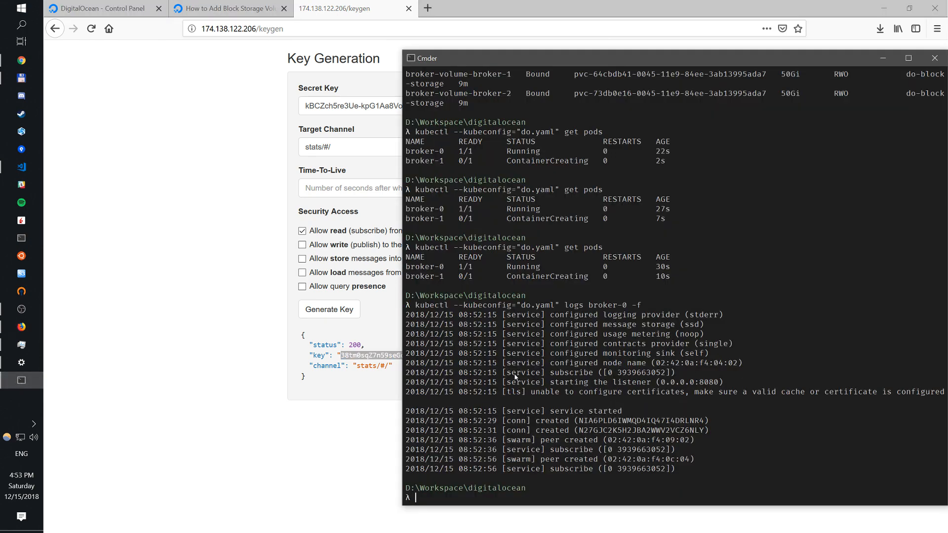
pyautogui.moveTo(49, 163)
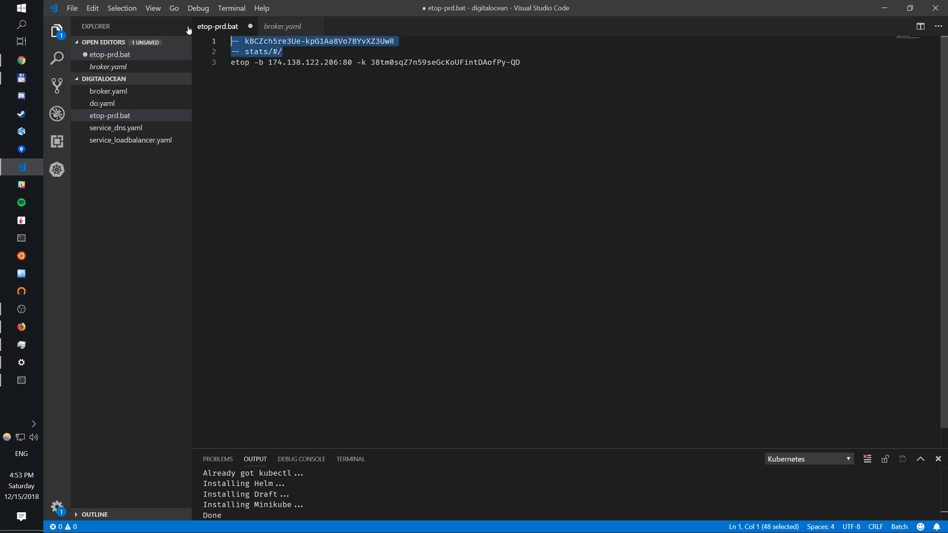
# - Delete the two comment lines in etop-prd.bat and check the 174.138.122.206:80 broker address
pyautogui.press('Delete')
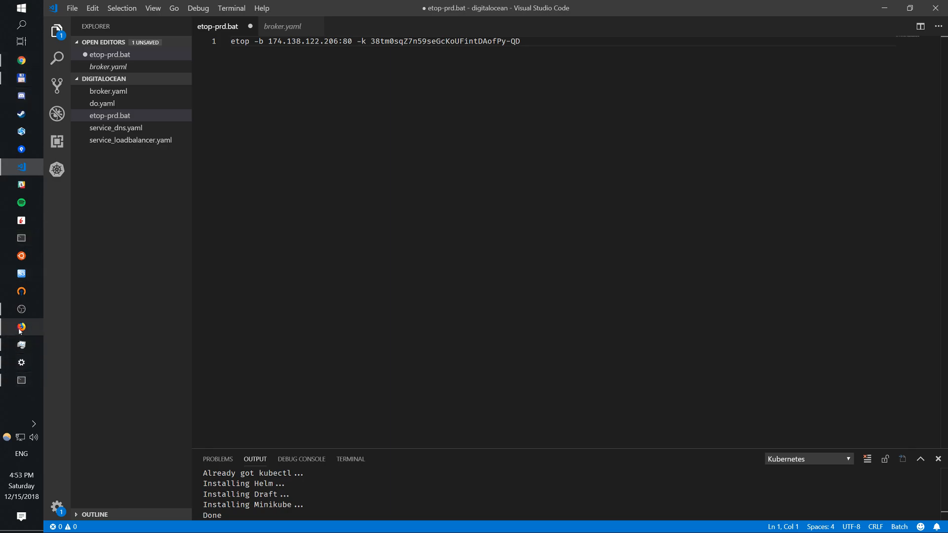
pyautogui.click(21, 327)
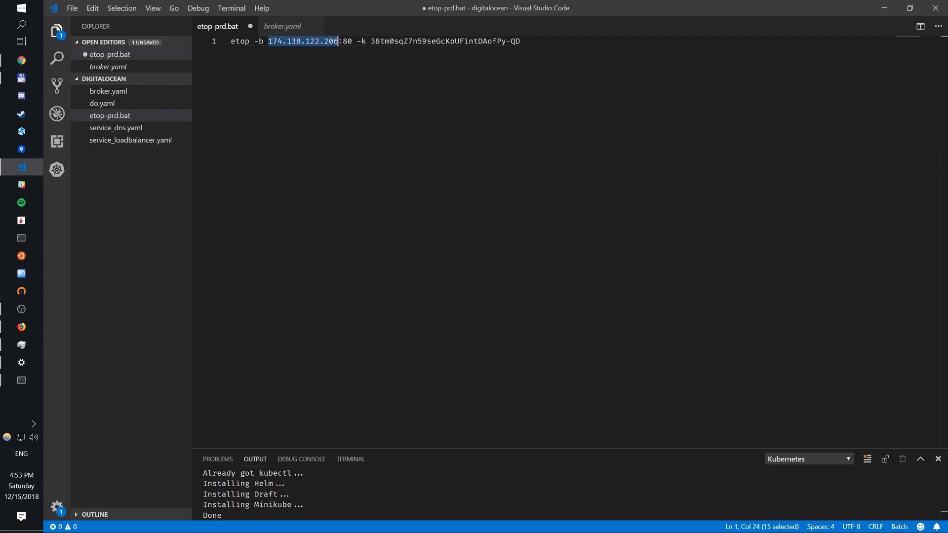
pyautogui.write('http://')
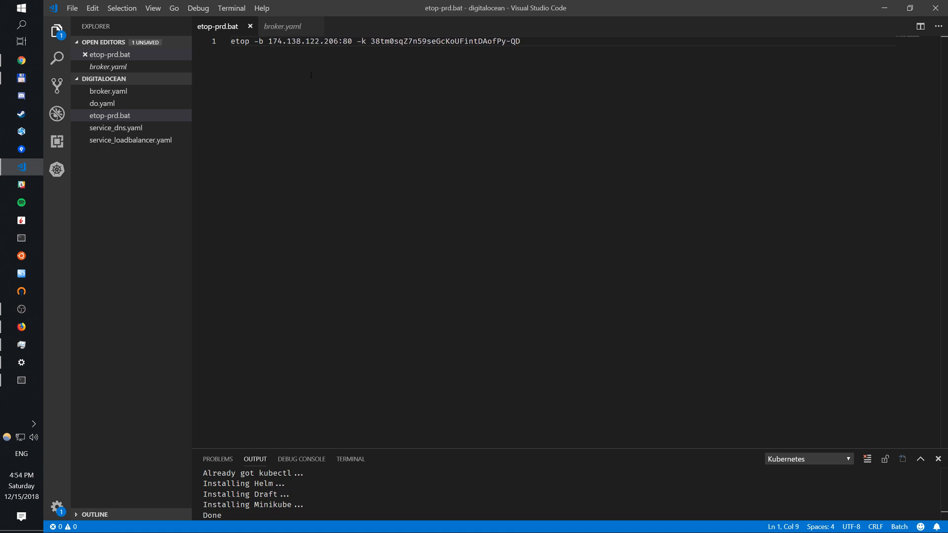
pyautogui.moveTo(231, 41); pyautogui.dragTo(337, 41)
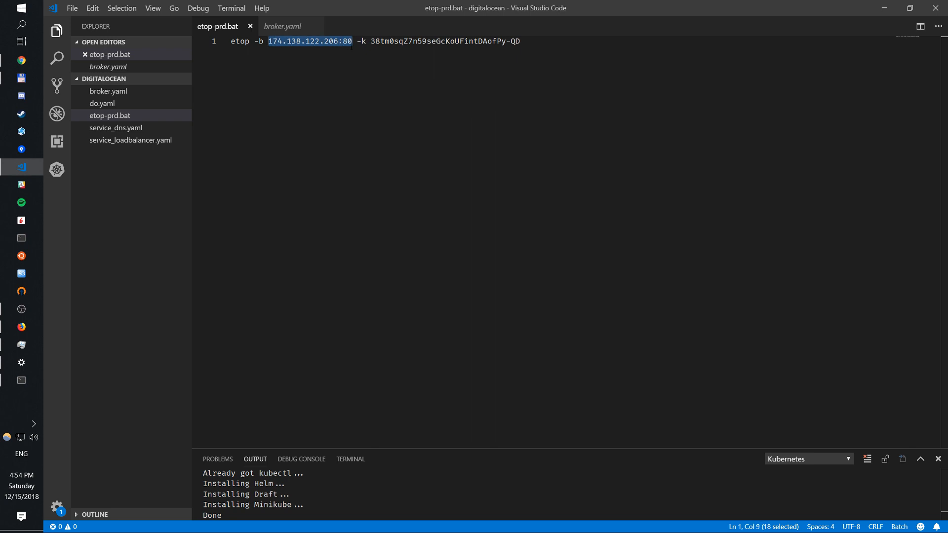
pyautogui.click(349, 42)
pyautogui.write('etop-pr')
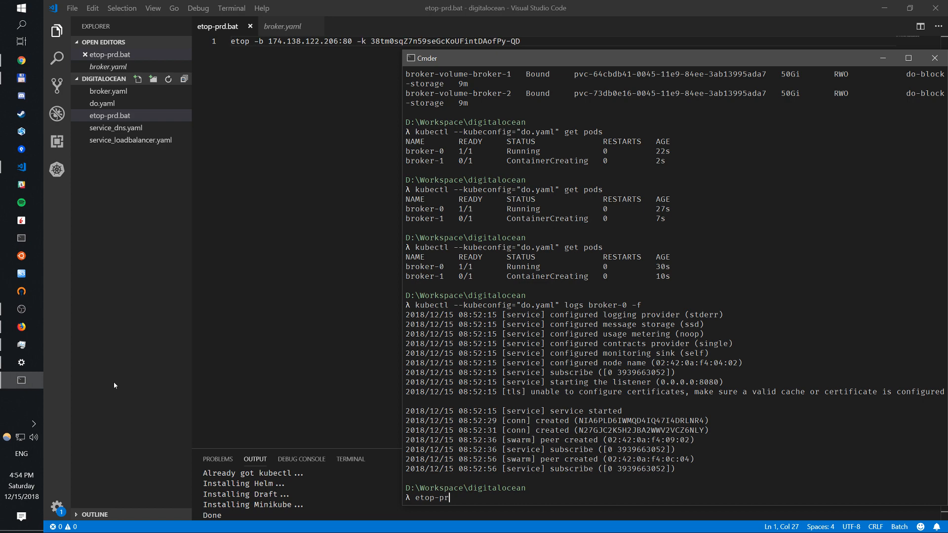
# - Run etop-prd.bat directly and inside cmd; both panic with 'character set not supported'
pyautogui.press('Enter')
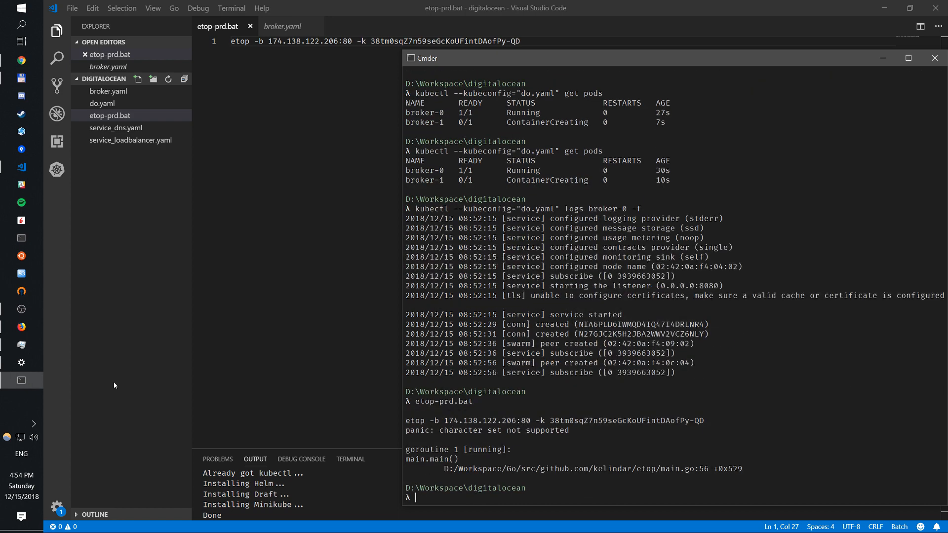
pyautogui.moveTo(146, 234)
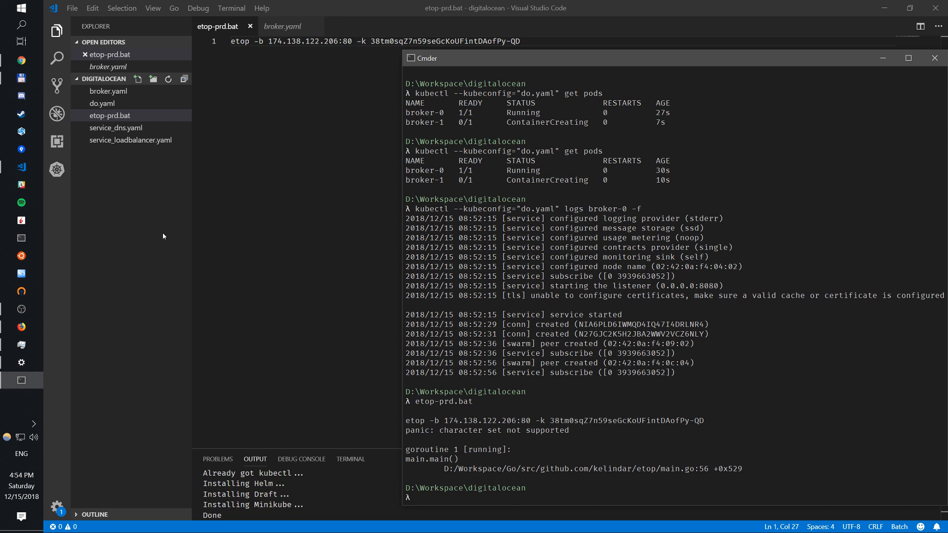
pyautogui.write('cmd')
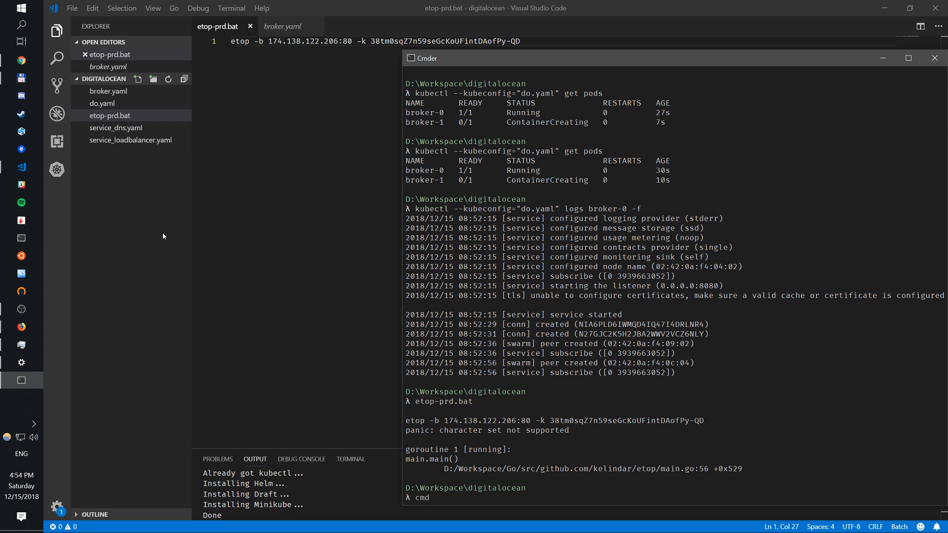
pyautogui.press('Enter')
pyautogui.write('etop-prd.bat')
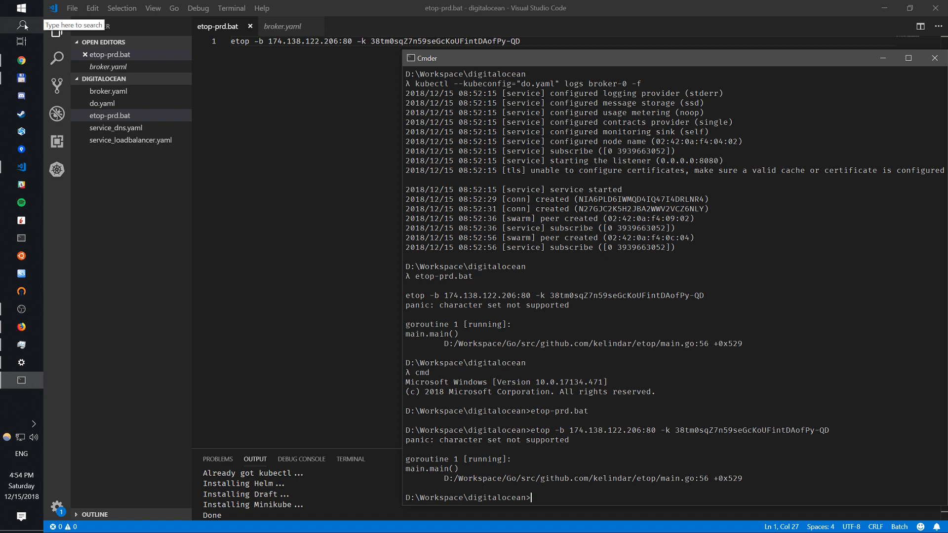
pyautogui.click(20, 24)
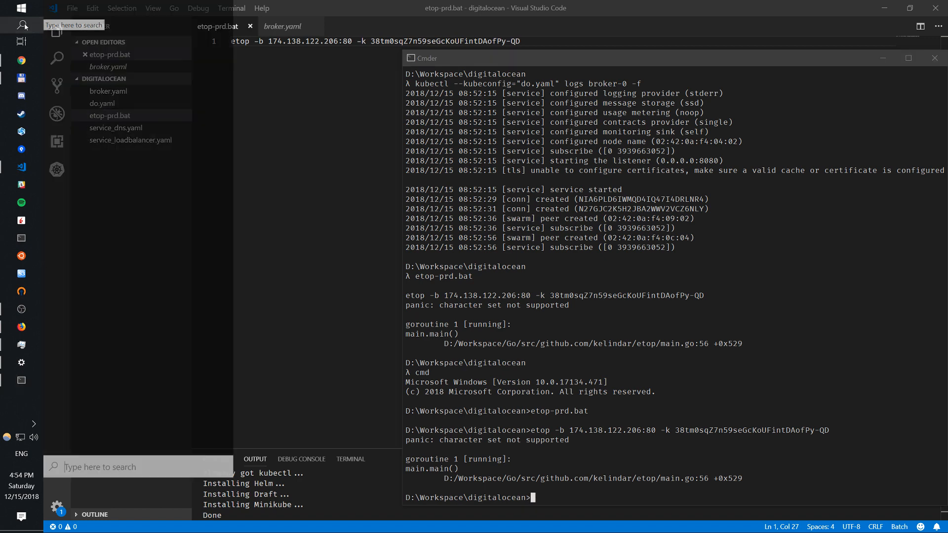
# - Open Command Prompt, go to D:\Workspace\digitalocean, and run etop-prd.bat to show two peers
pyautogui.write('cmd')
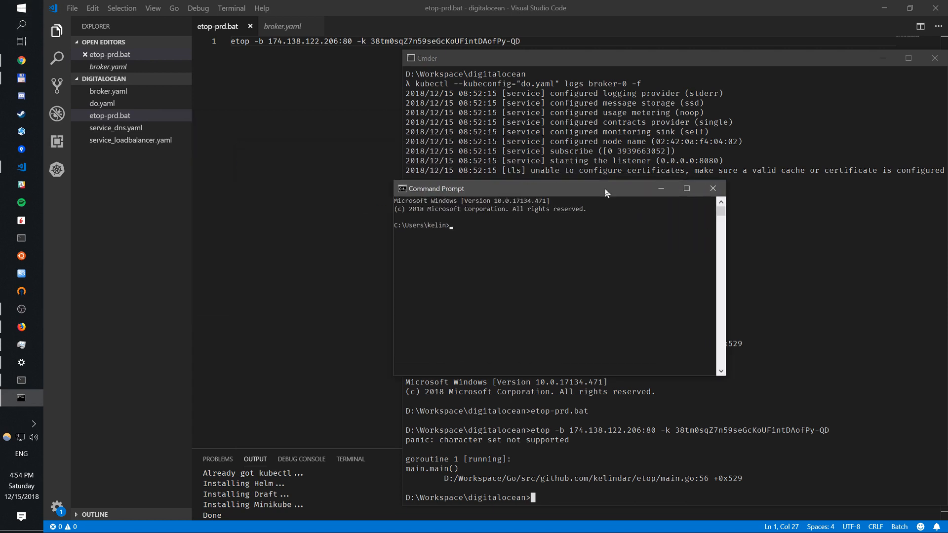
pyautogui.write('D:')
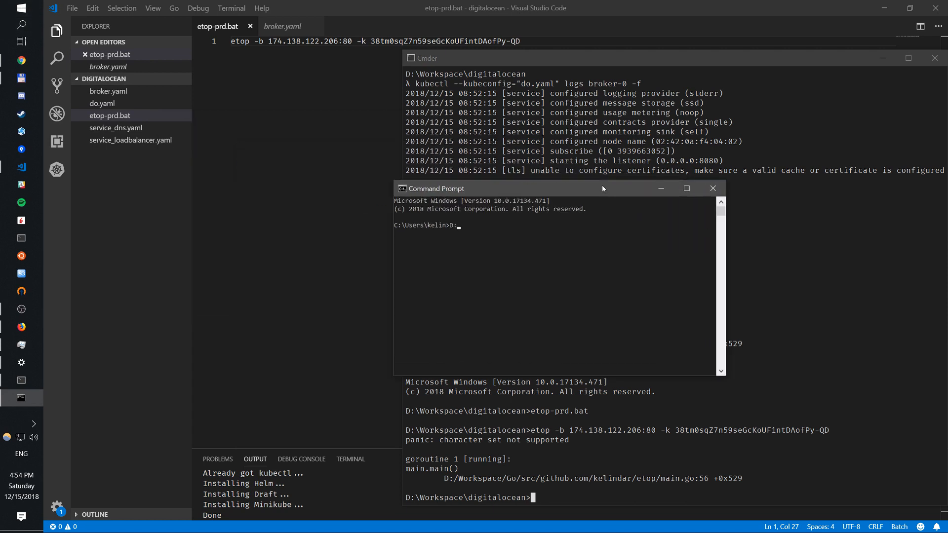
pyautogui.write('cd Workspace')
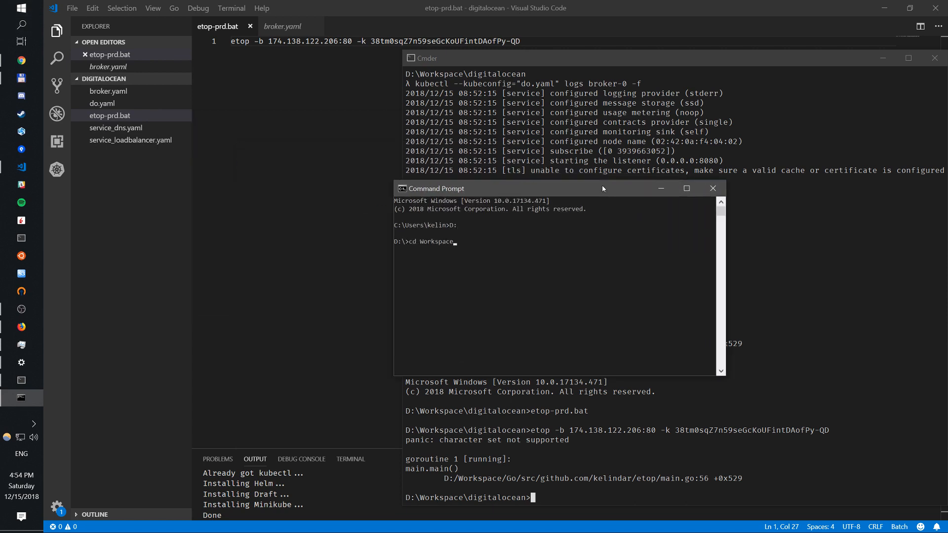
pyautogui.write('_T')
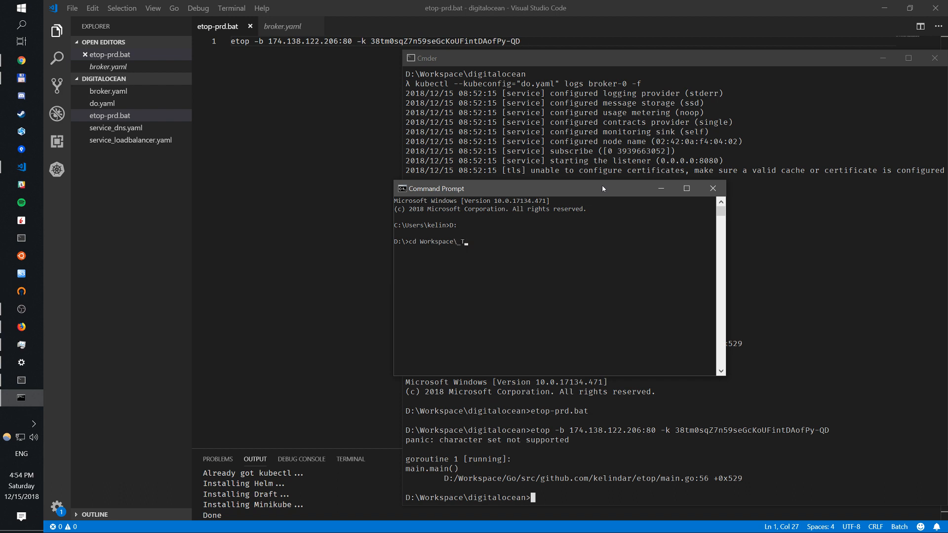
pyautogui.write('digitalocean')
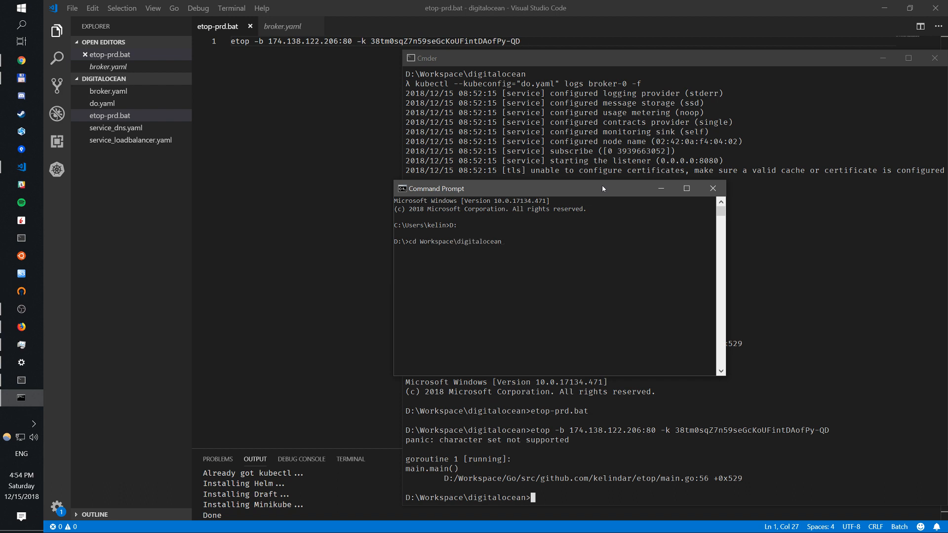
pyautogui.write('et')
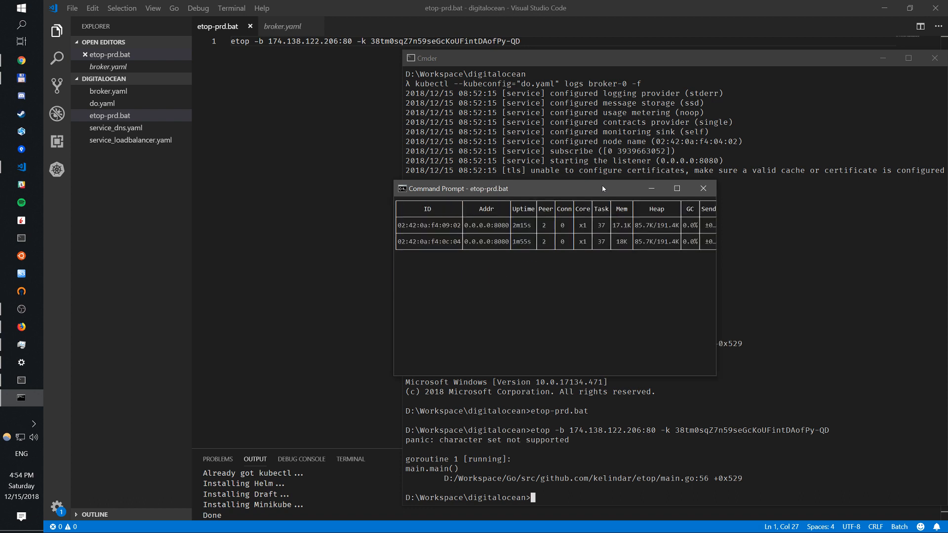
pyautogui.moveTo(716, 379)
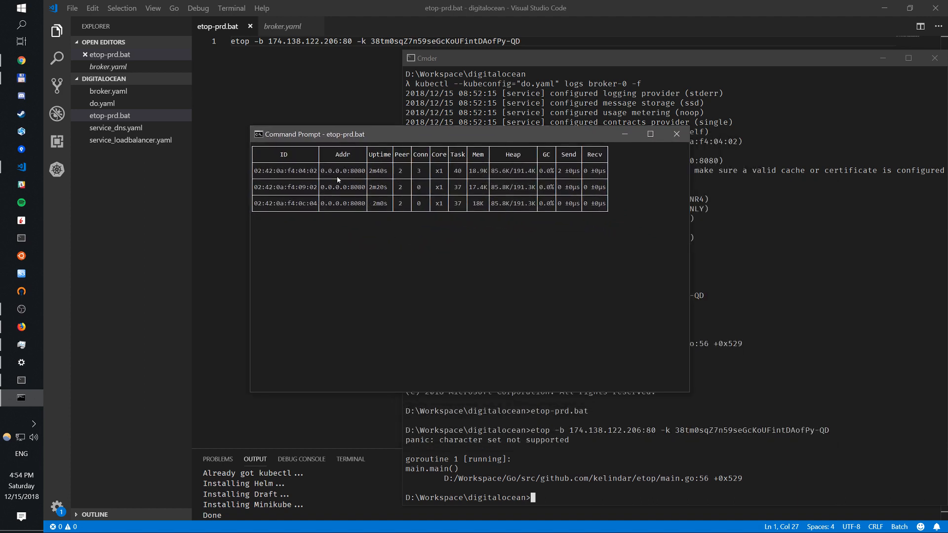
pyautogui.moveTo(392, 205)
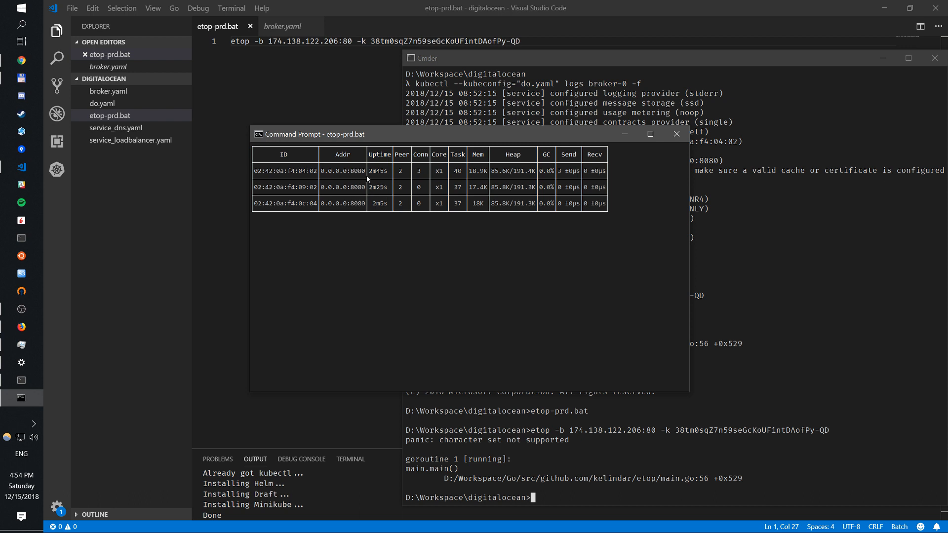
pyautogui.moveTo(357, 193)
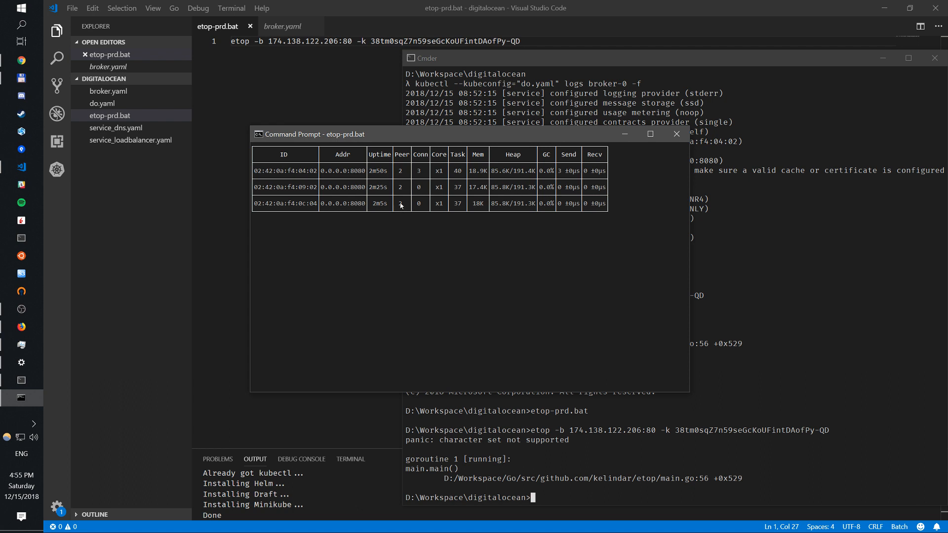
pyautogui.moveTo(439, 185)
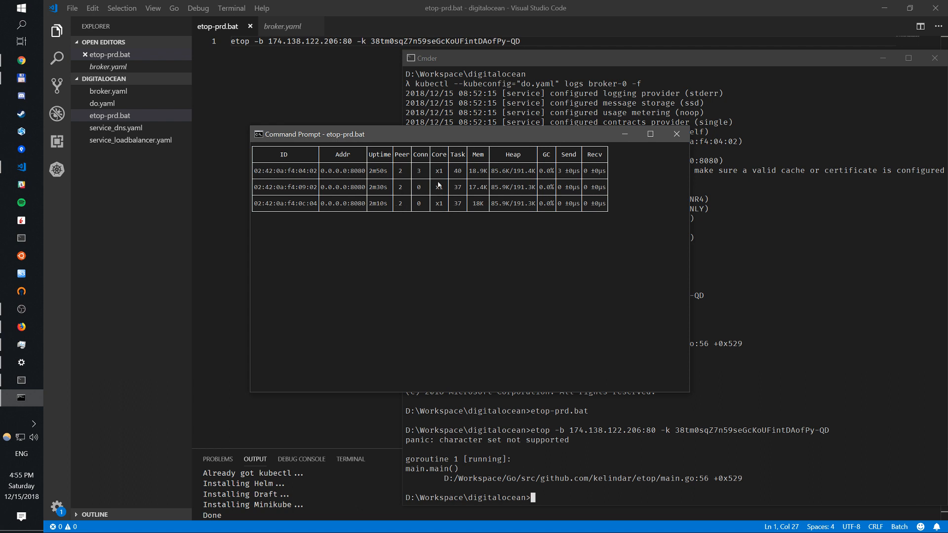
pyautogui.moveTo(493, 163)
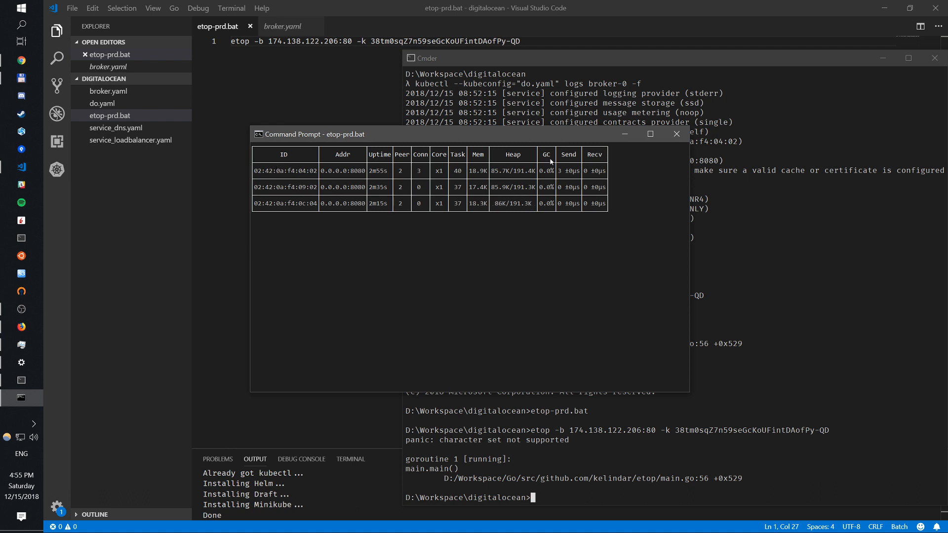
pyautogui.moveTo(507, 213)
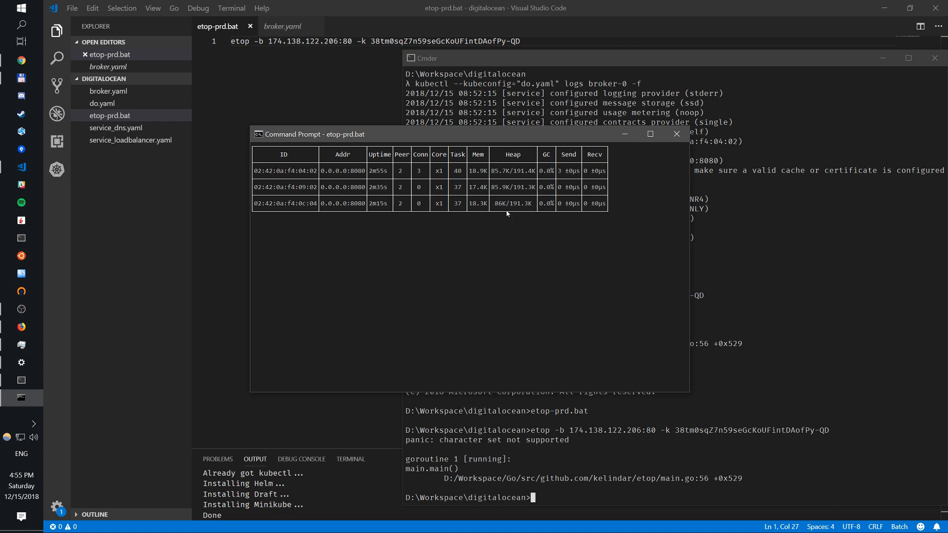